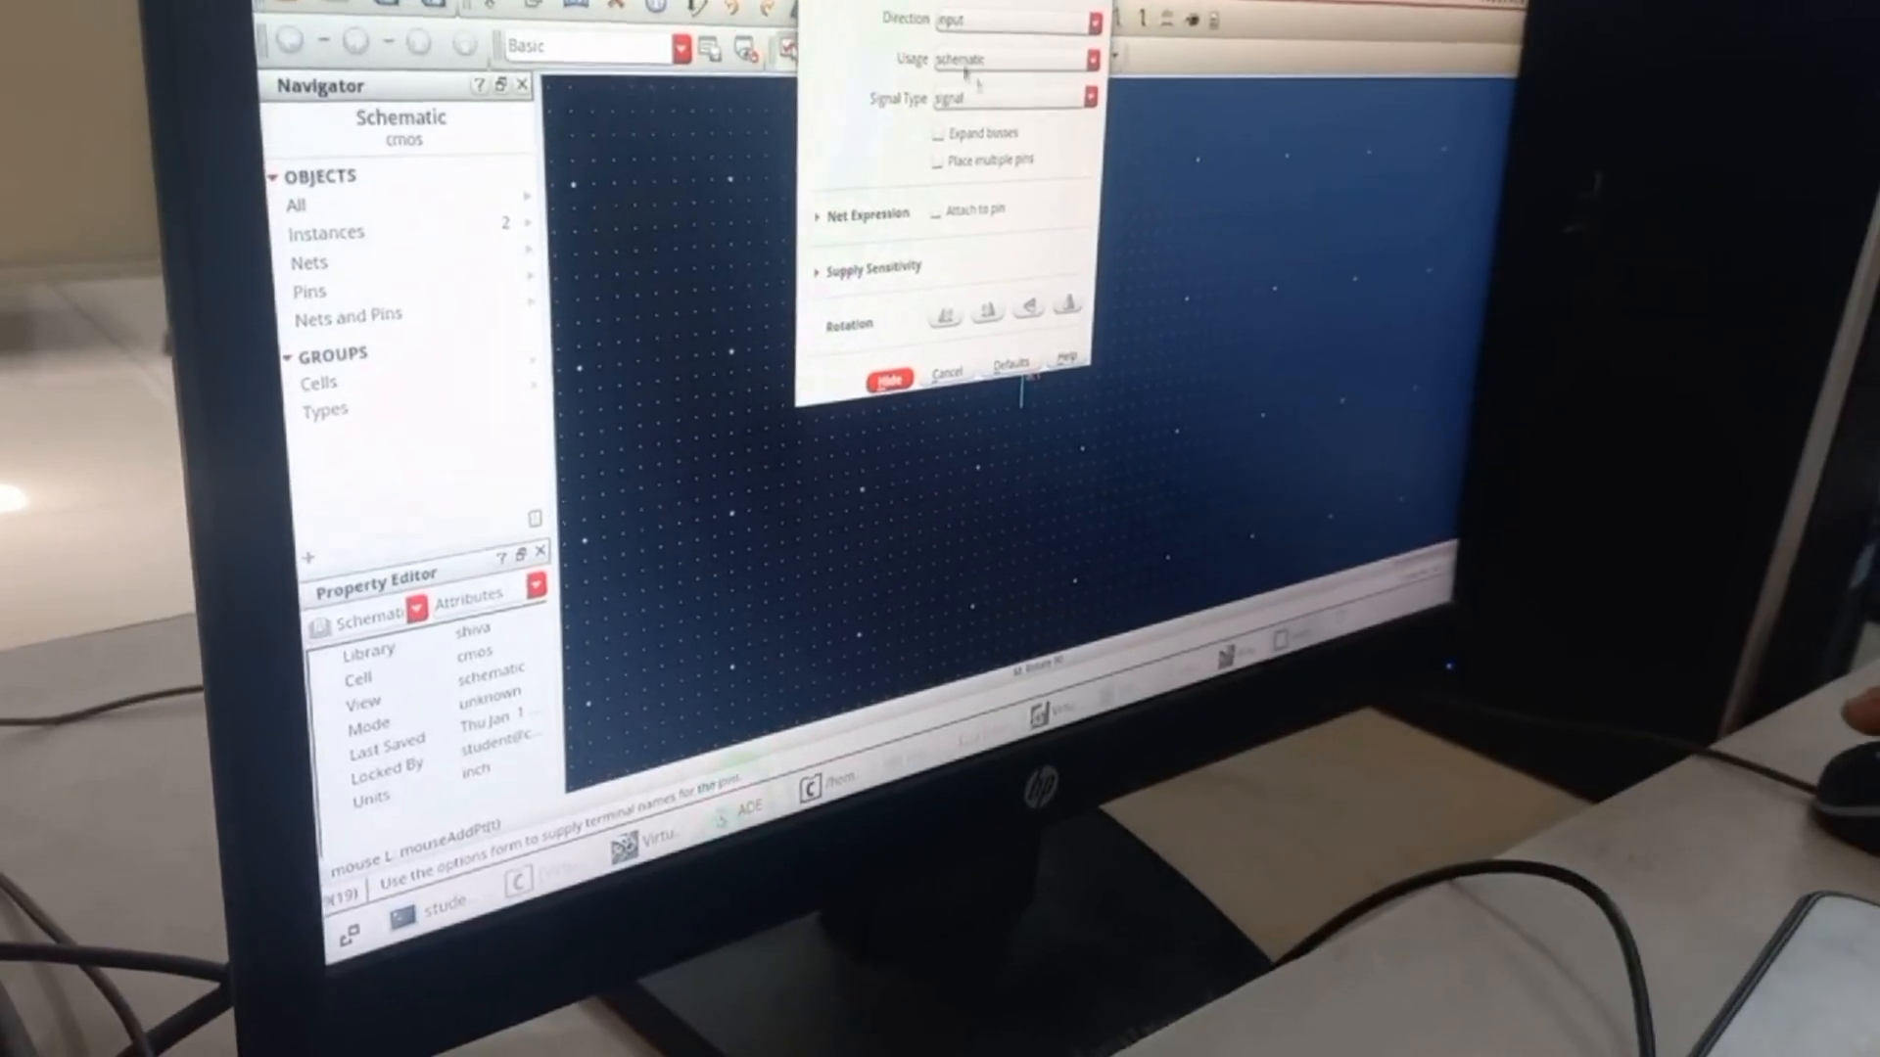
# Add vdd and gnd power pins plus vin/vout pins and place them on the inverter schematic.
pyautogui.click(1017, 94)
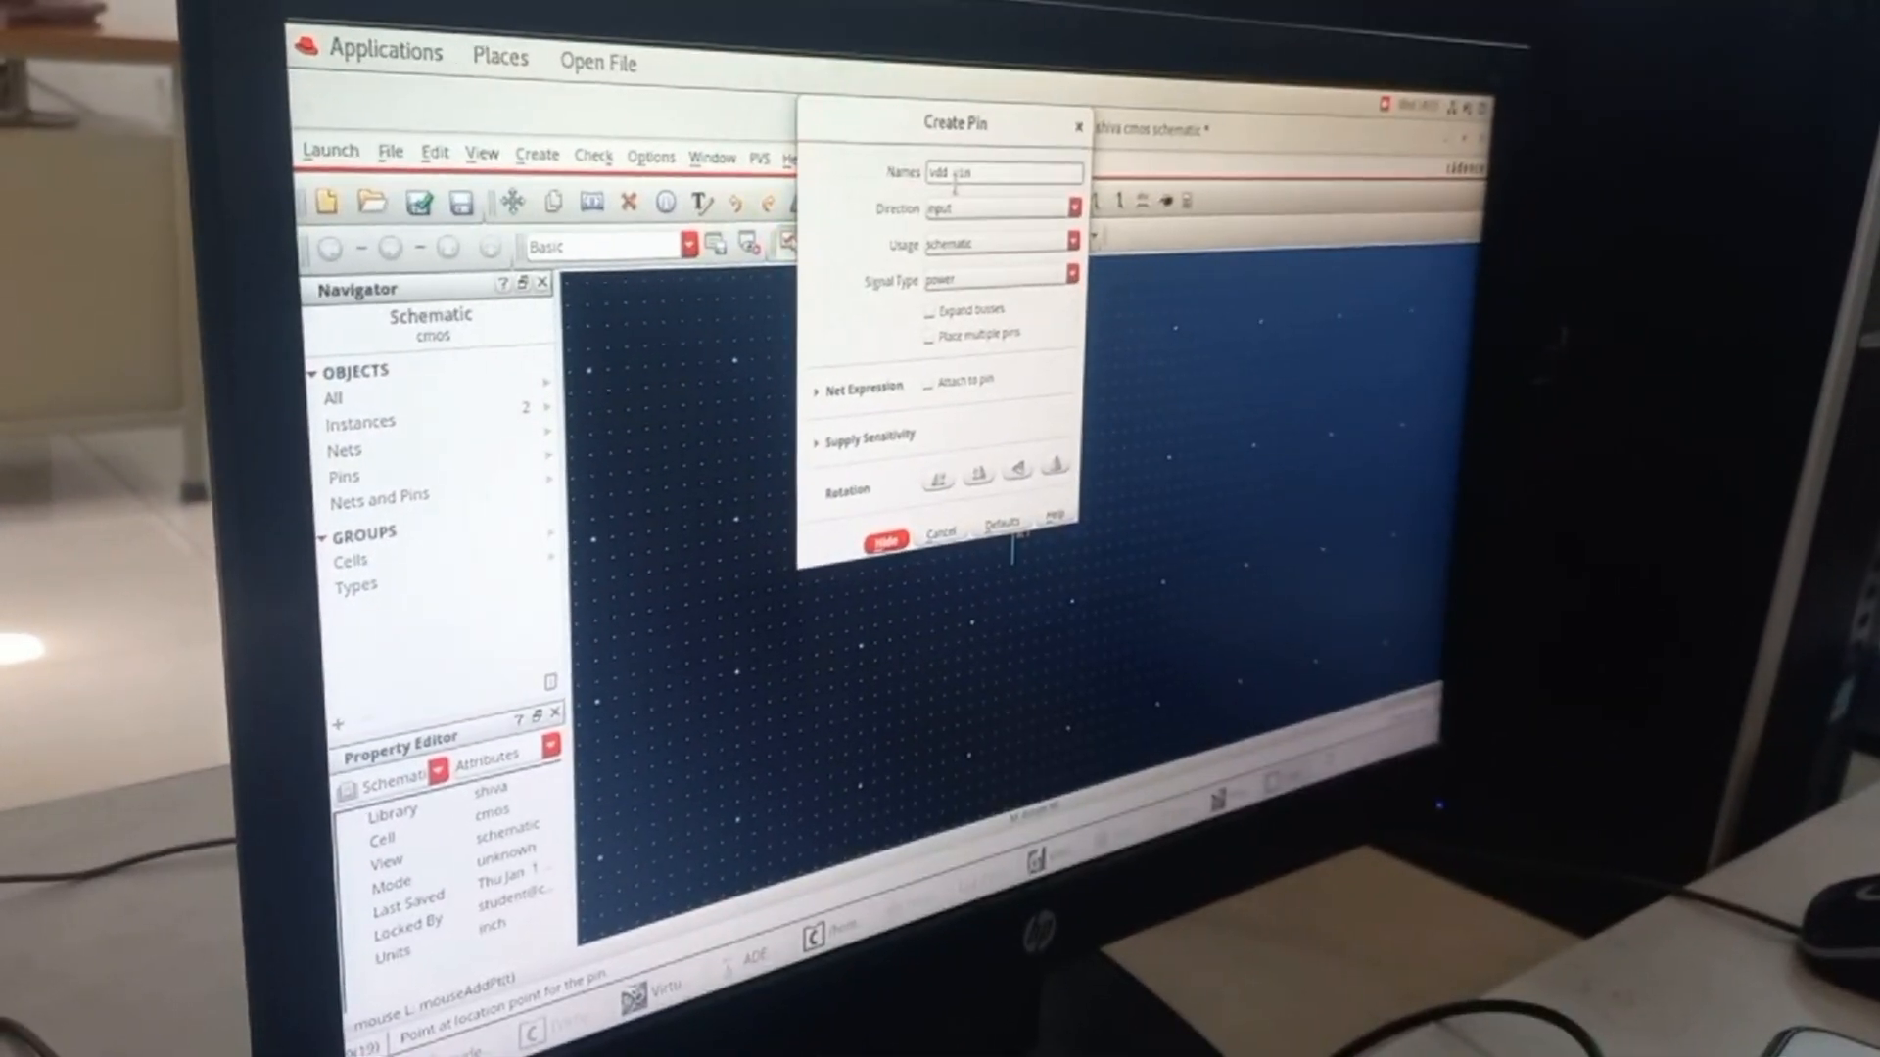
pyautogui.write('gnd')
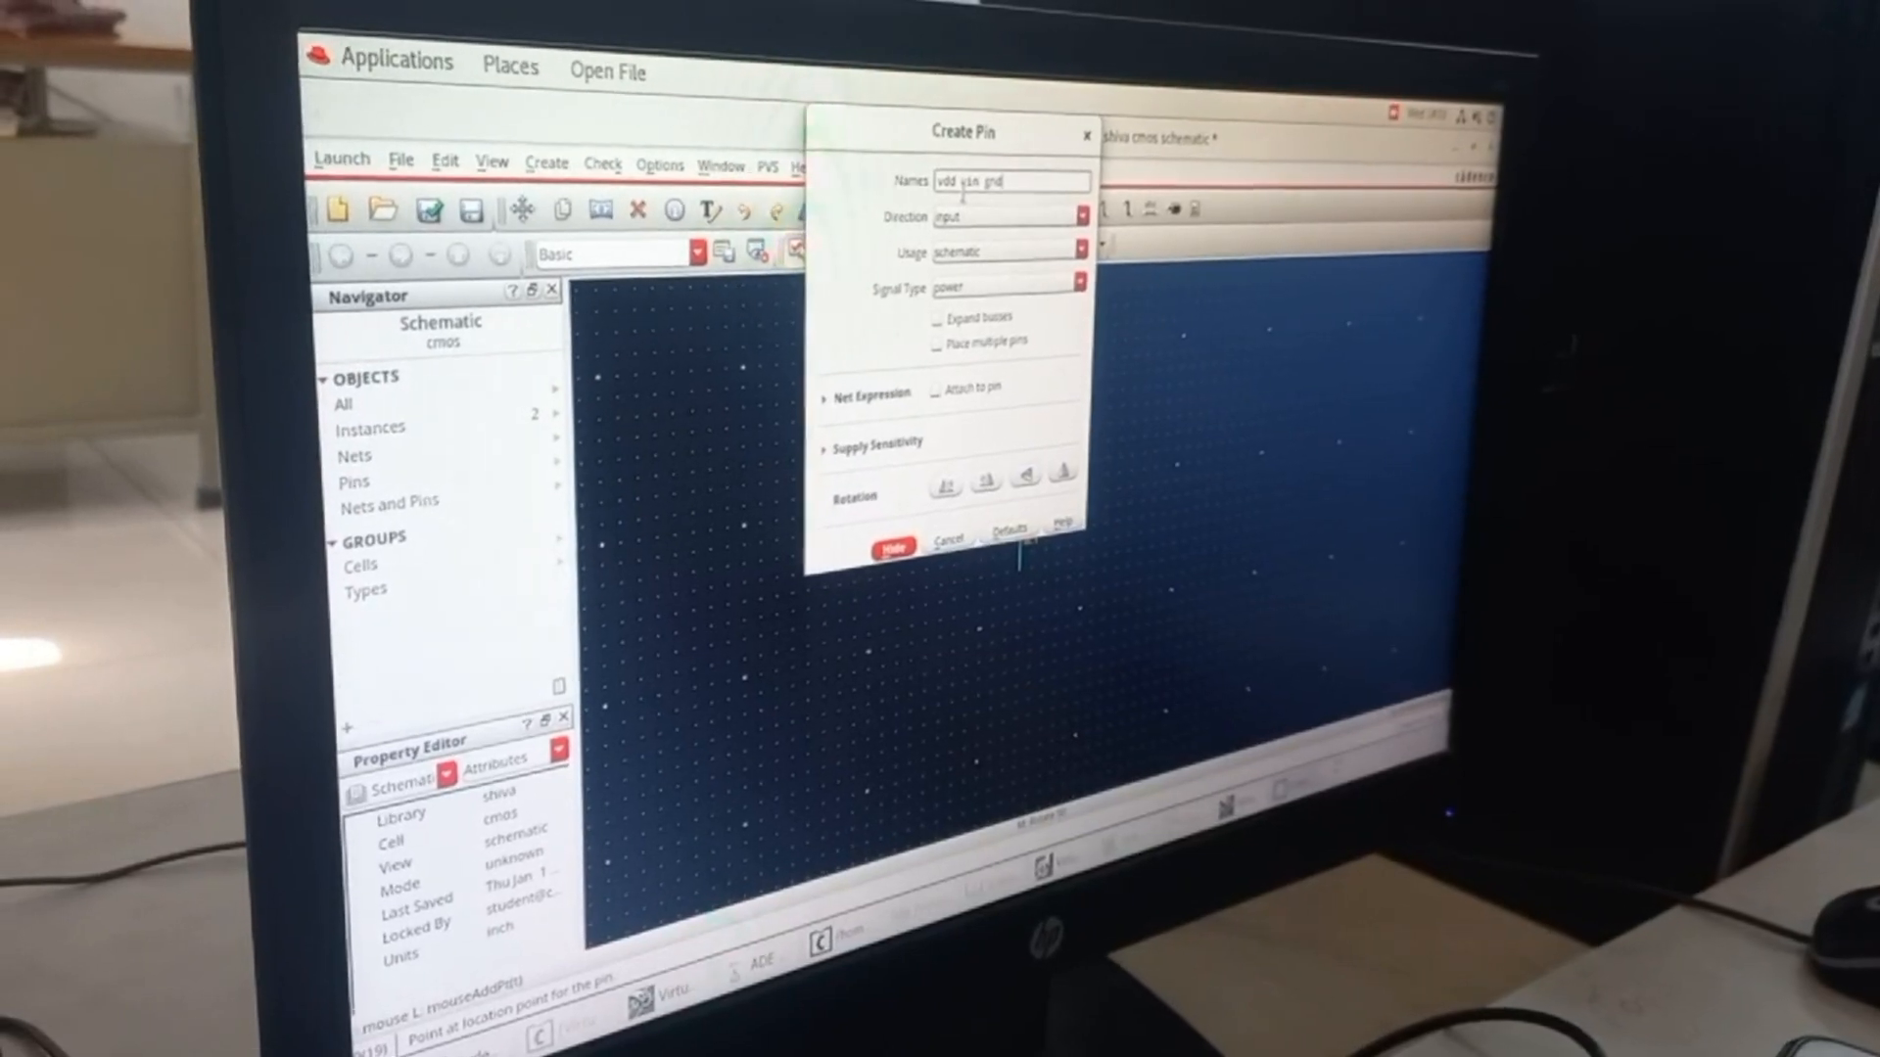
pyautogui.click(889, 549)
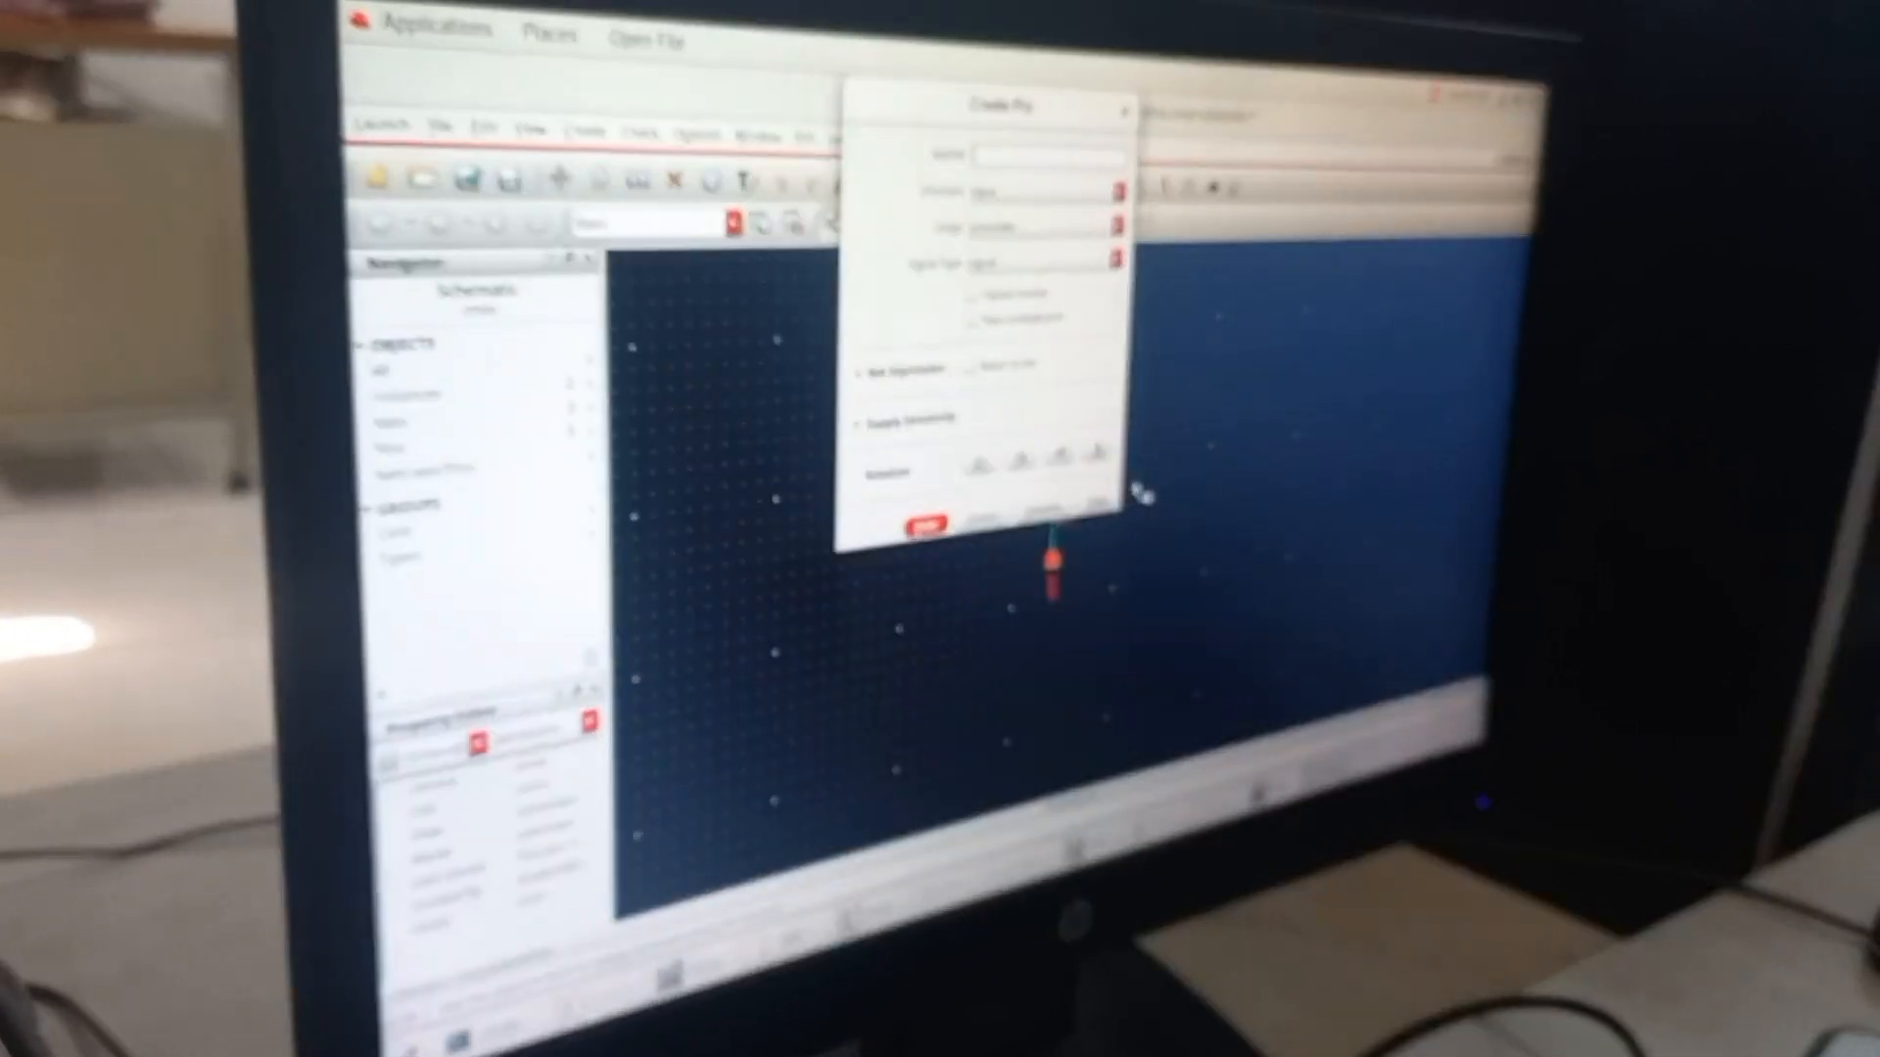
pyautogui.write('vout')
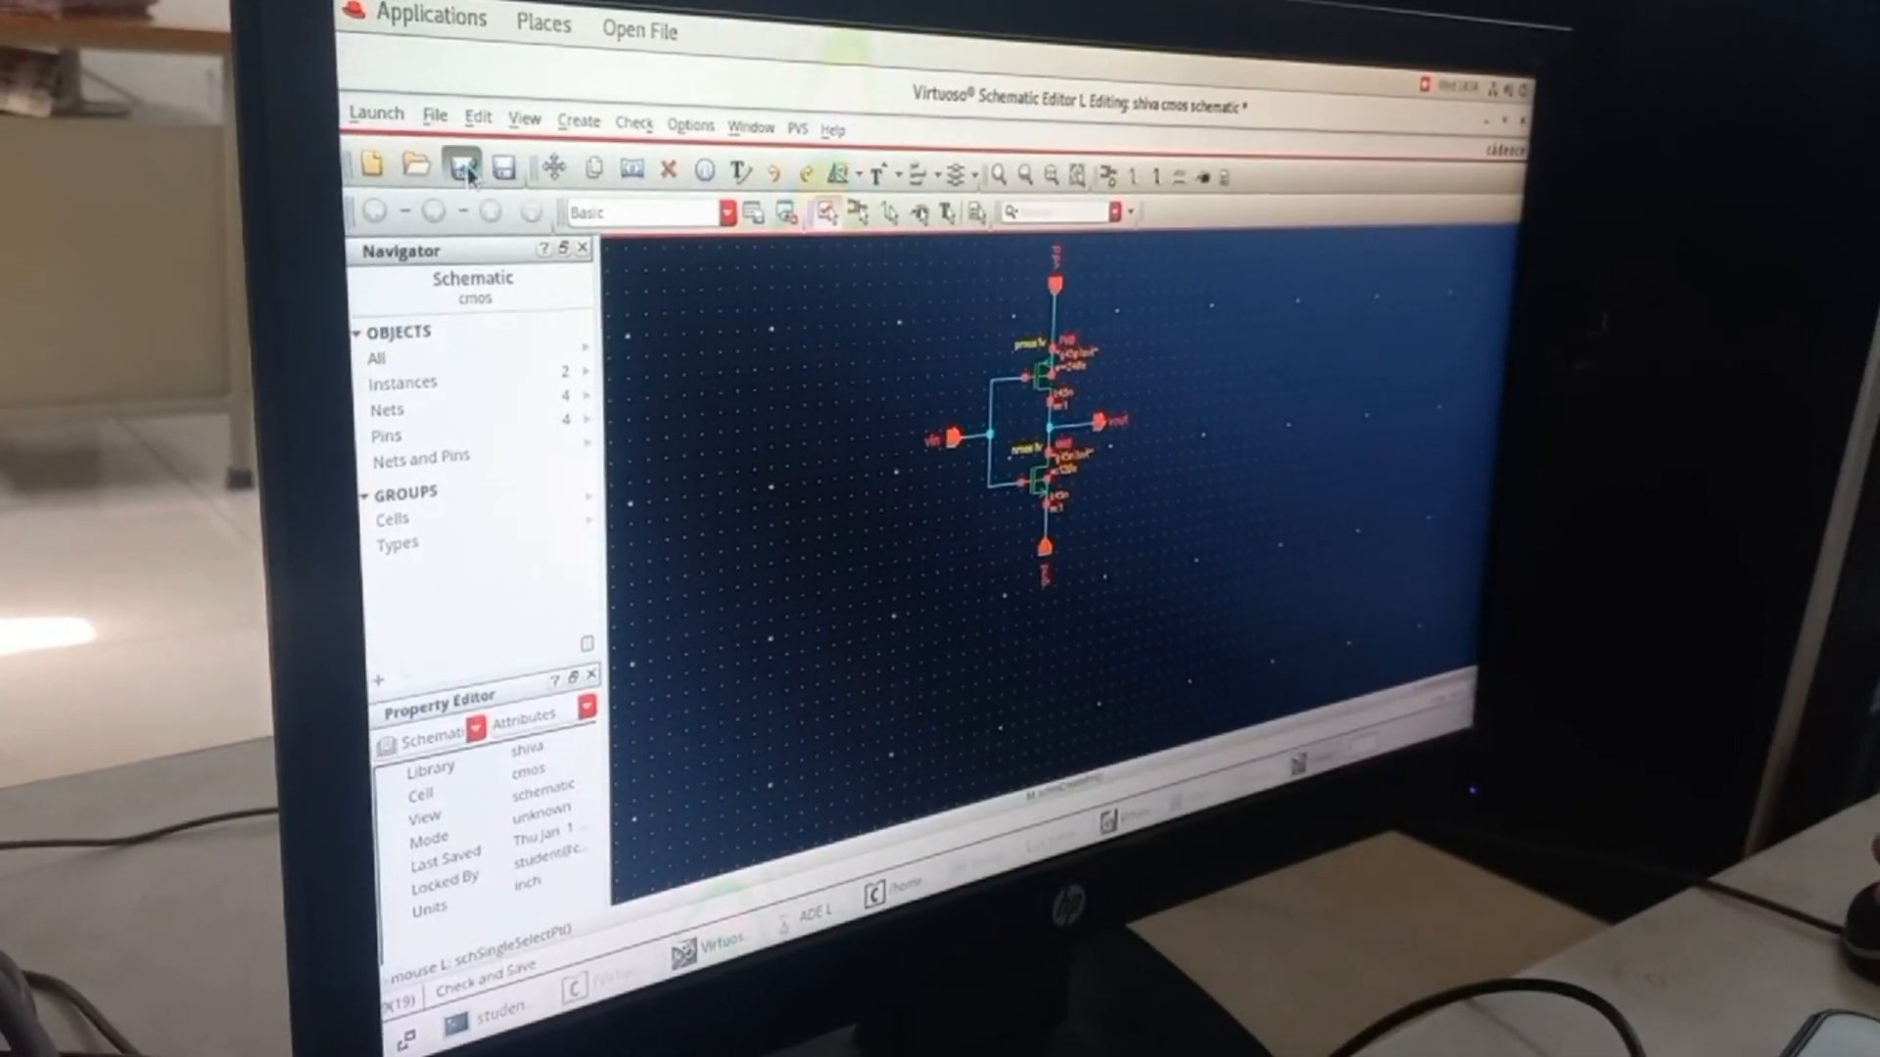
# Check and save the schematic, create the cmos layout view in Layout XL and start Generate All From Source.
pyautogui.click(376, 109)
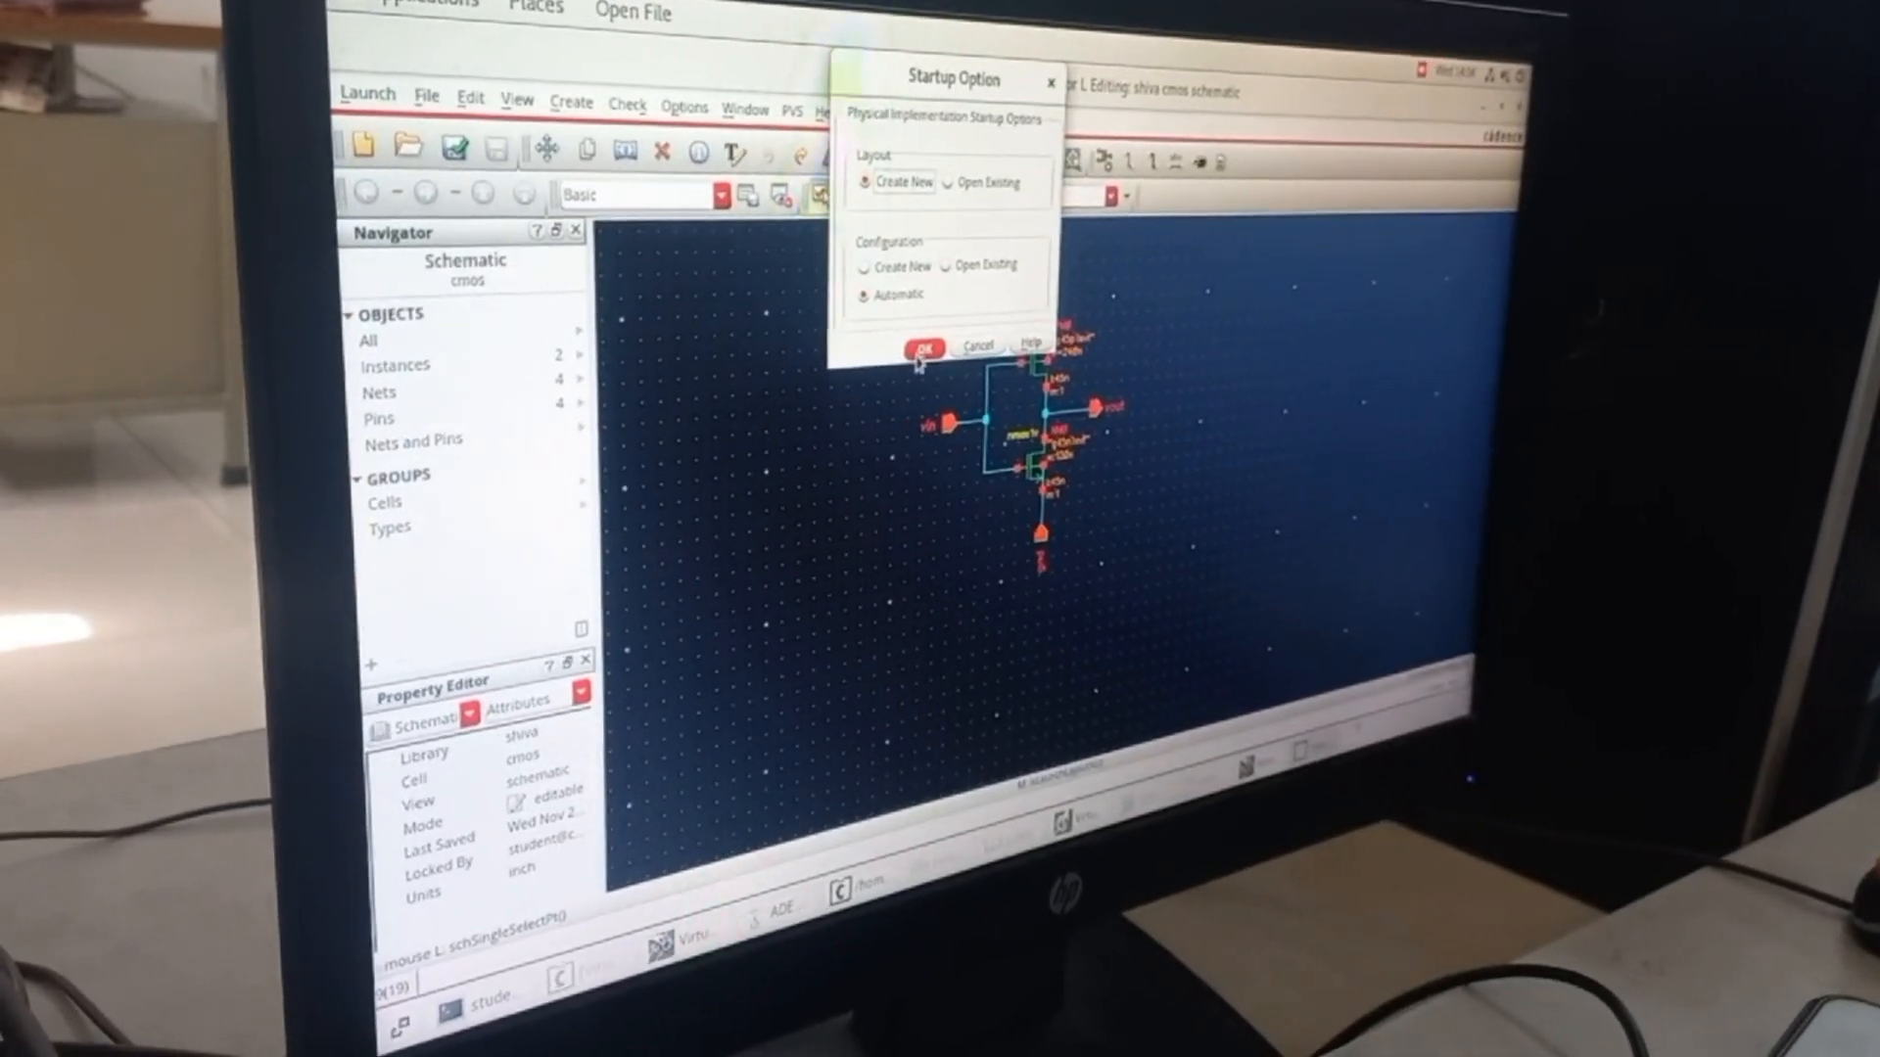
pyautogui.click(922, 347)
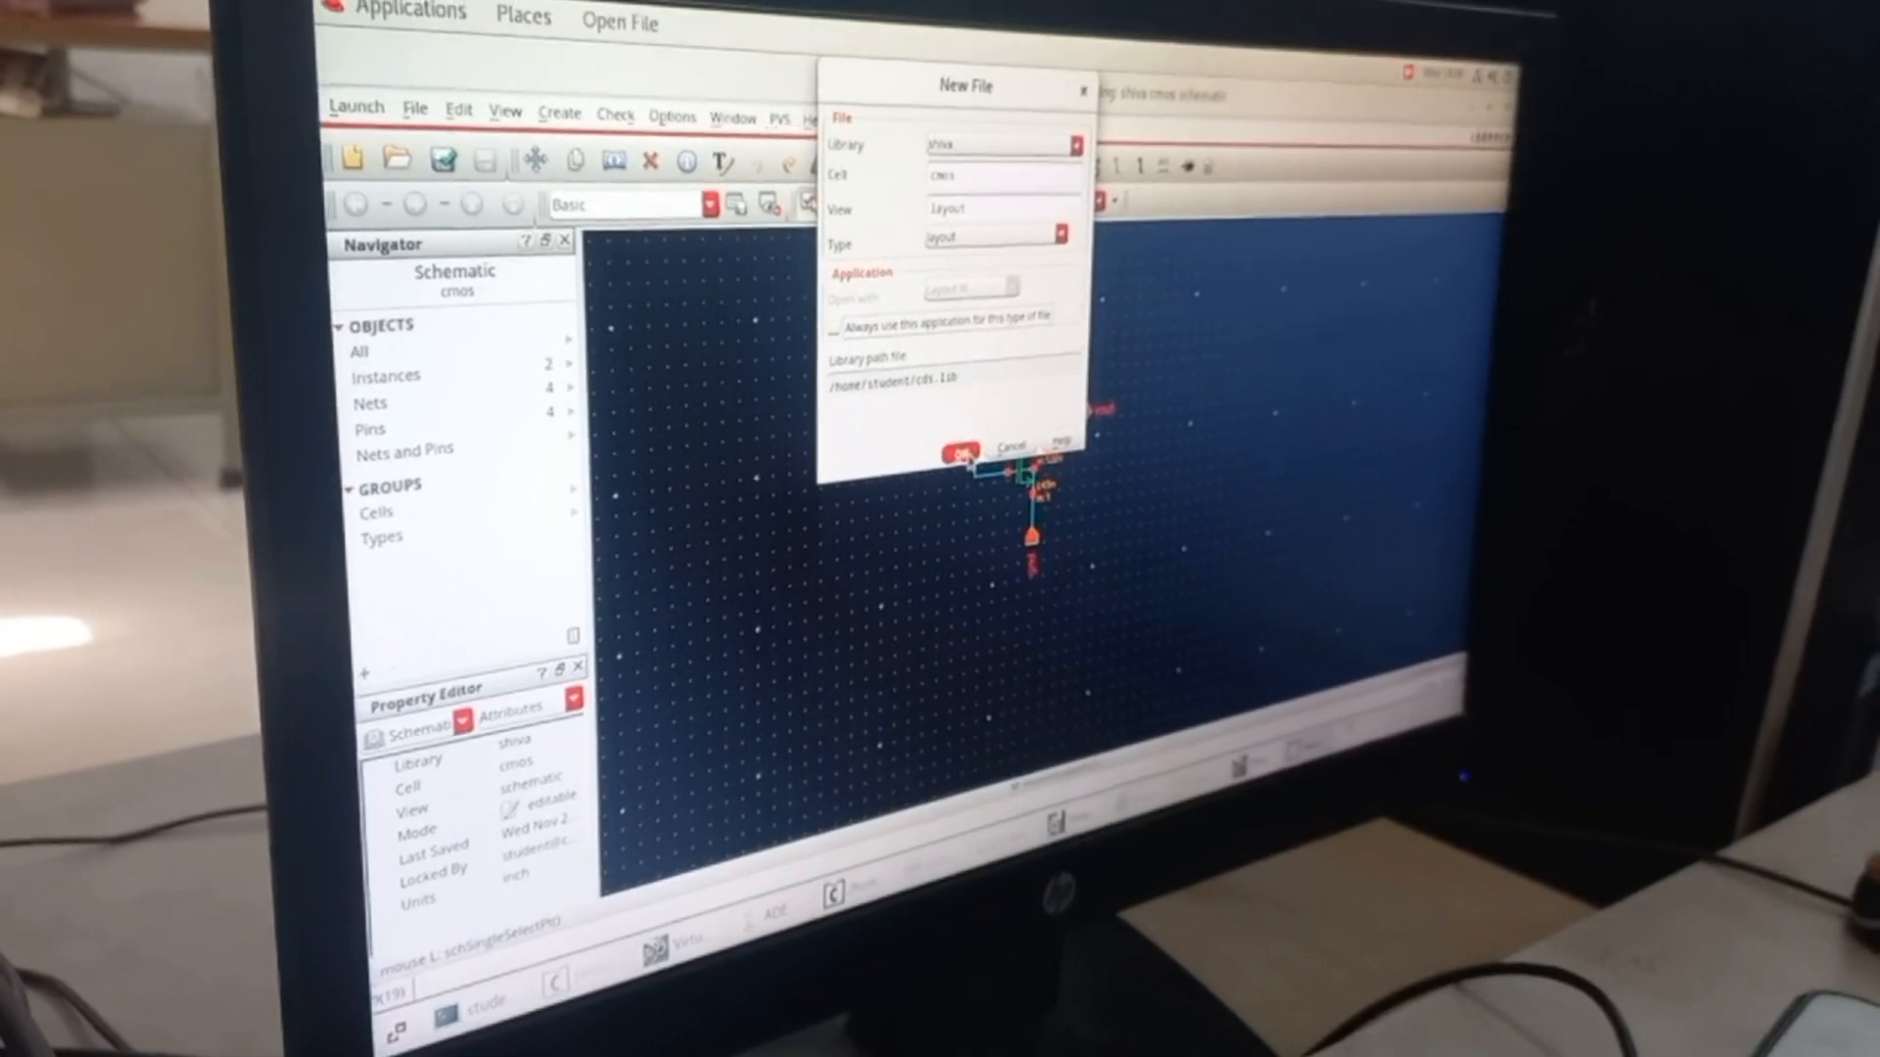
pyautogui.click(957, 452)
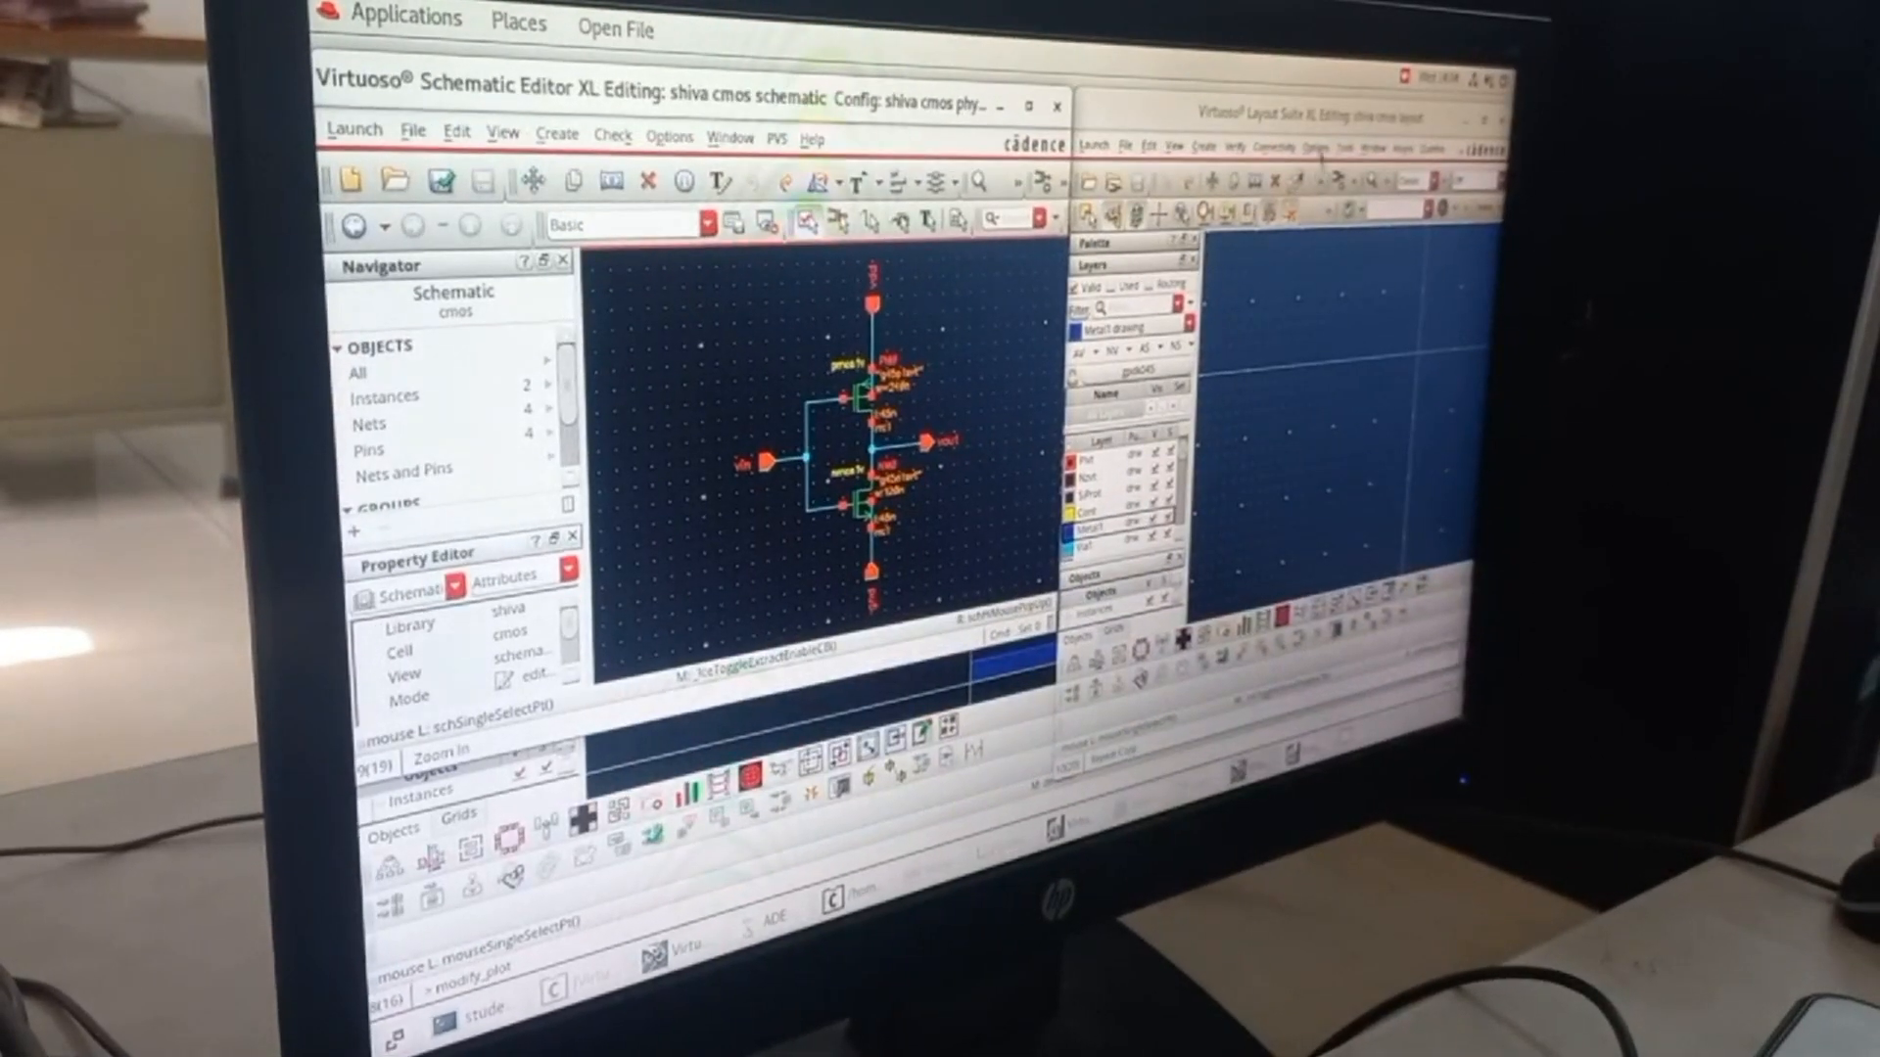
pyautogui.click(1266, 150)
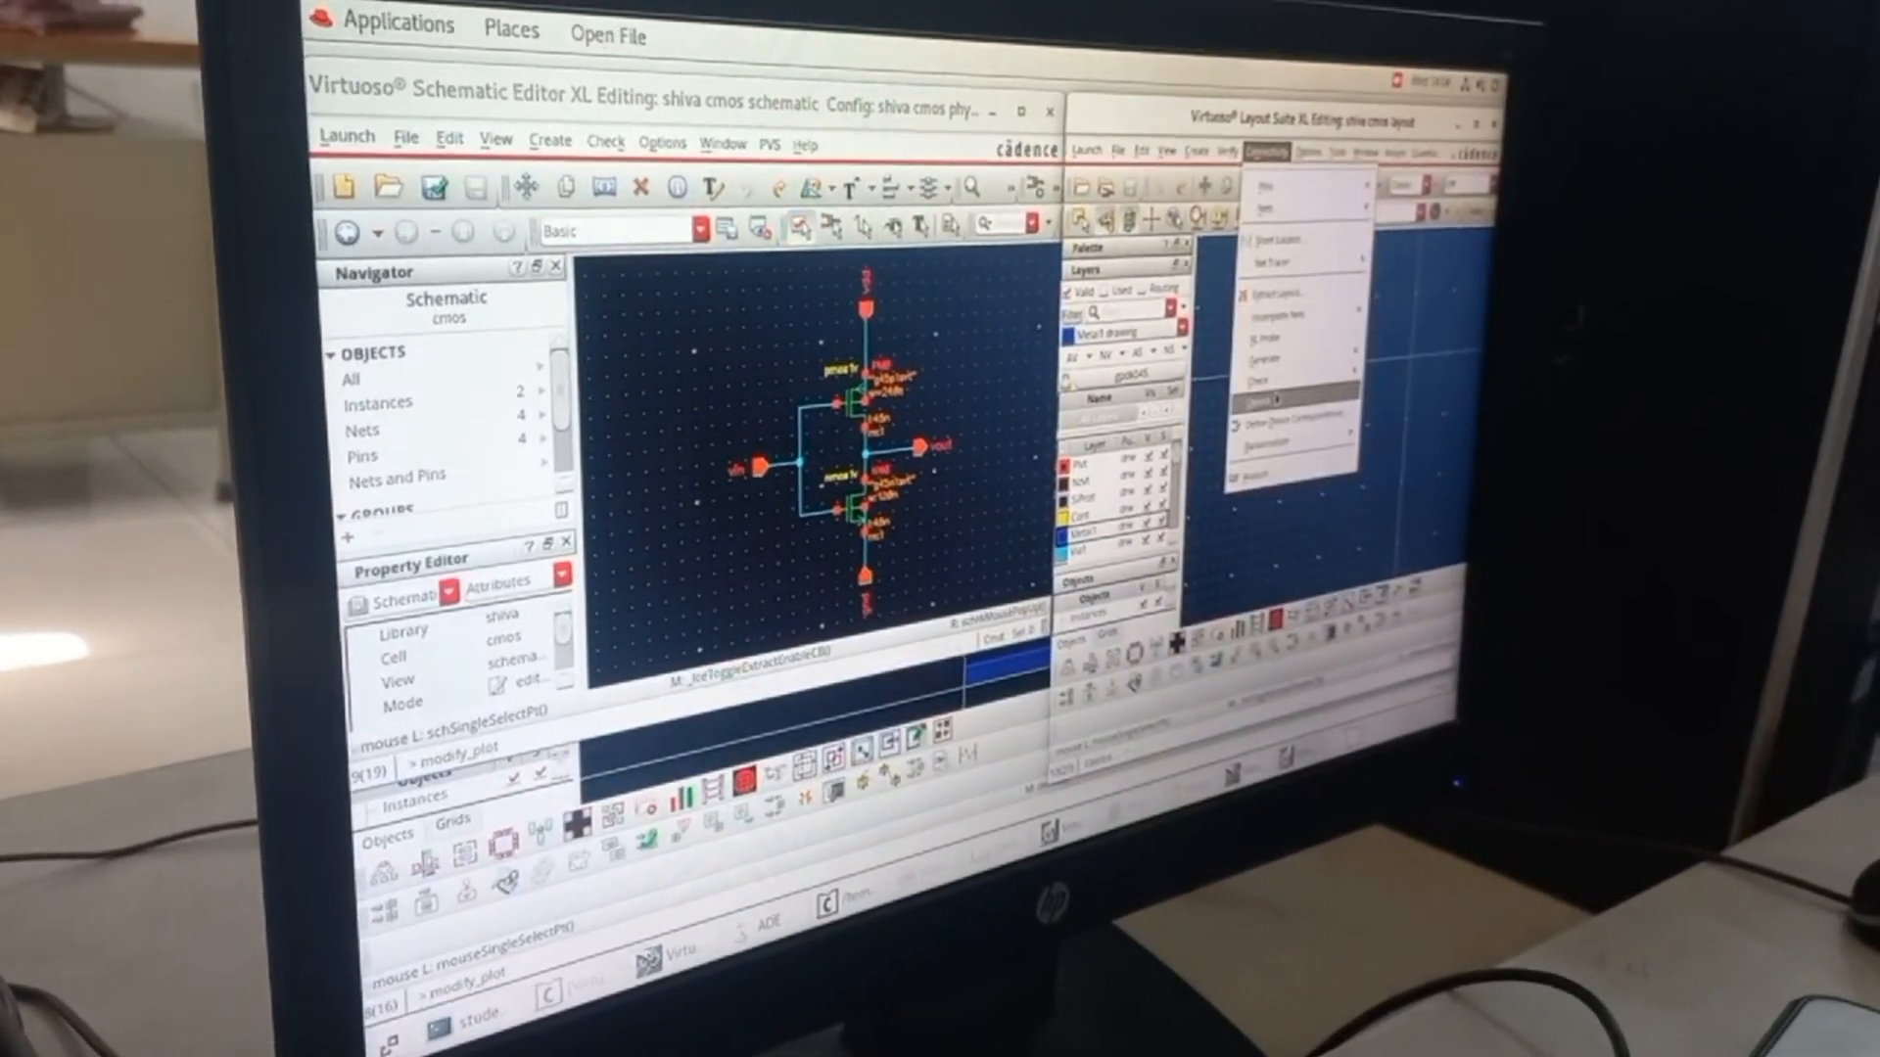
pyautogui.click(1286, 393)
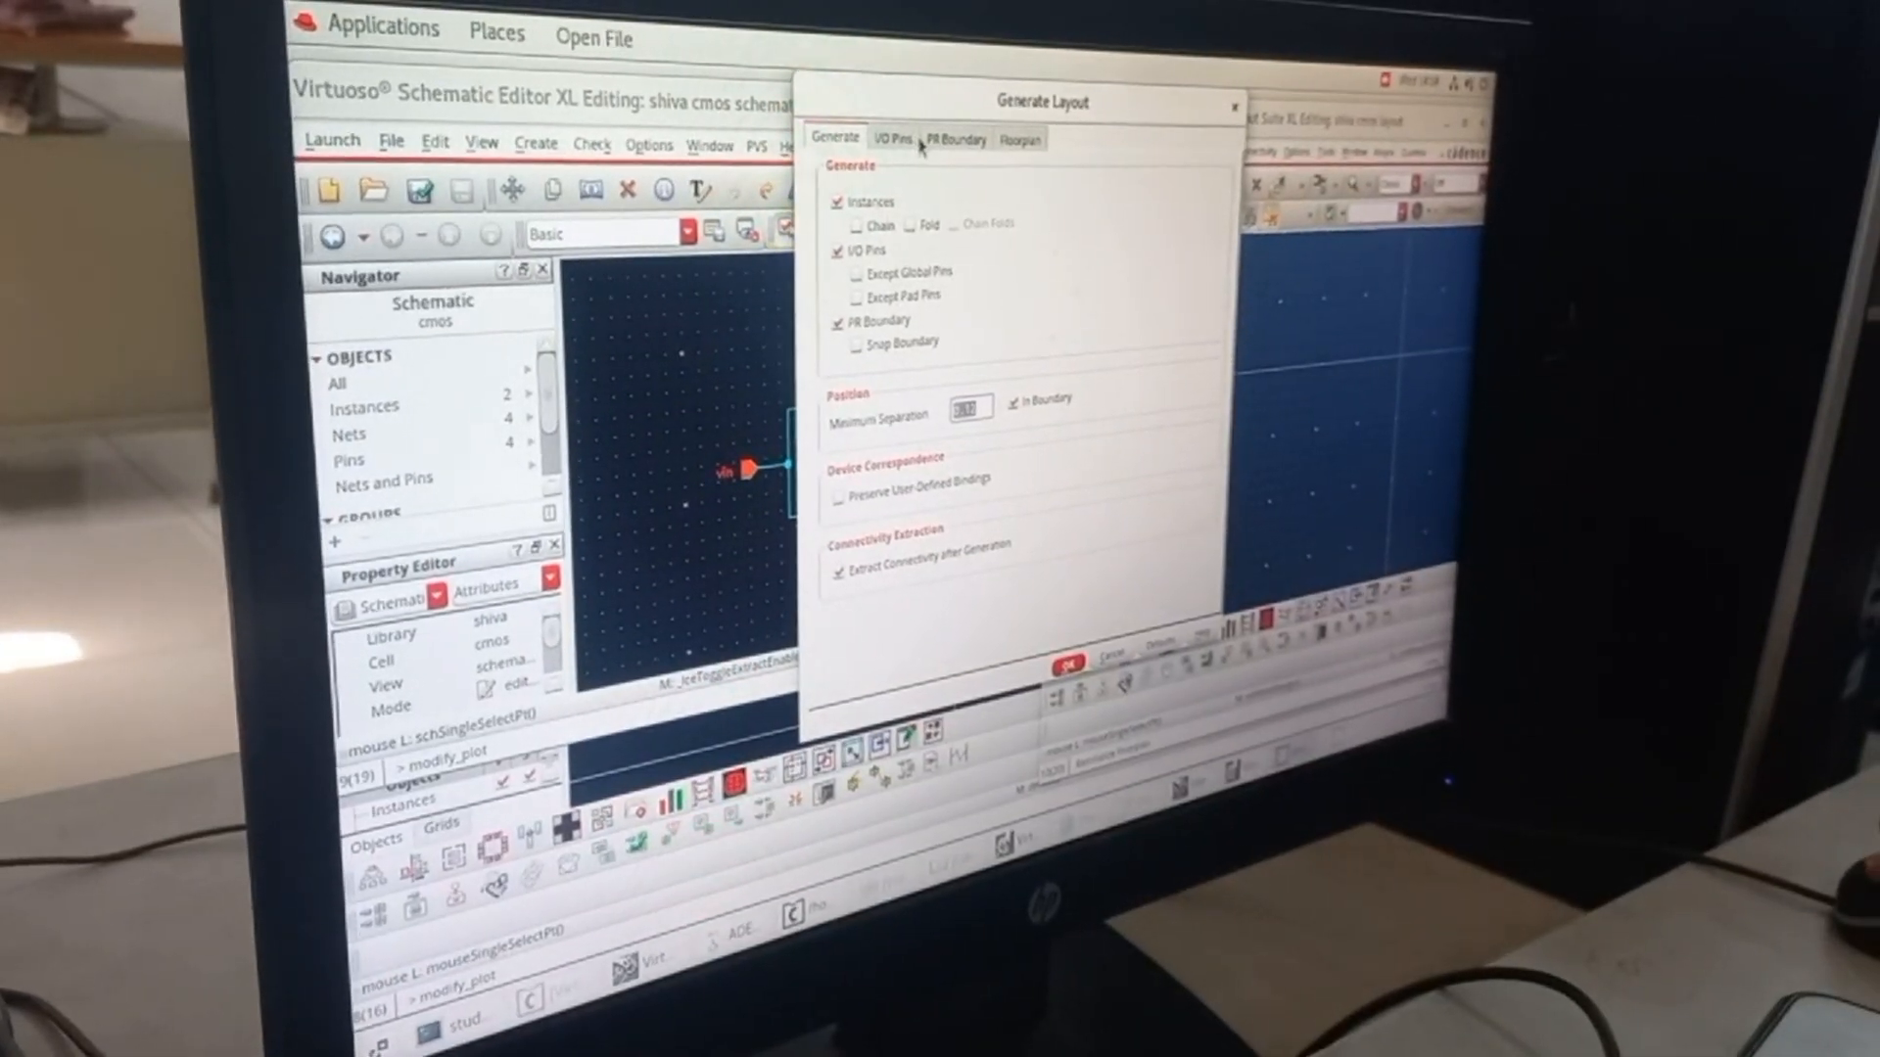
# Review the I/O pin settings in the Generate Layout form.
pyautogui.click(1065, 664)
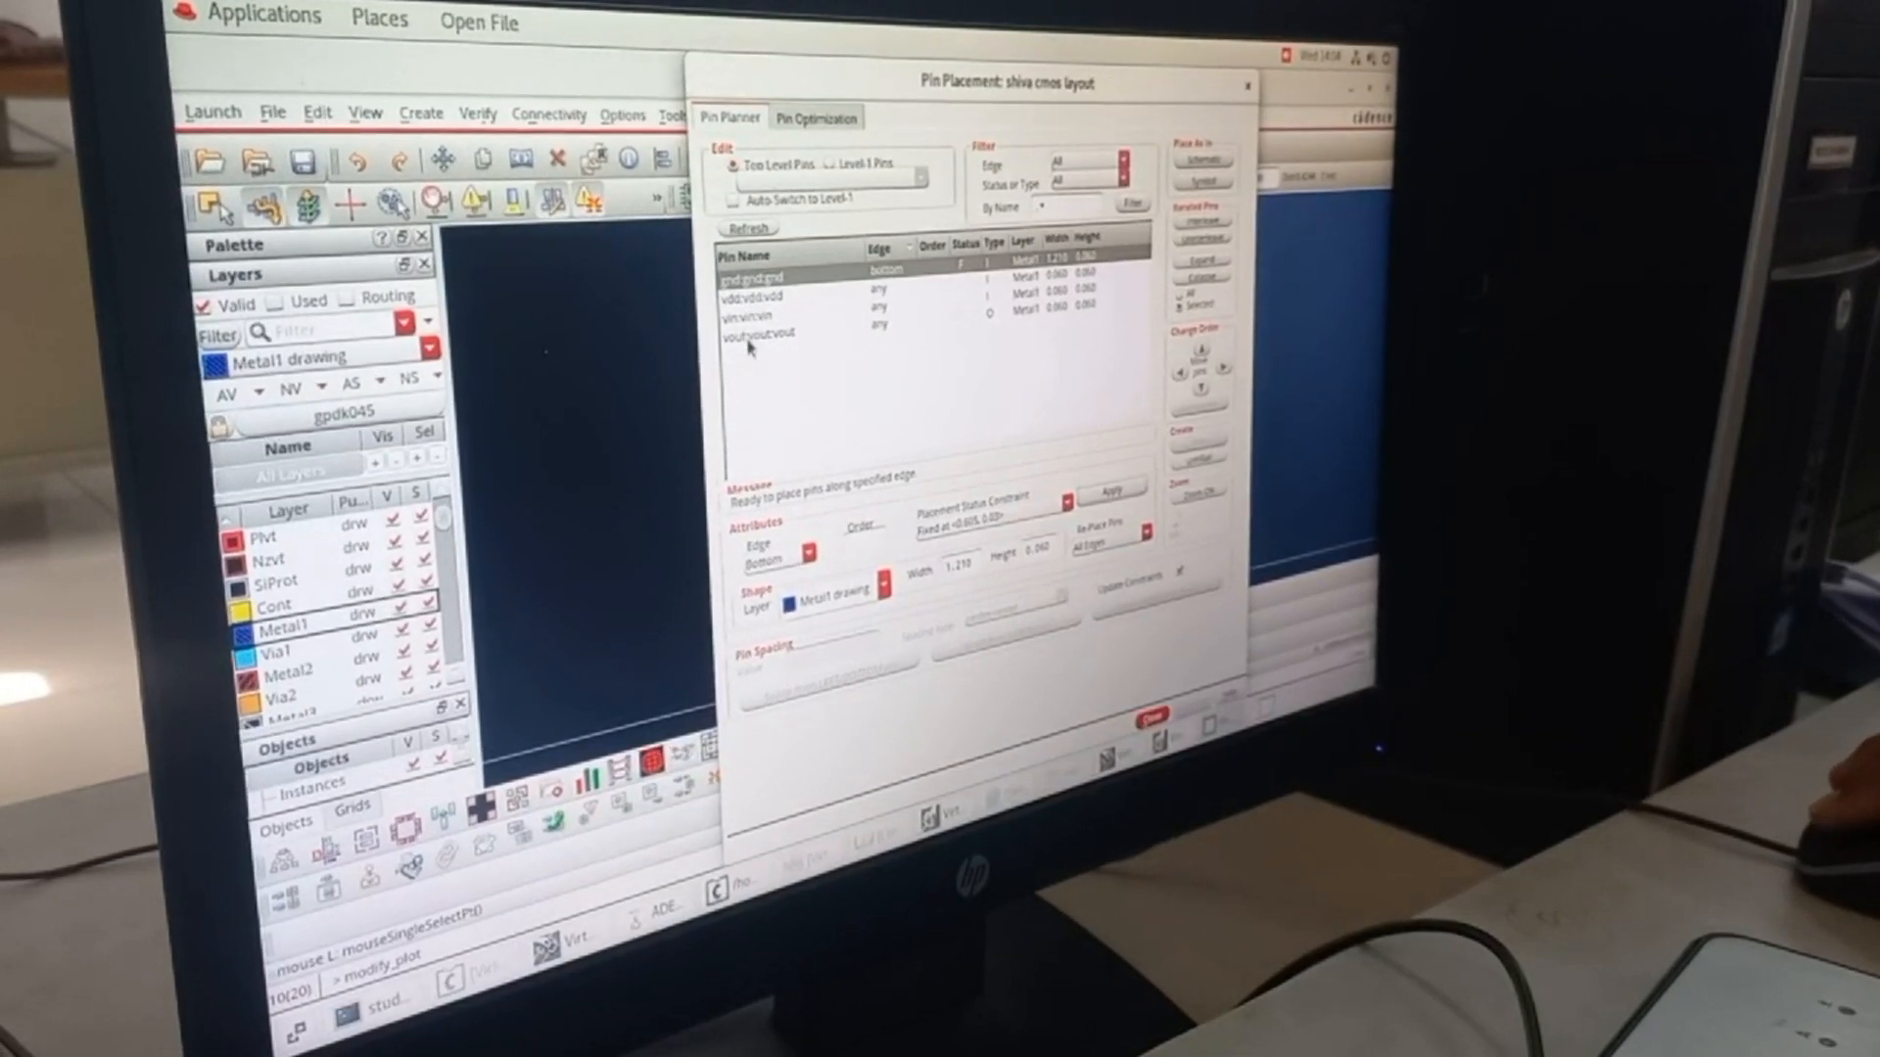
# Assign the vdd pin to the Top edge in Pin Placement and apply the edge assignments.
pyautogui.click(818, 550)
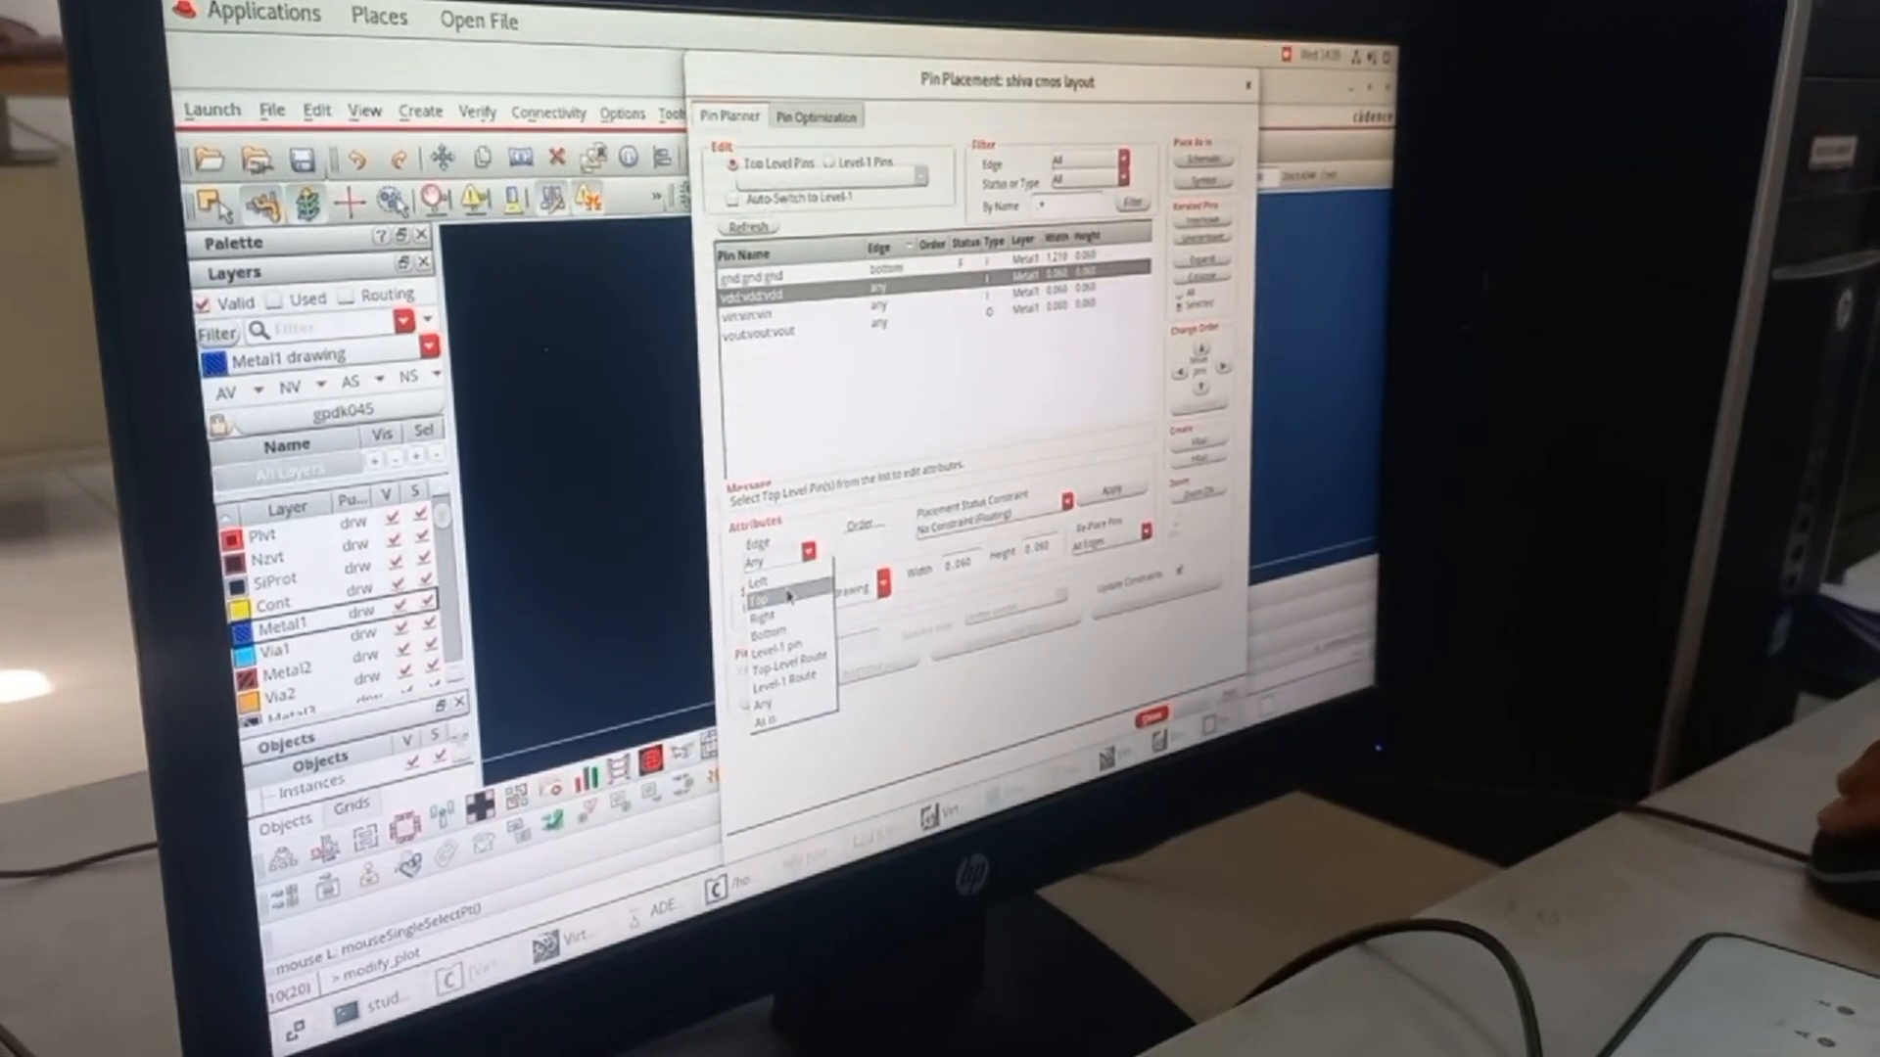
pyautogui.click(758, 597)
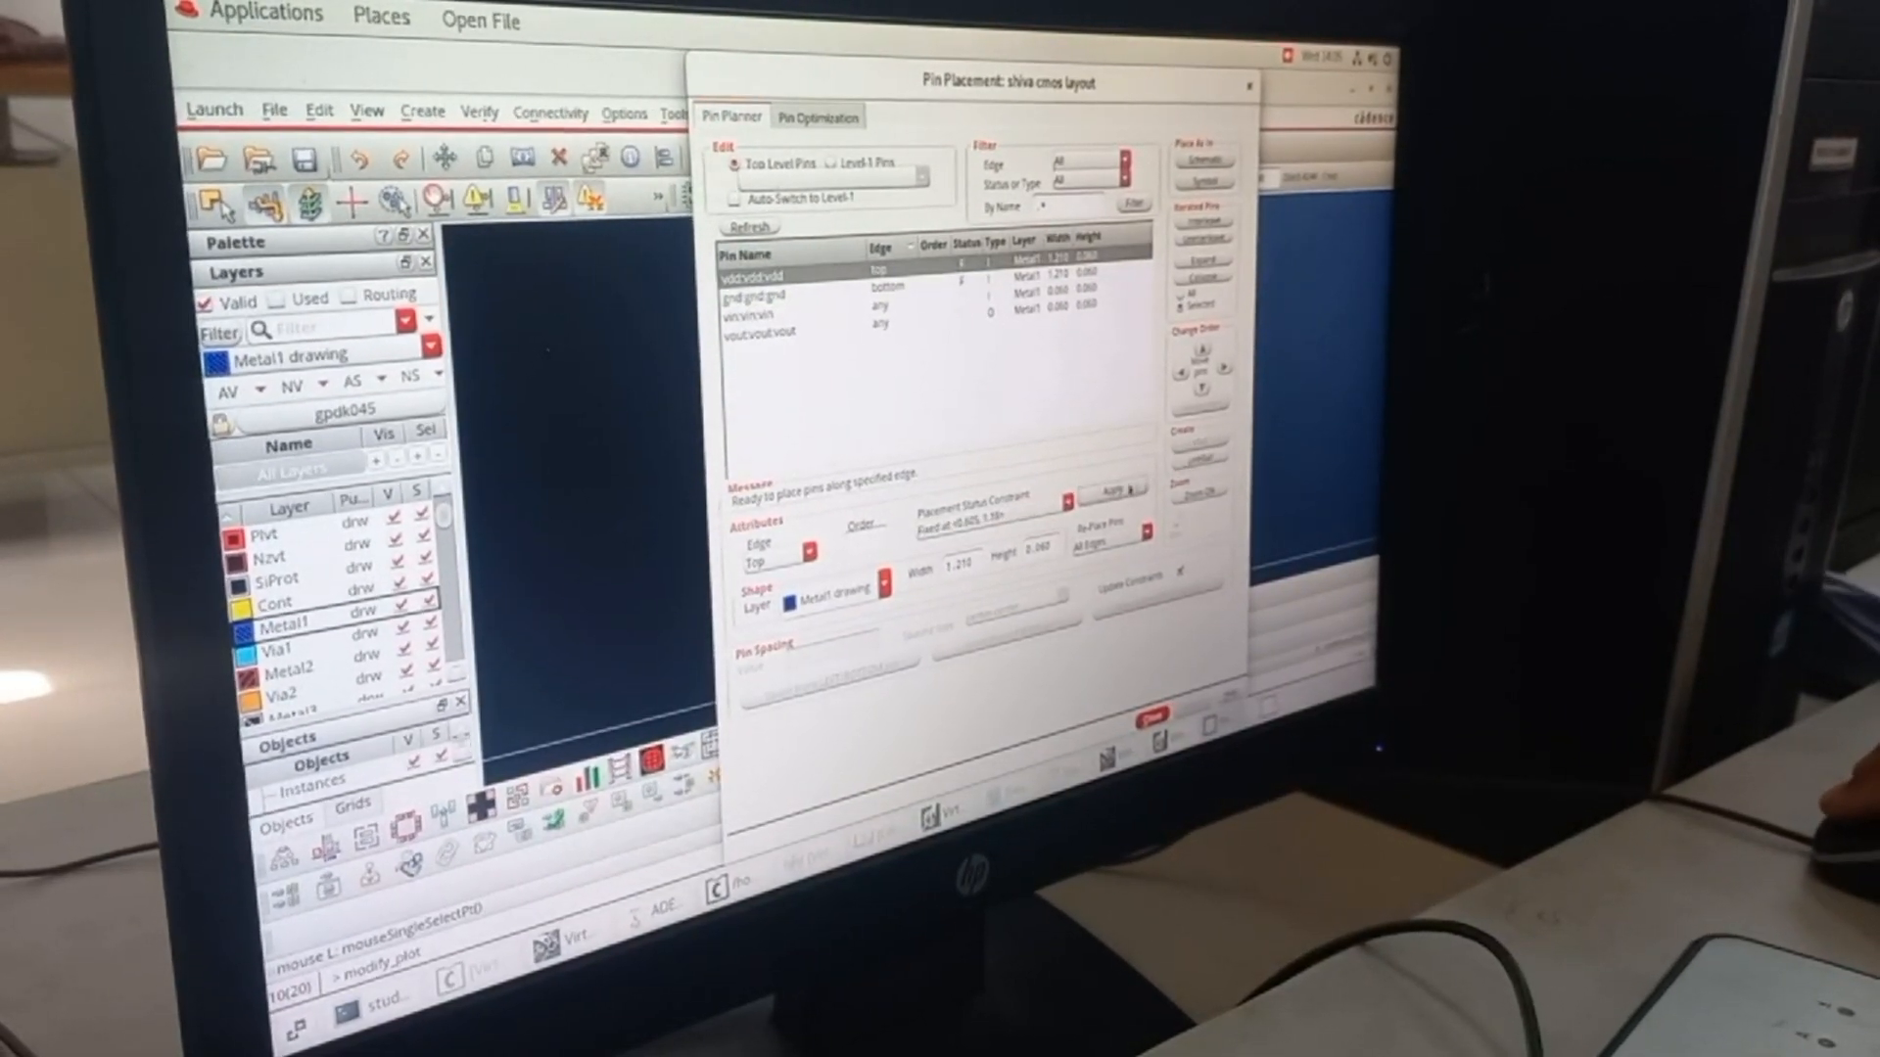
pyautogui.click(1147, 716)
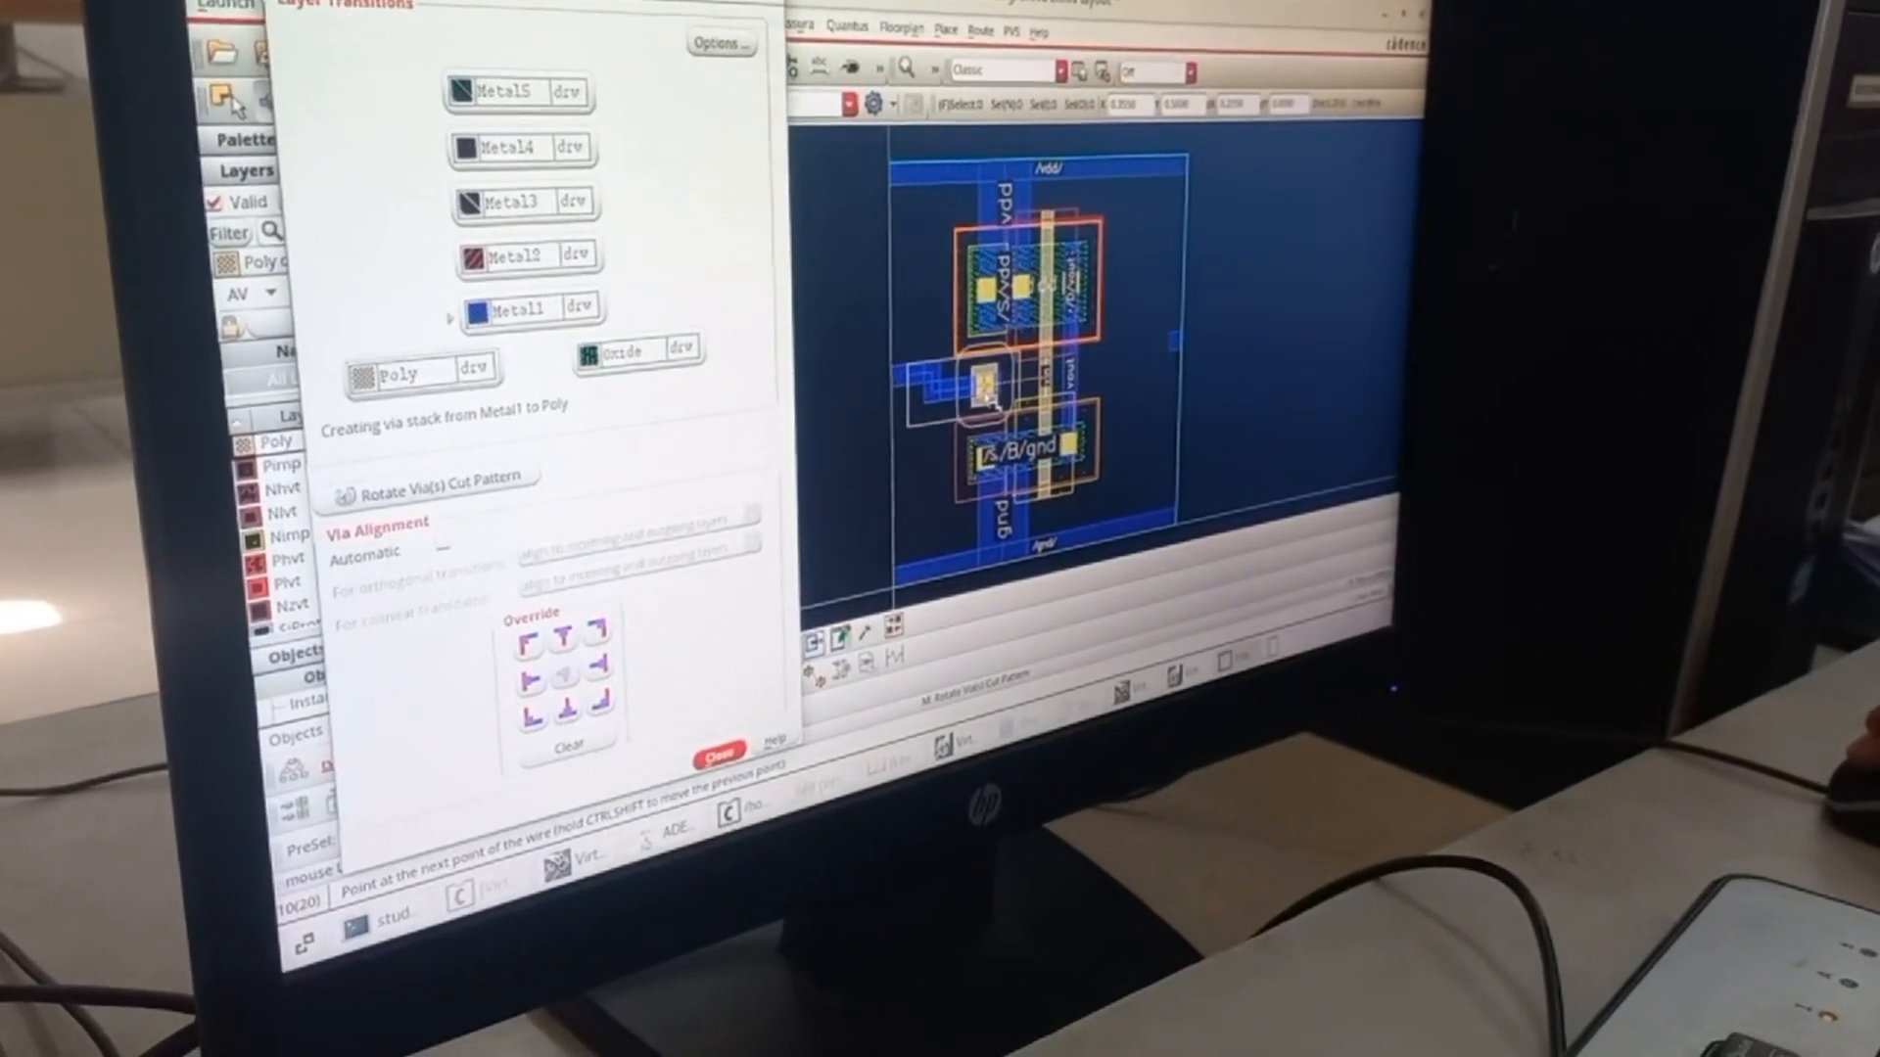
# Finish the vin/vout wiring in the layout and bring up the Assura menu.
pyautogui.click(715, 754)
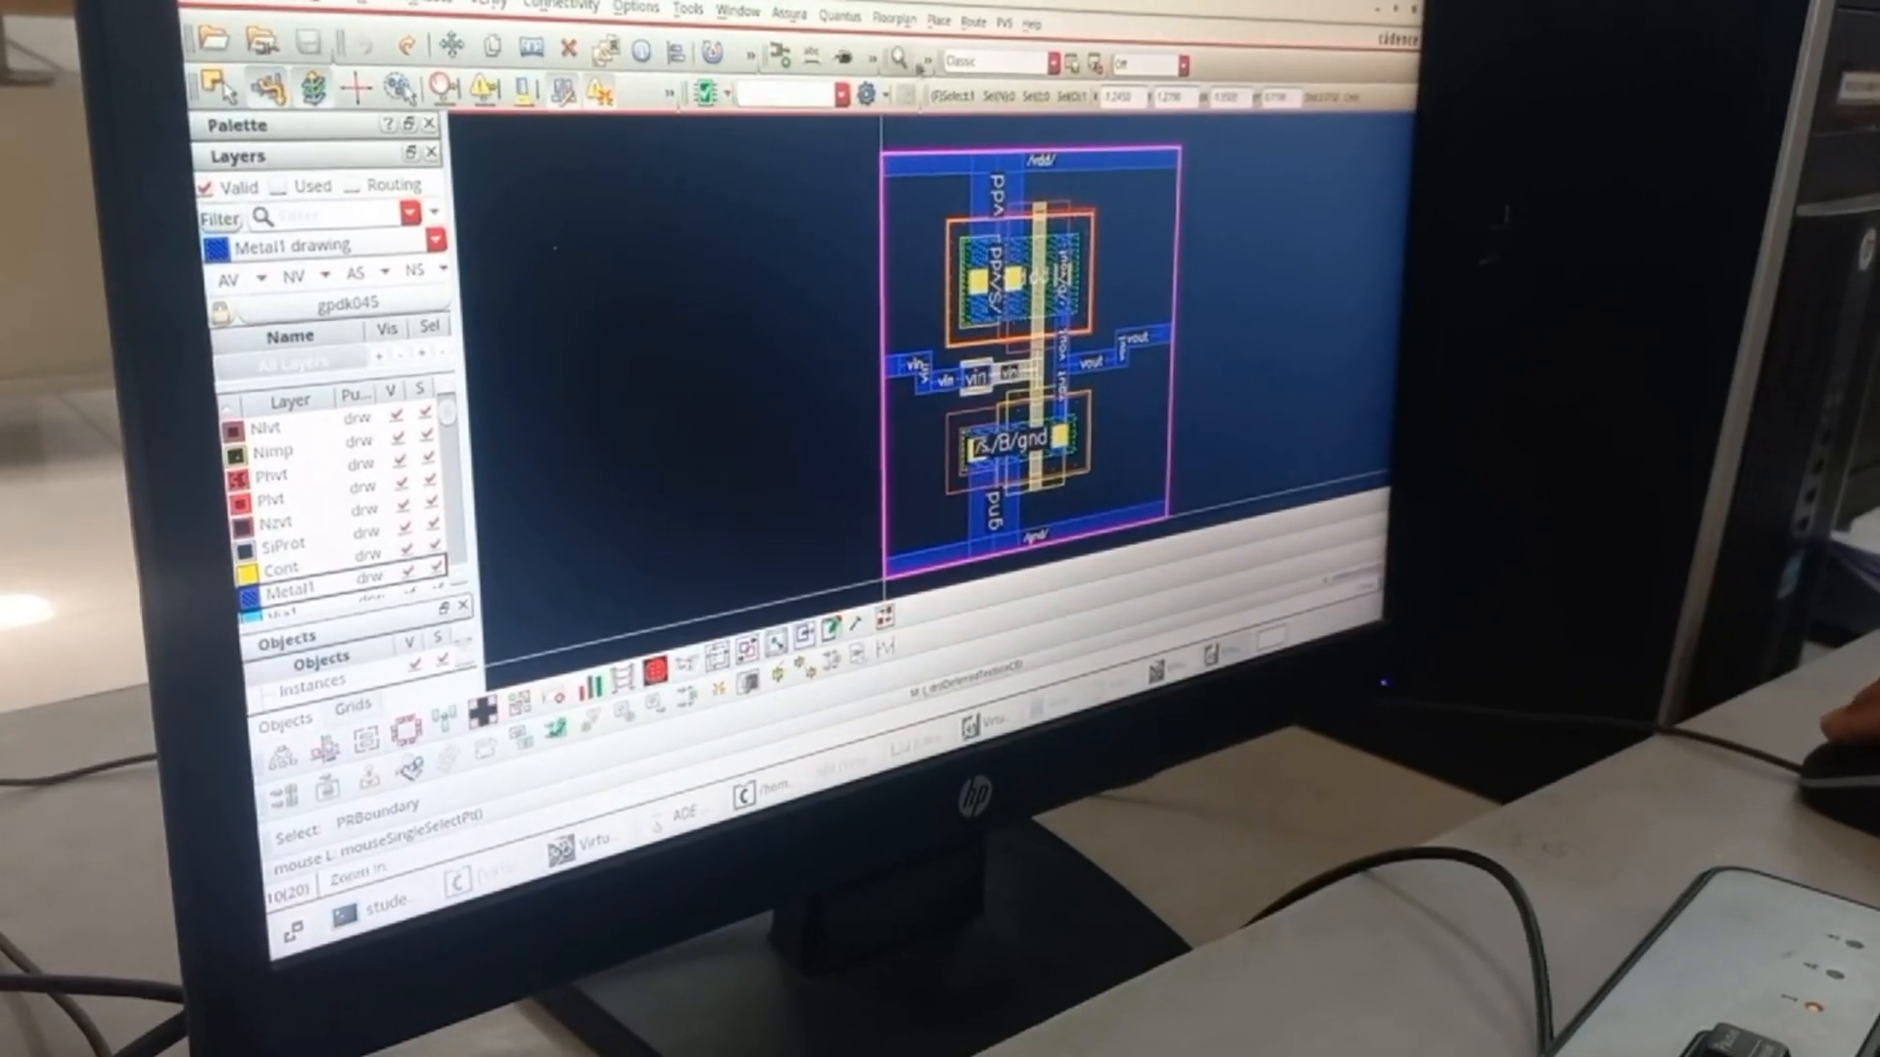
pyautogui.click(787, 17)
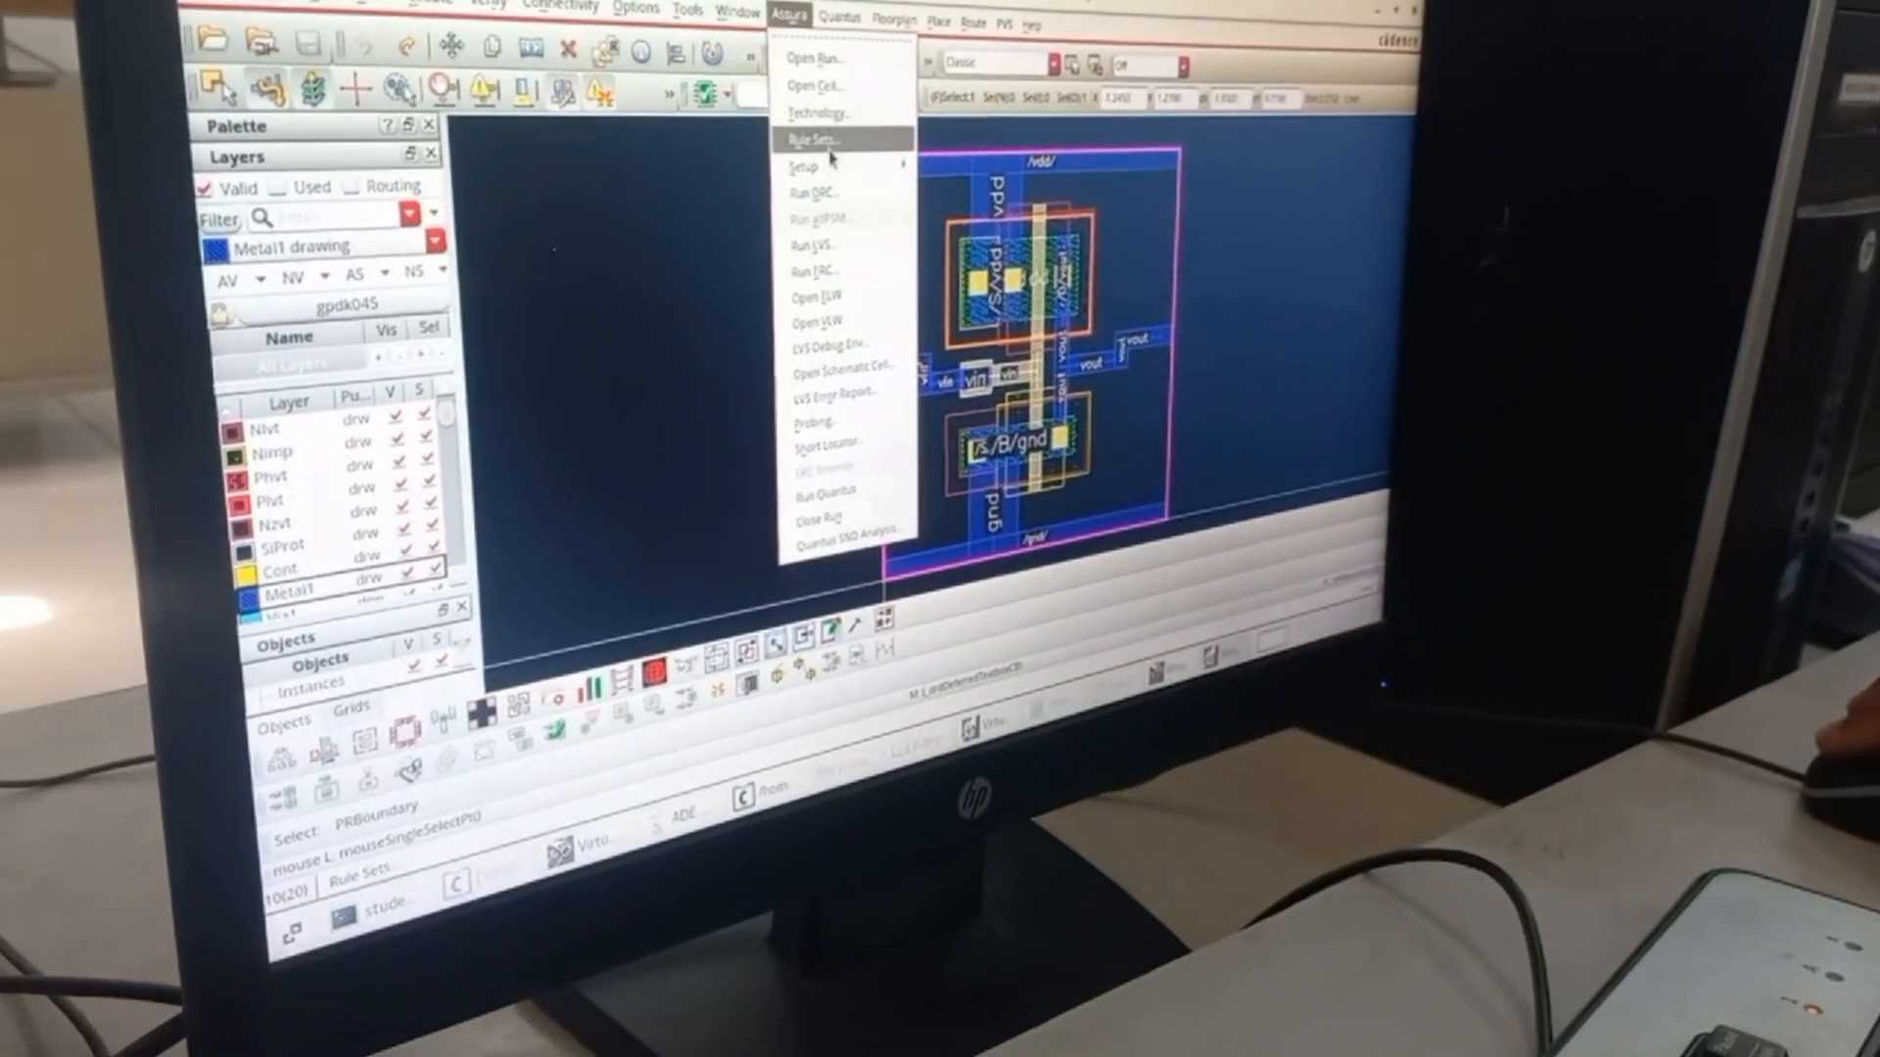
# Set the Assura technology library to assura_tech.lib in /home/install/FOUNDRY/analog/45nm.
pyautogui.click(818, 113)
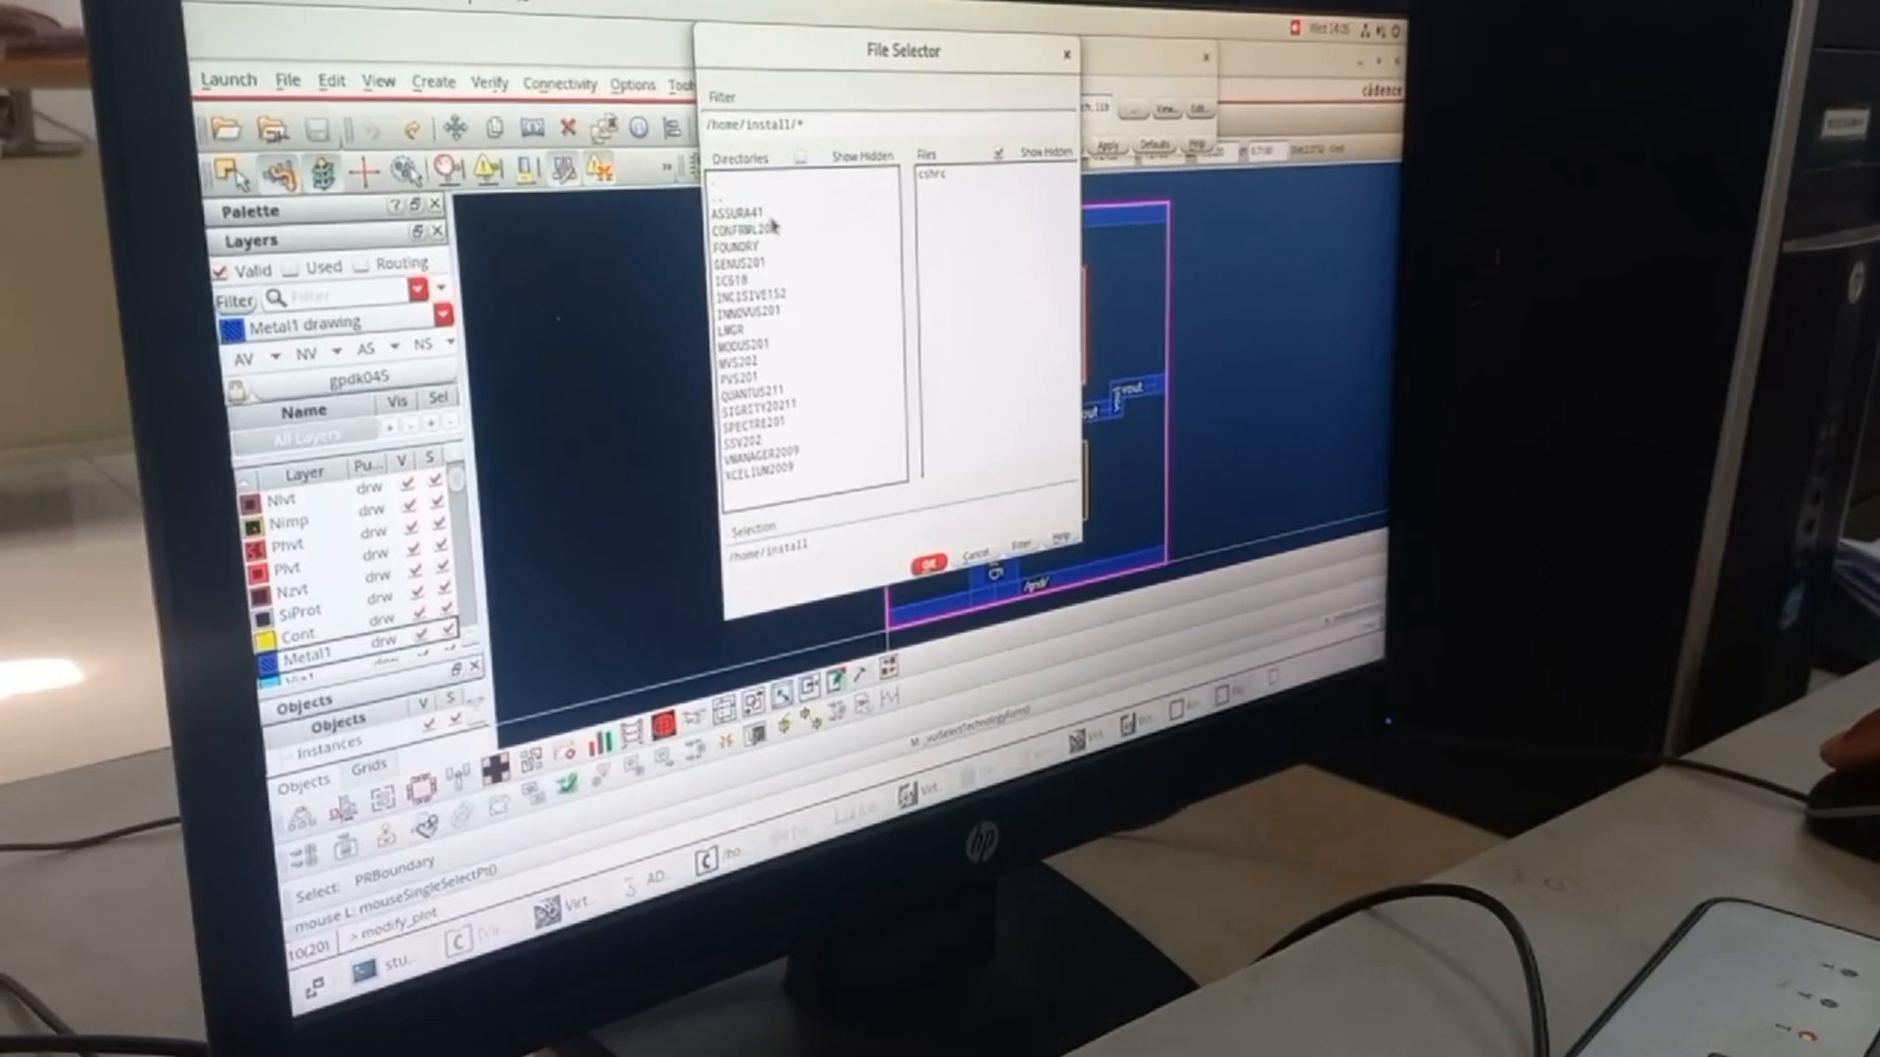
pyautogui.doubleClick(746, 245)
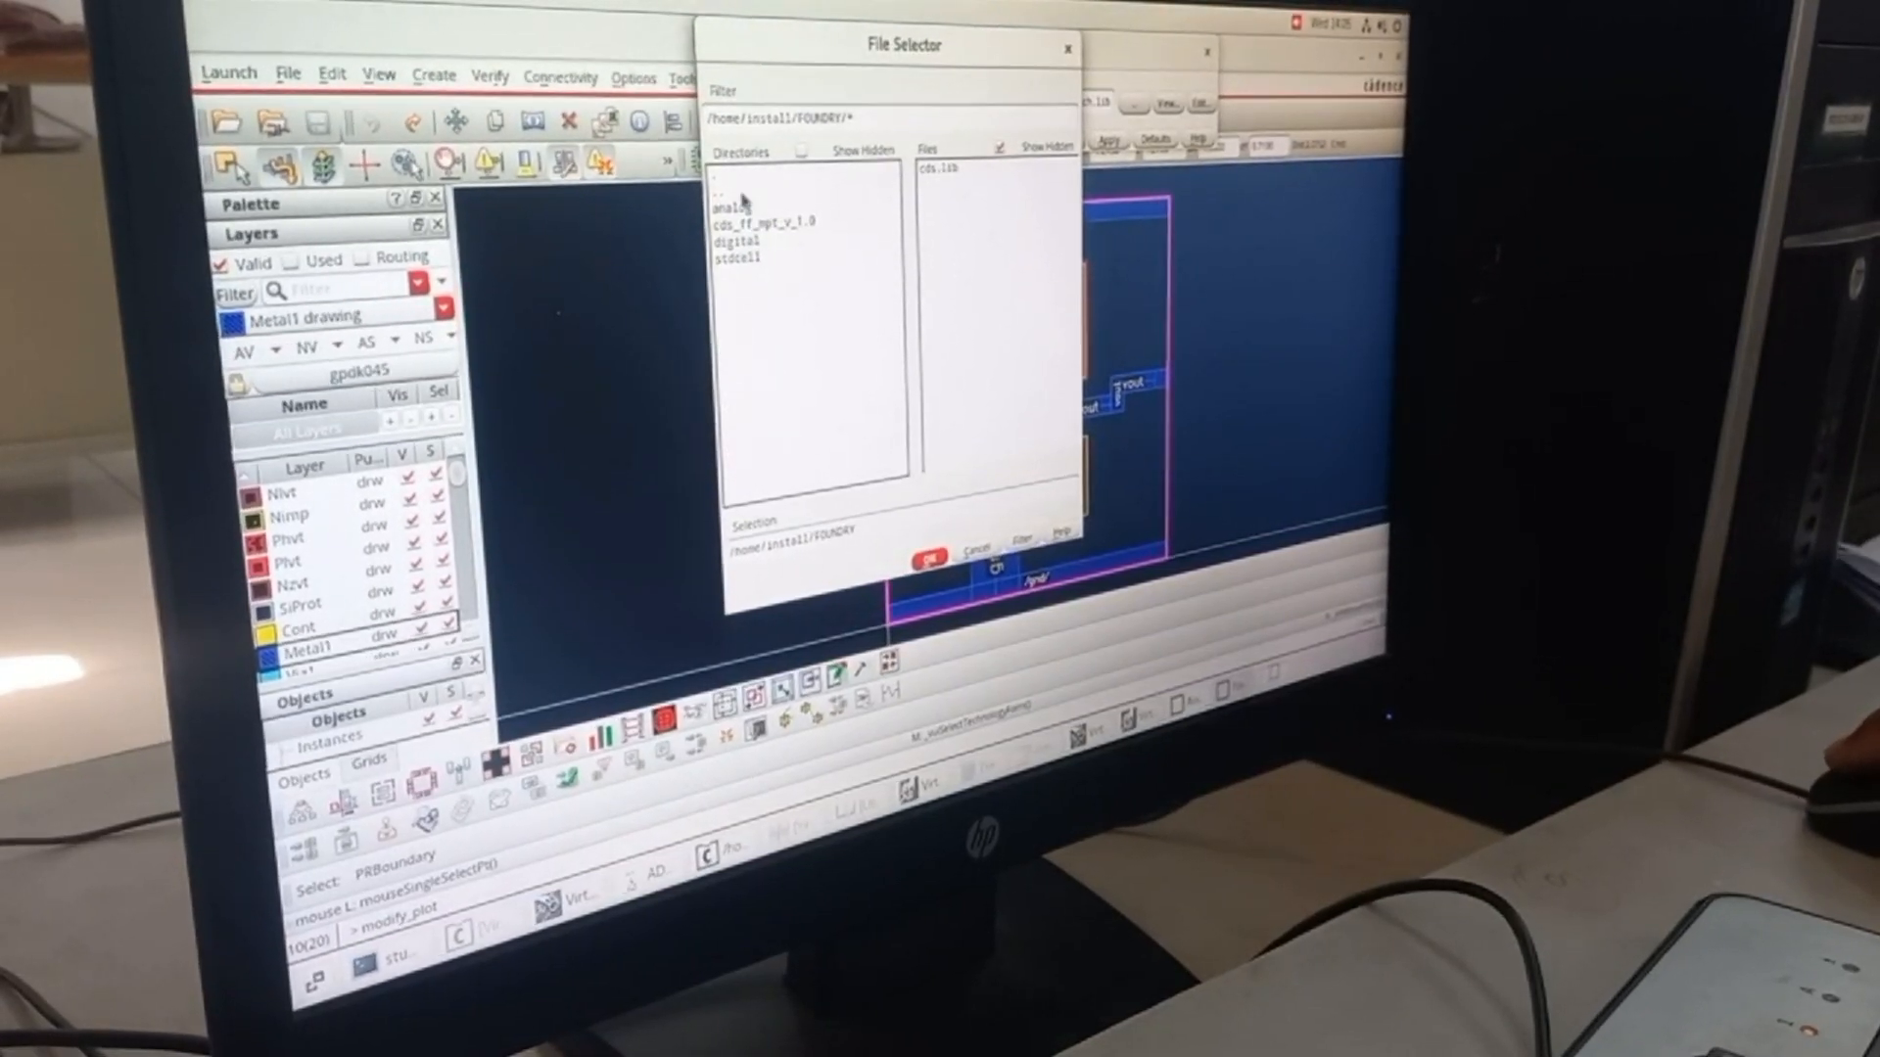
pyautogui.doubleClick(724, 204)
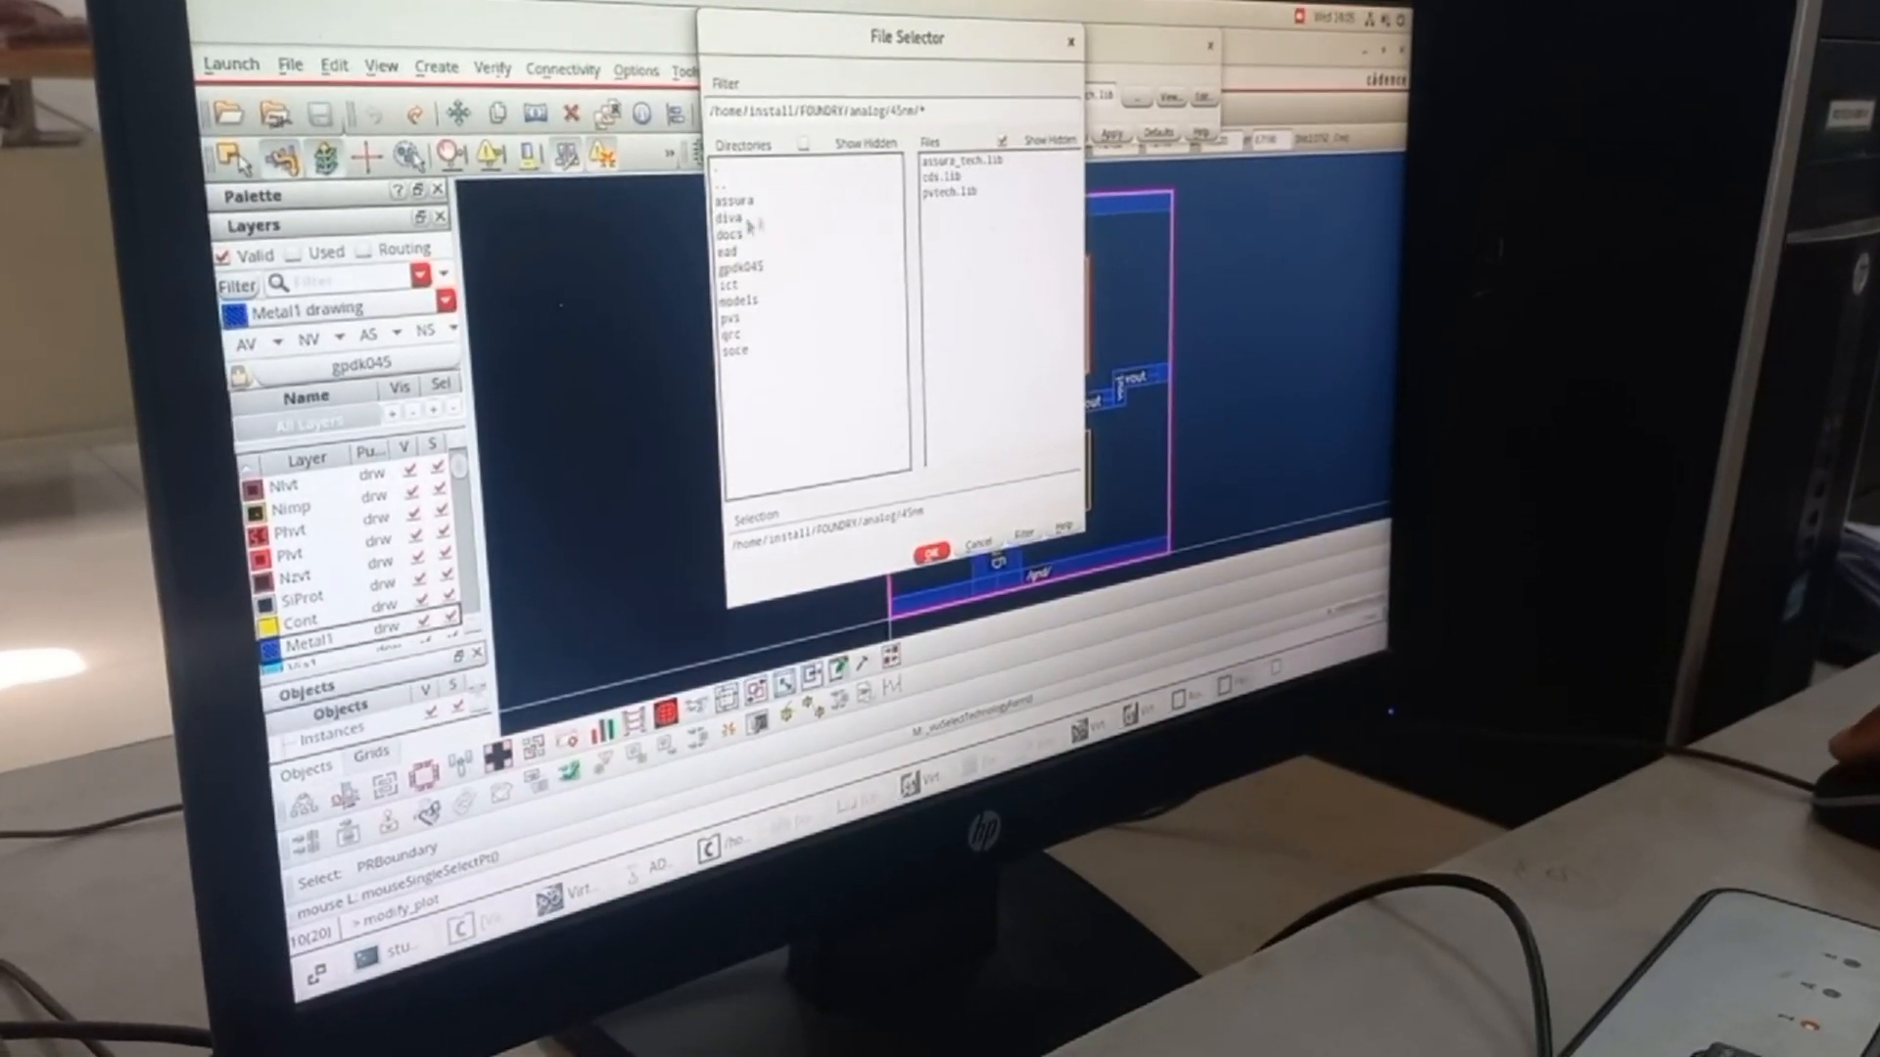
pyautogui.click(932, 551)
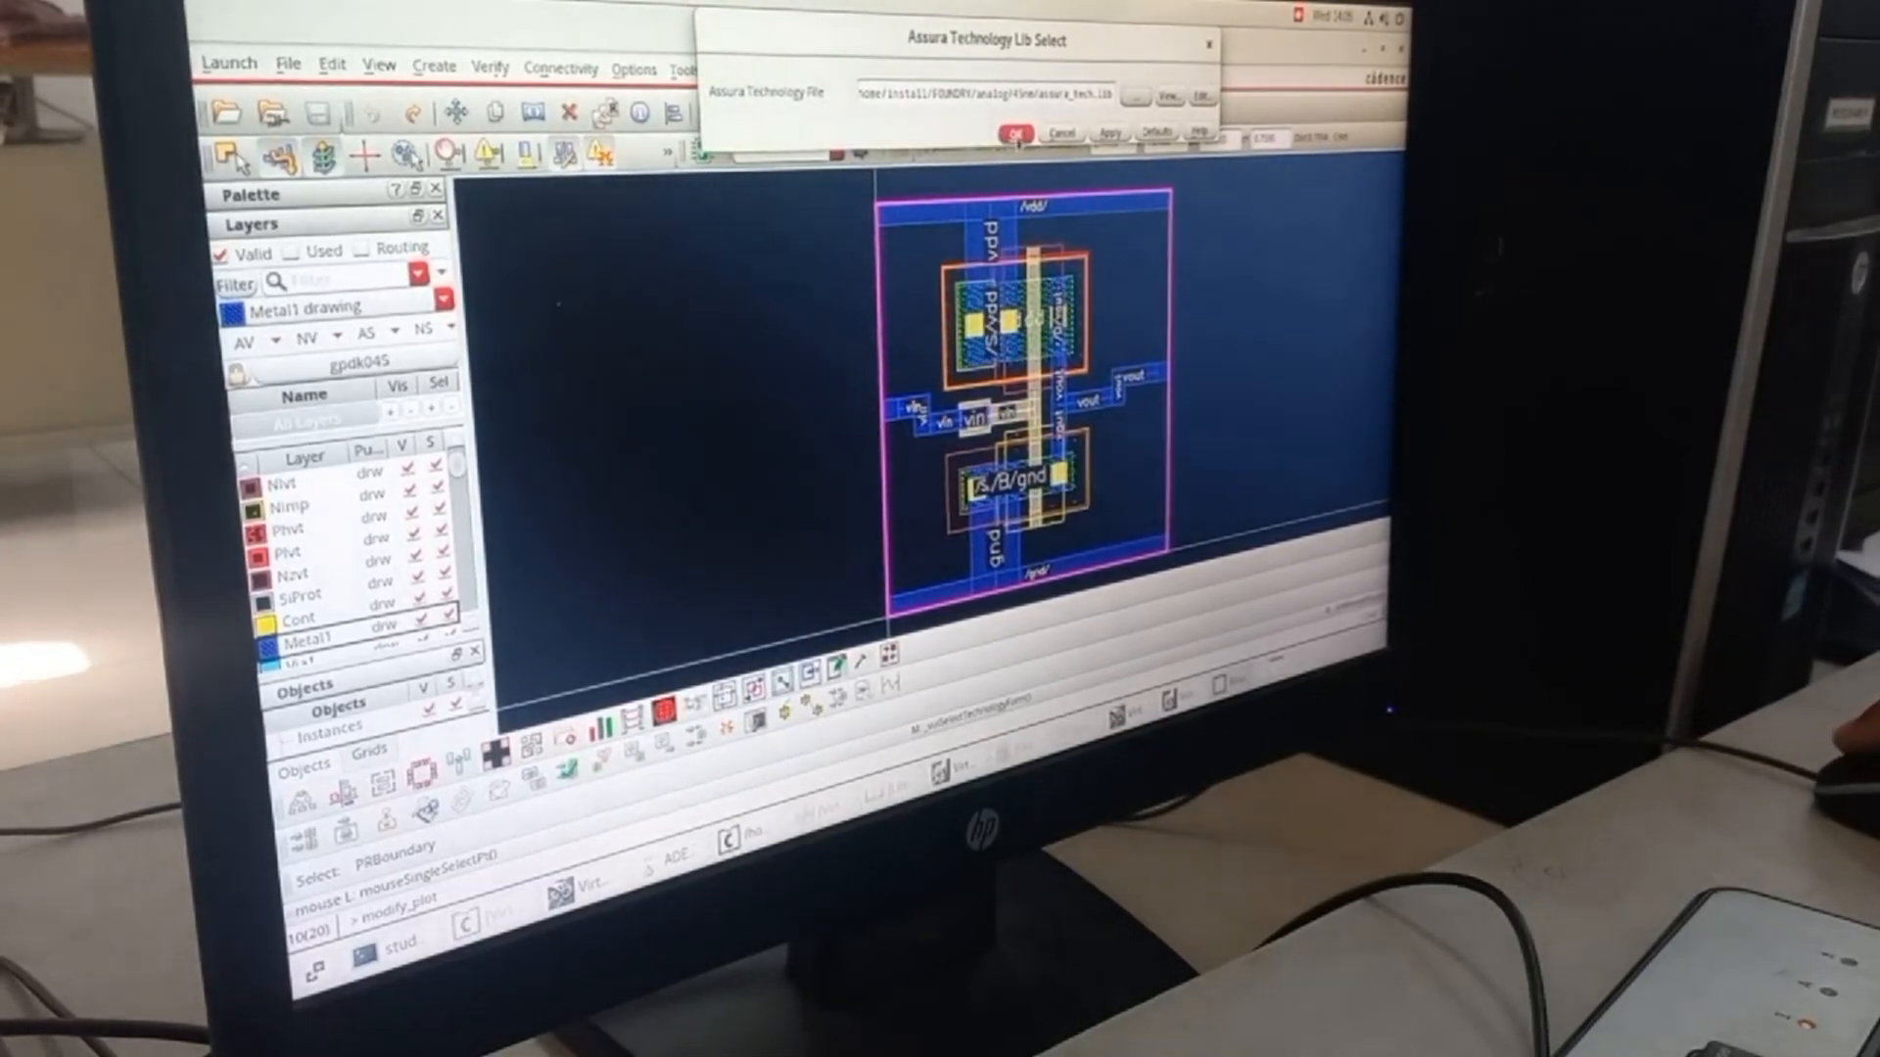
pyautogui.click(1018, 131)
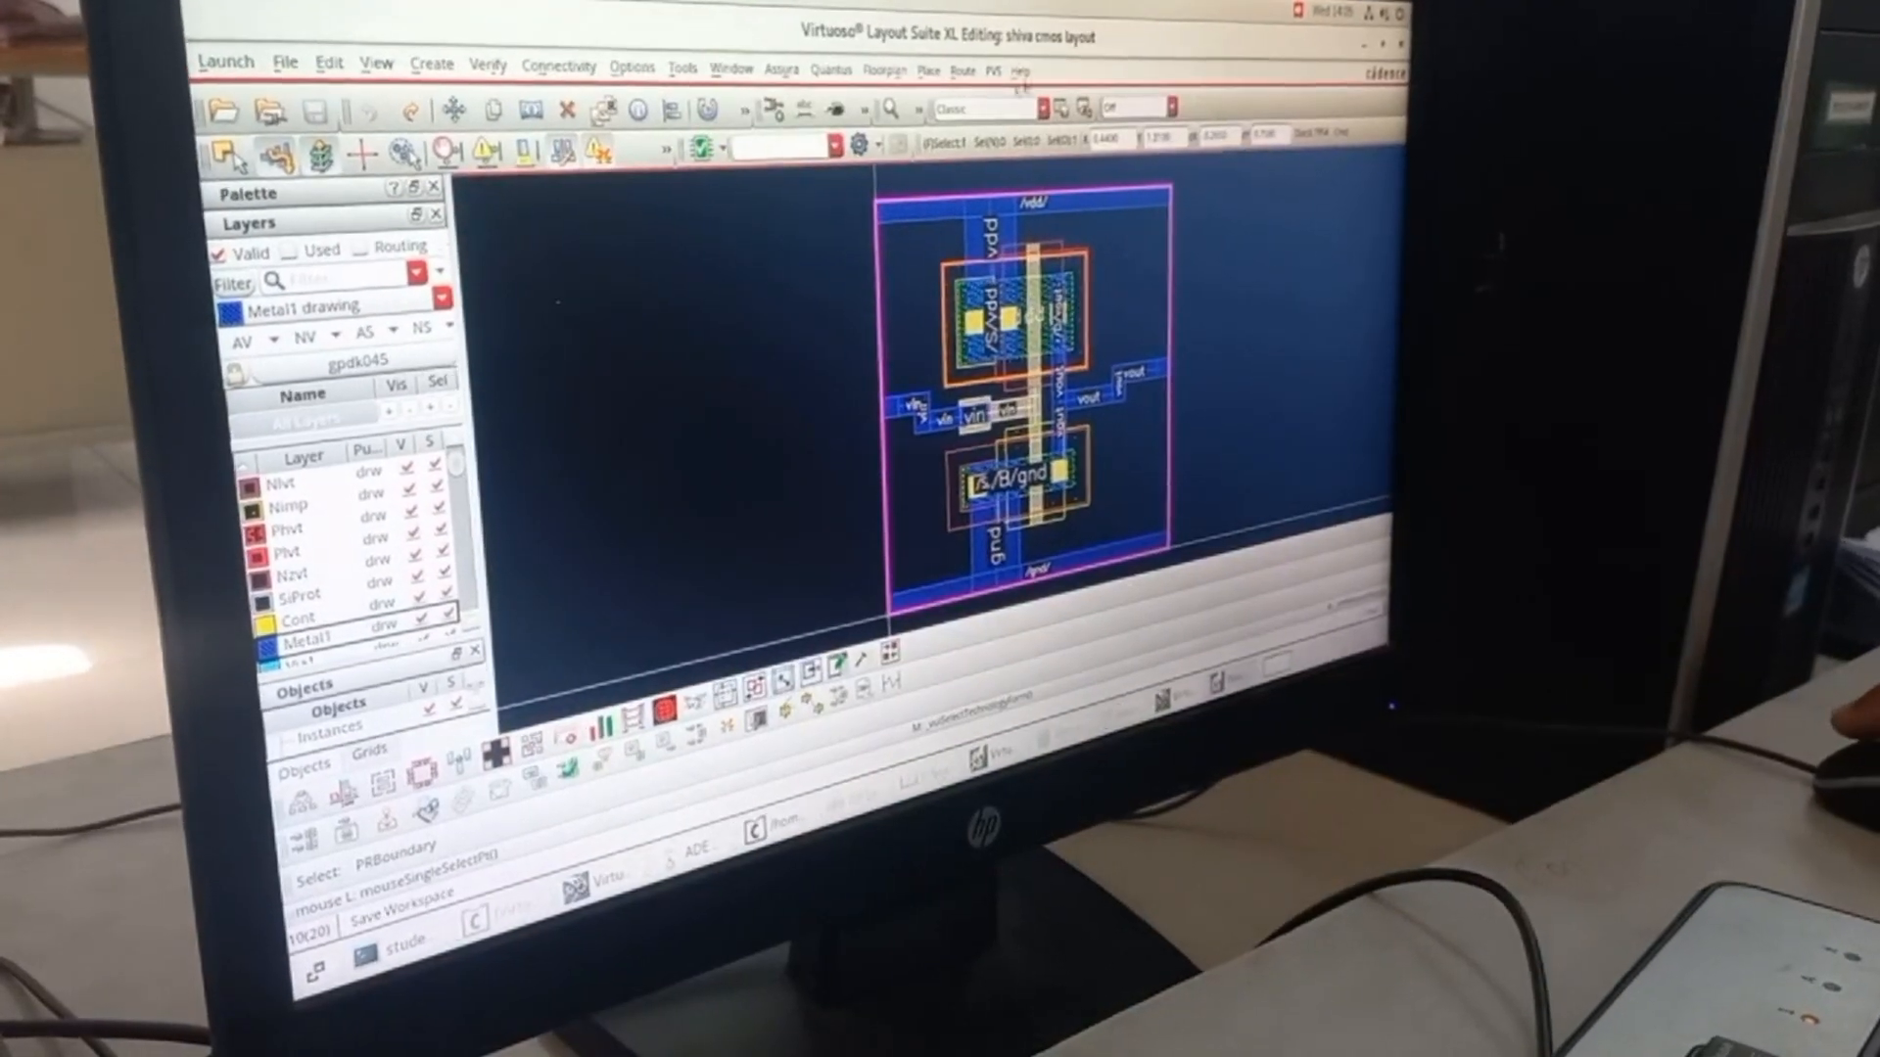
pyautogui.click(781, 90)
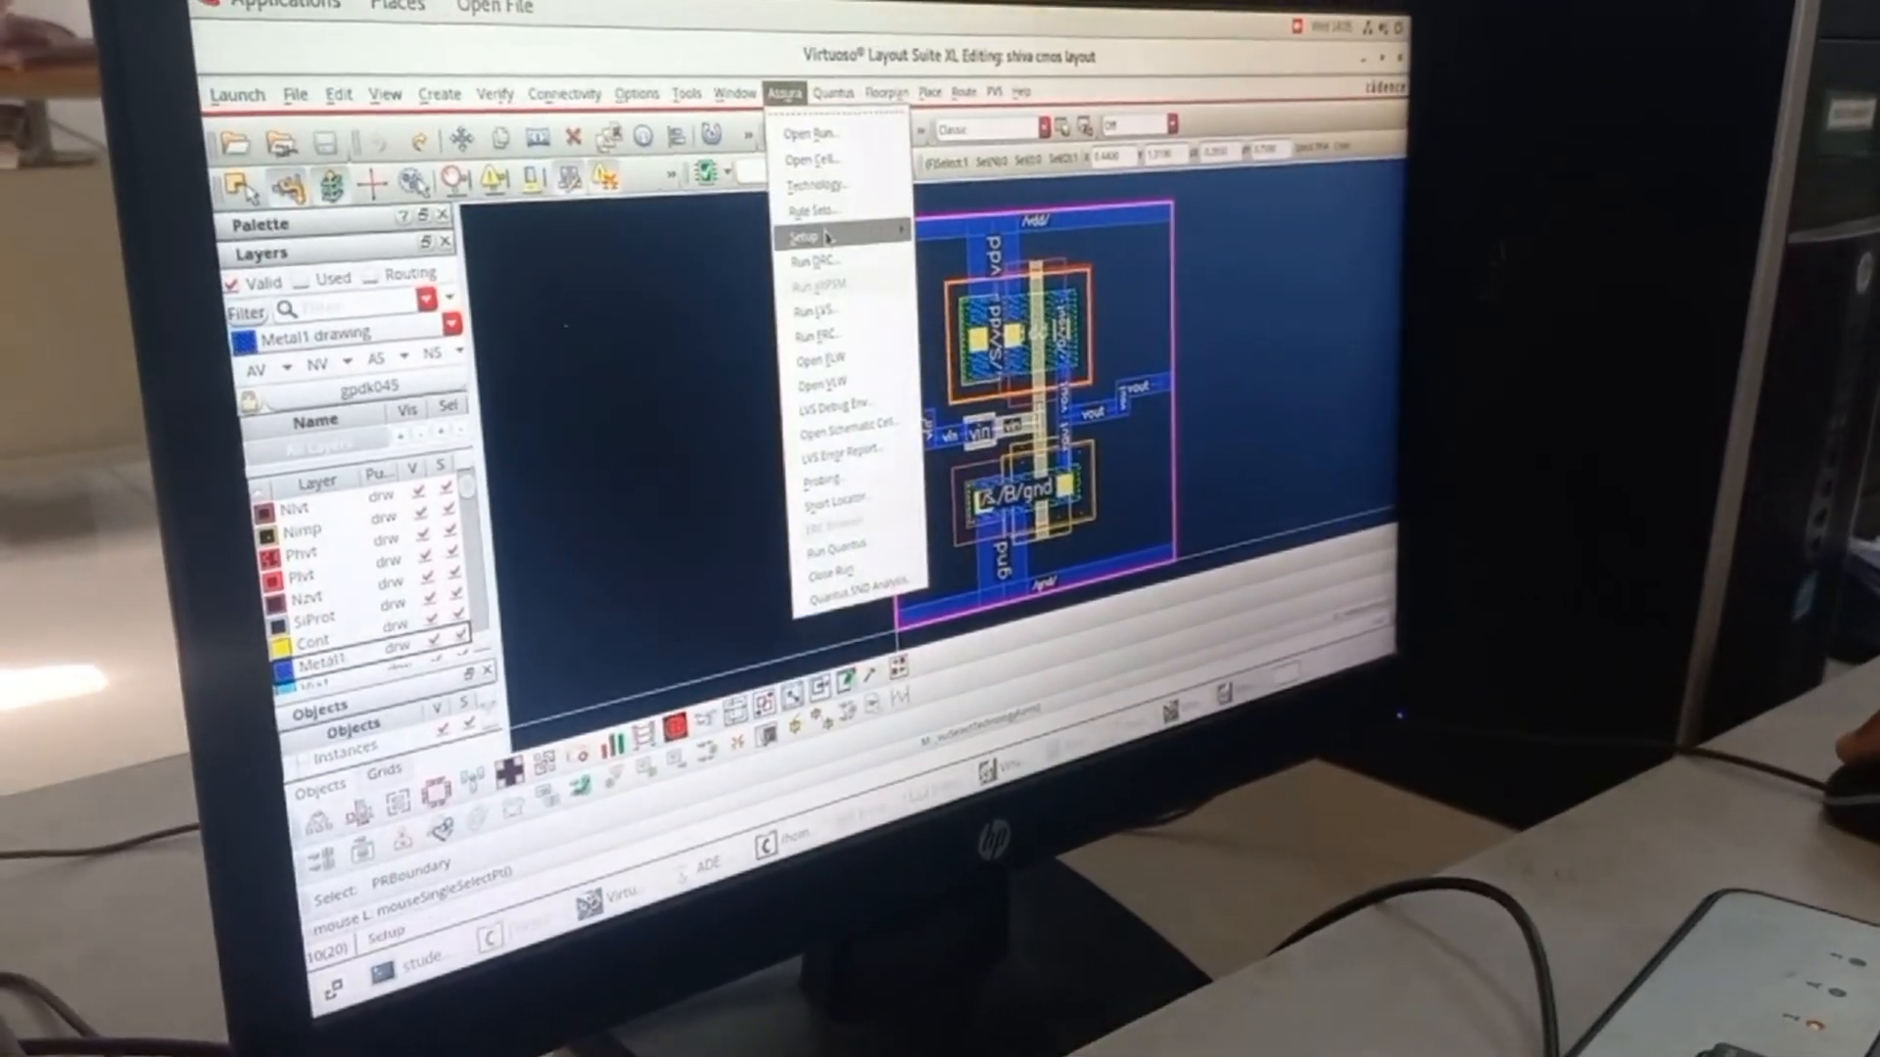
# Run Assura DRC on library shiva, cell cmos, view layout, overwriting previous DRC data.
pyautogui.click(815, 258)
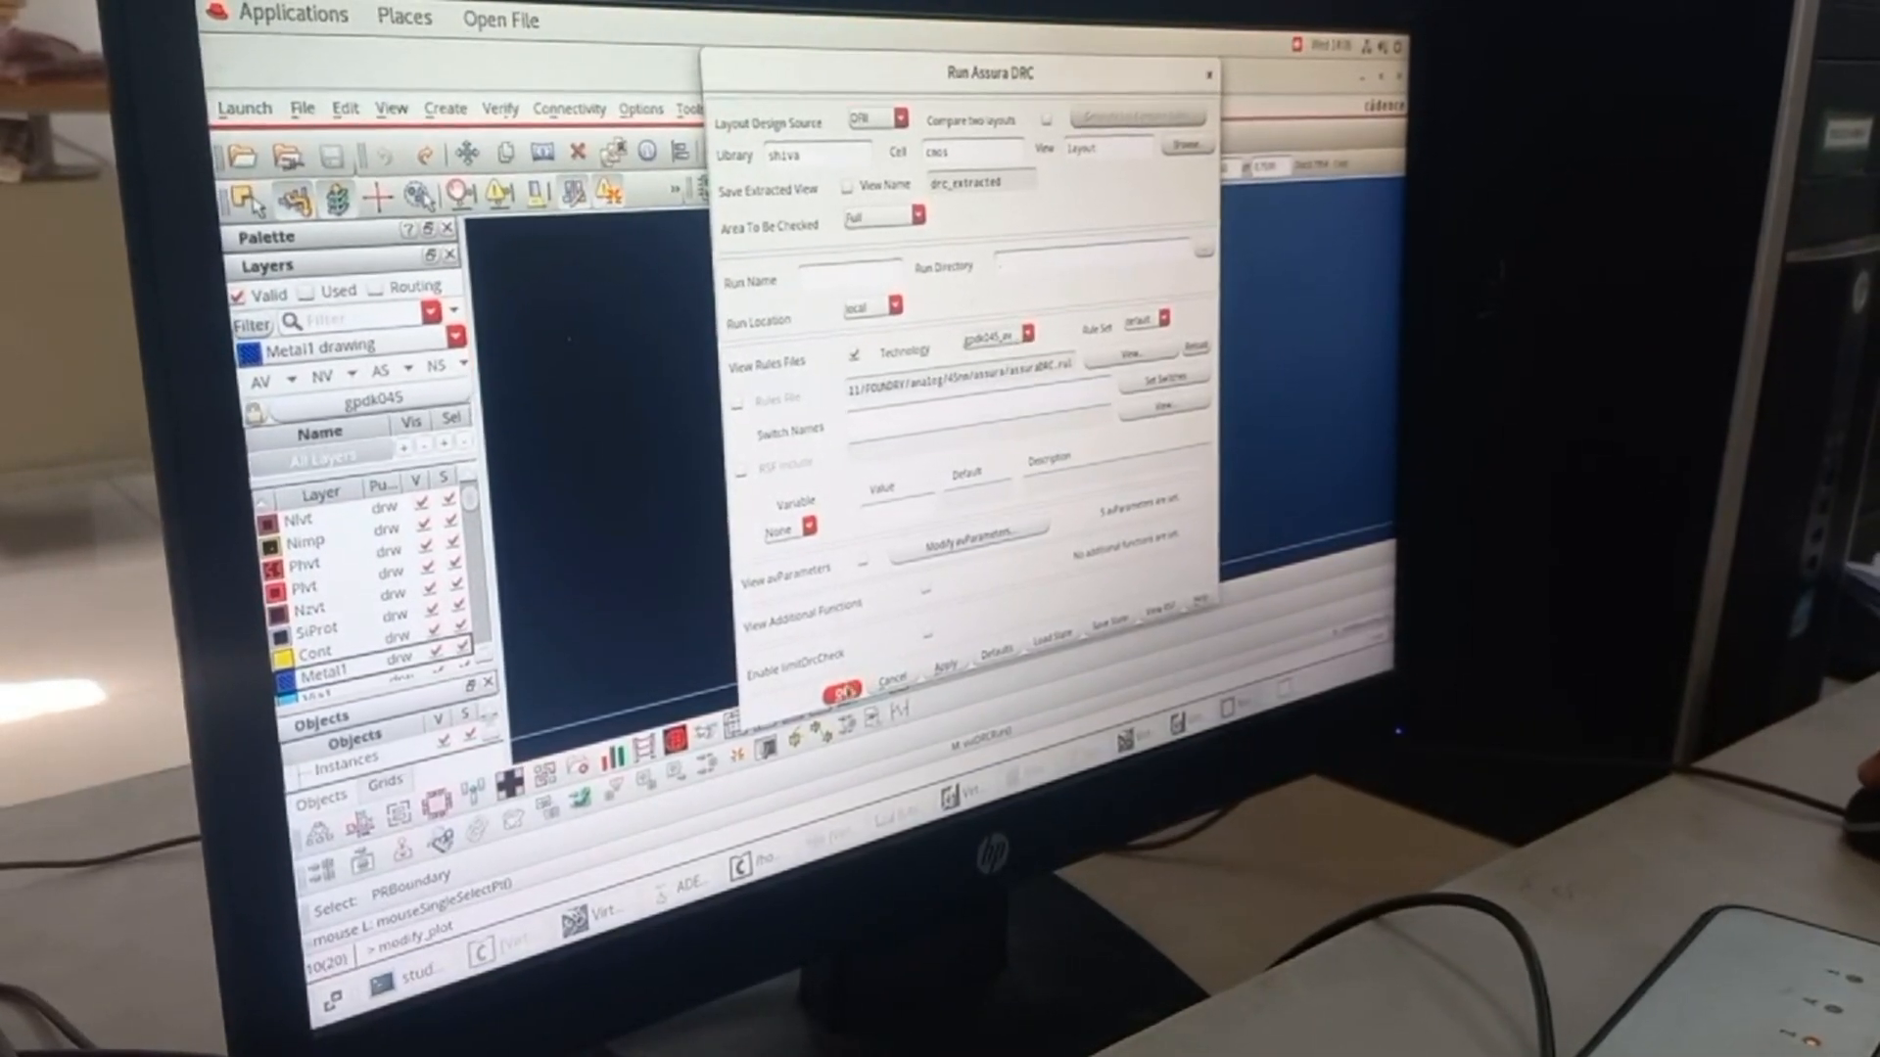
pyautogui.click(807, 701)
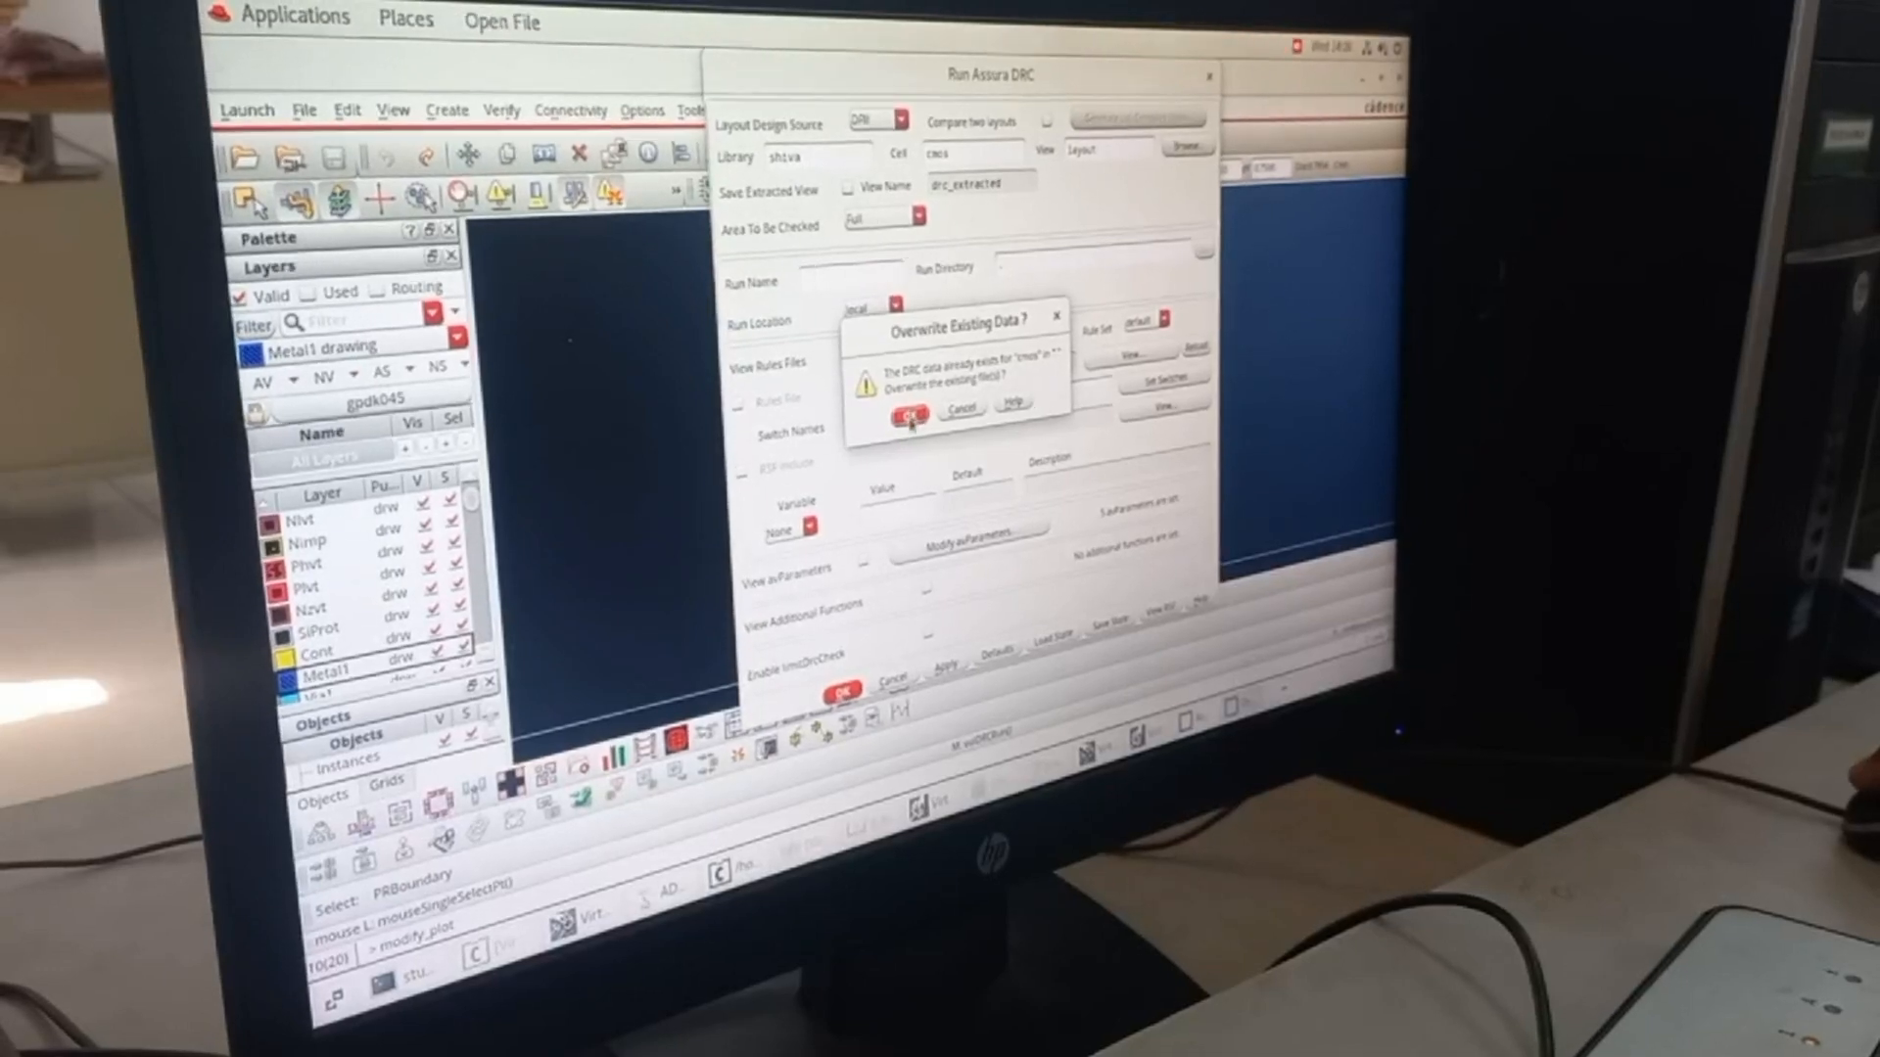
pyautogui.click(906, 417)
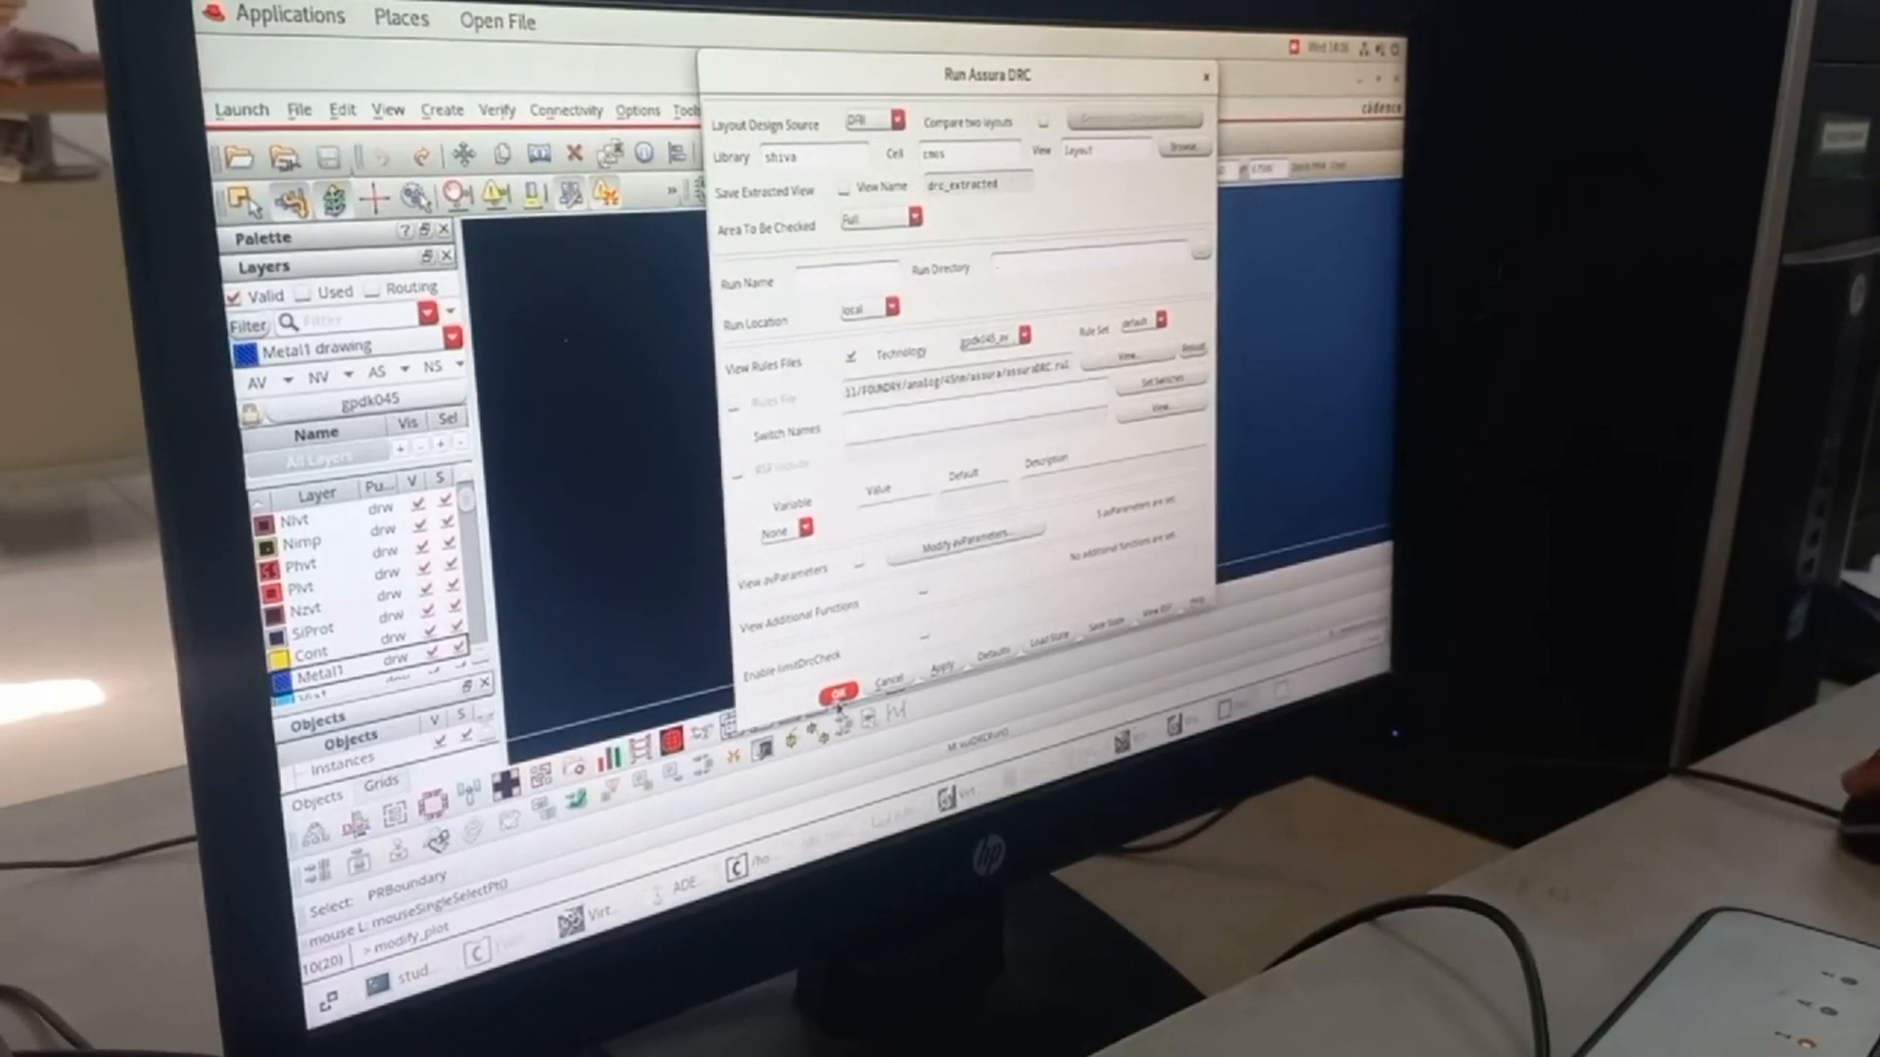
pyautogui.click(836, 692)
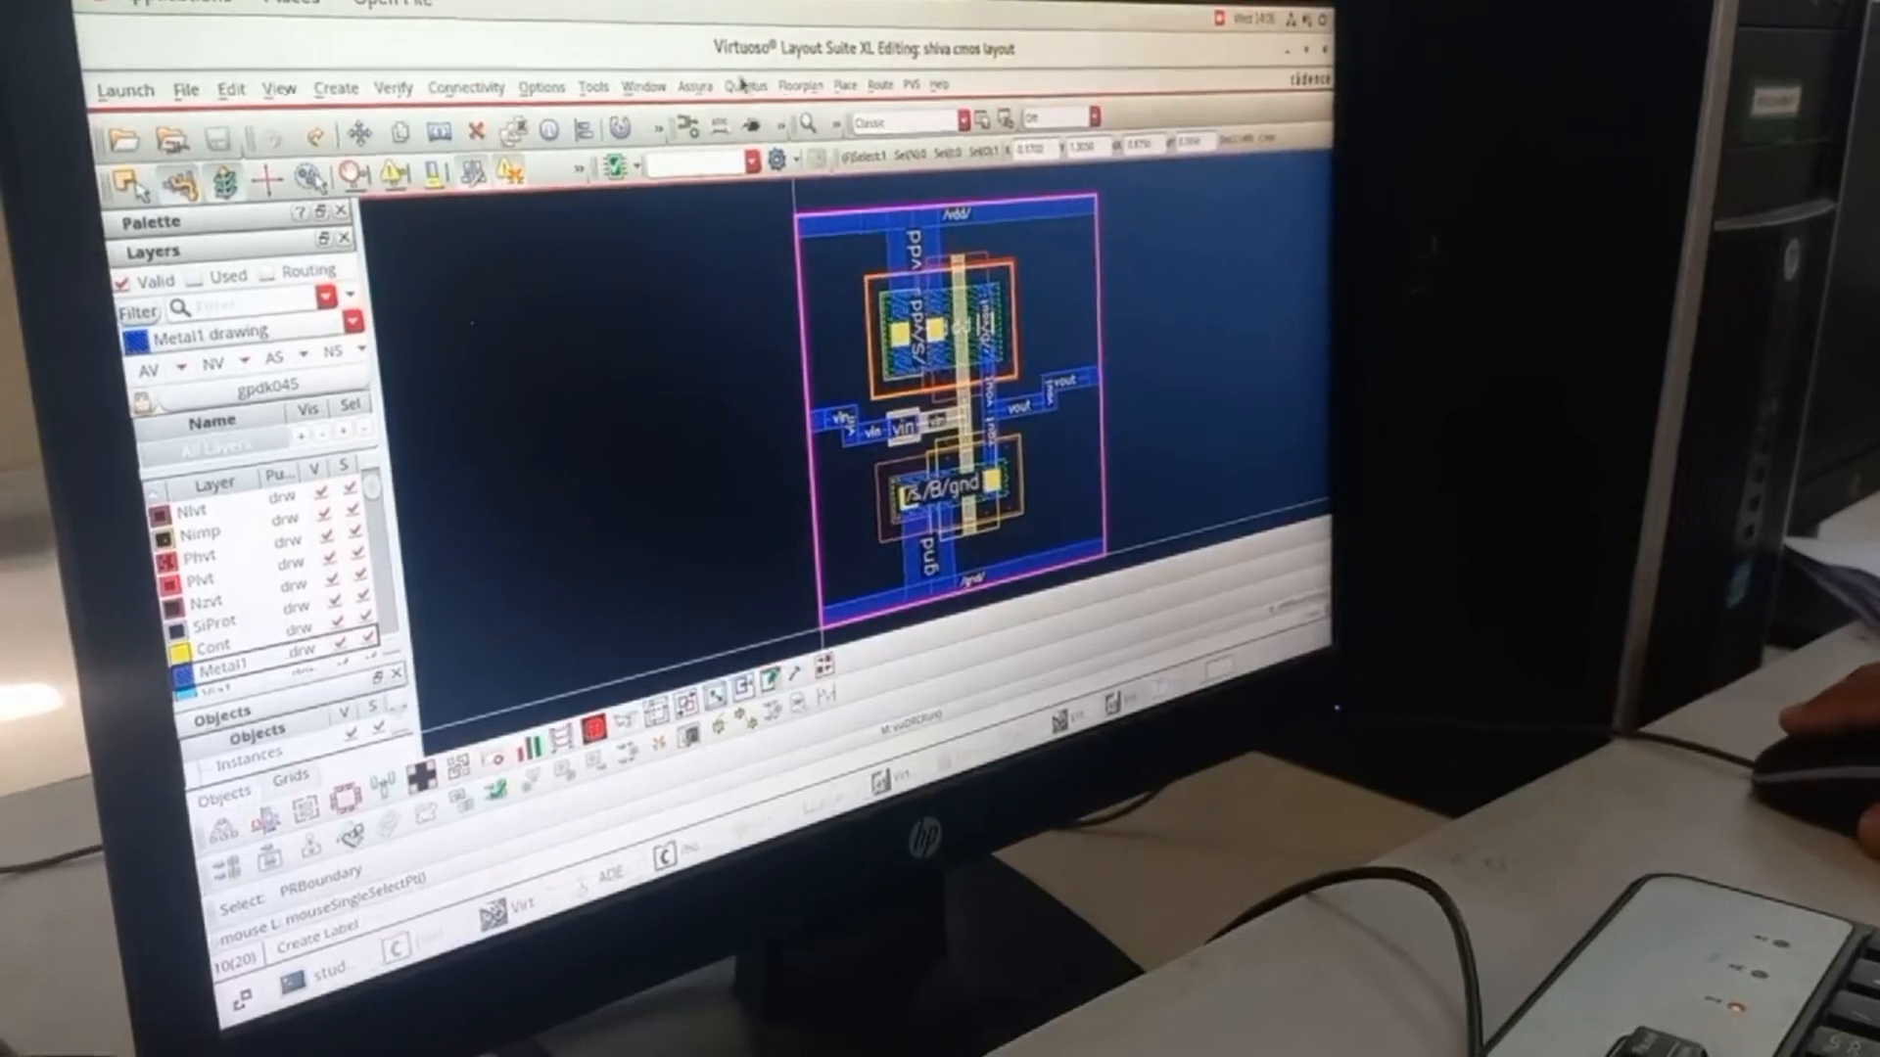
# Run Assura LVS on cmos, overwrite old data, stop the old job, and dismiss the matching results summary.
pyautogui.click(697, 79)
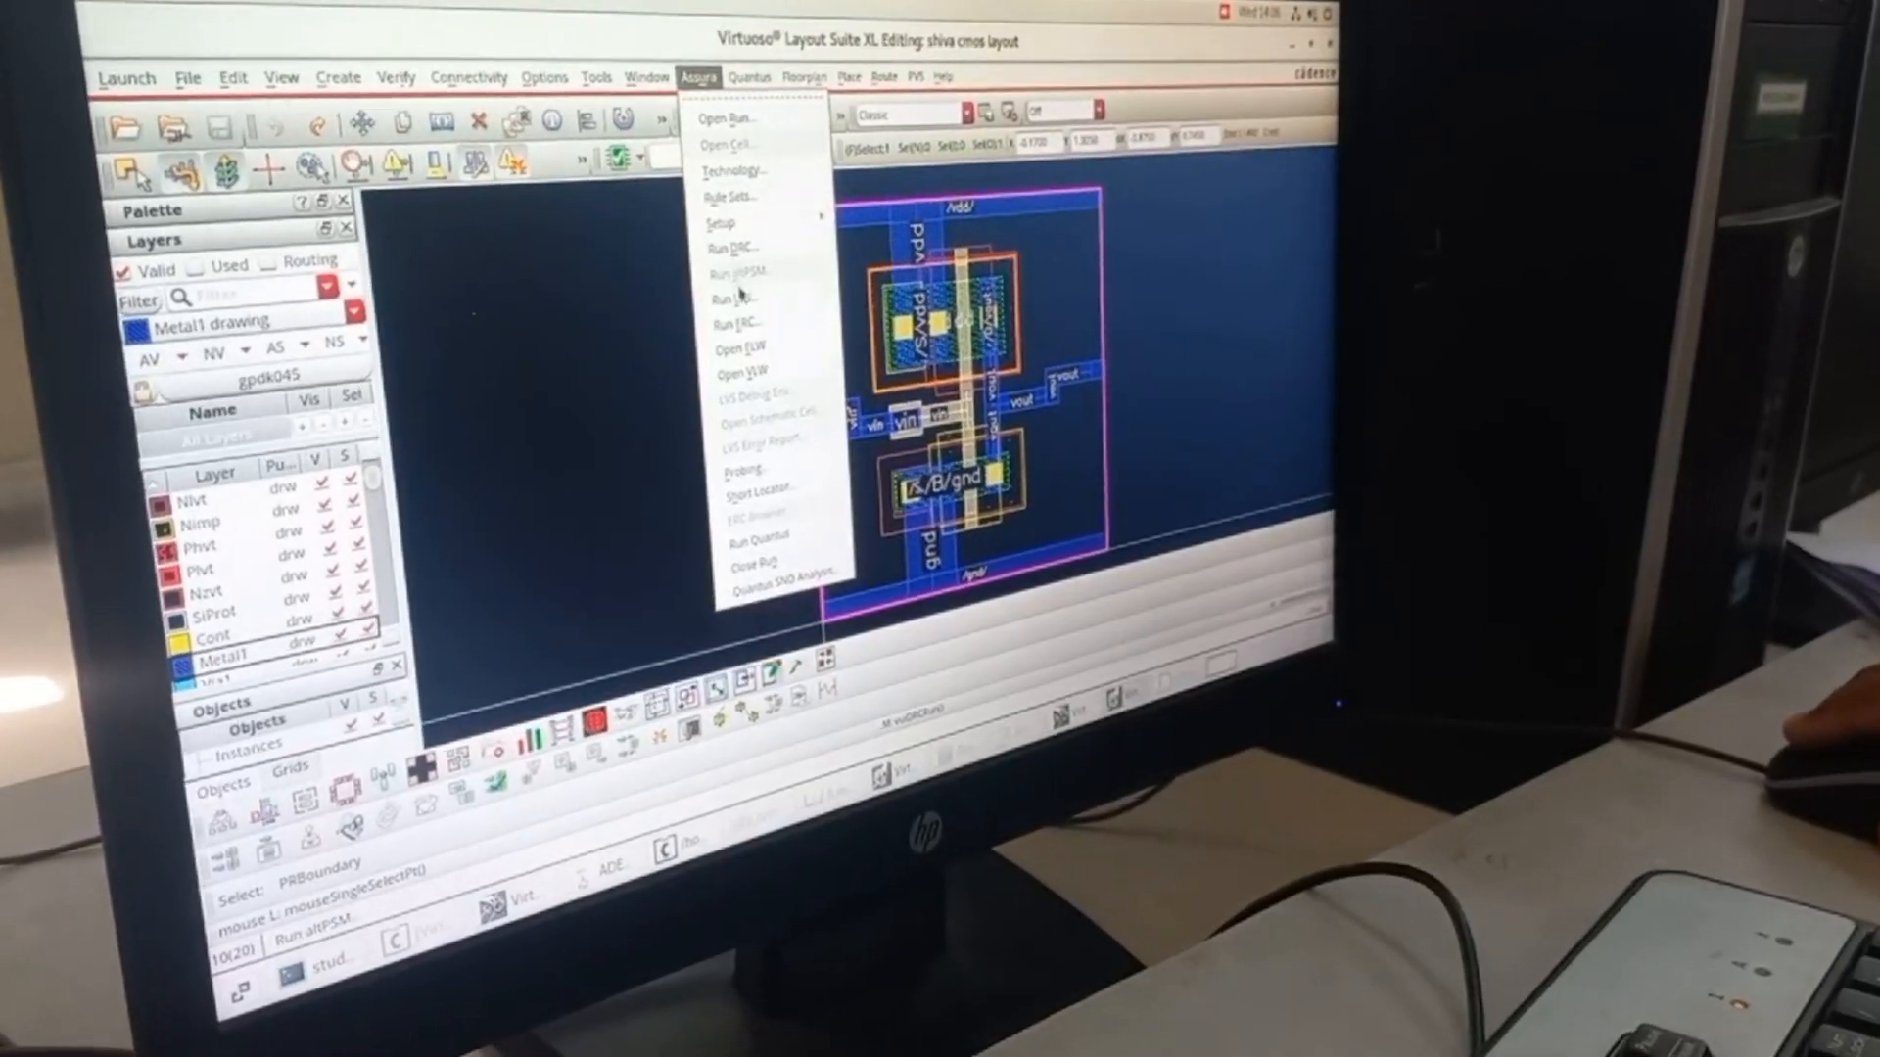
pyautogui.click(734, 298)
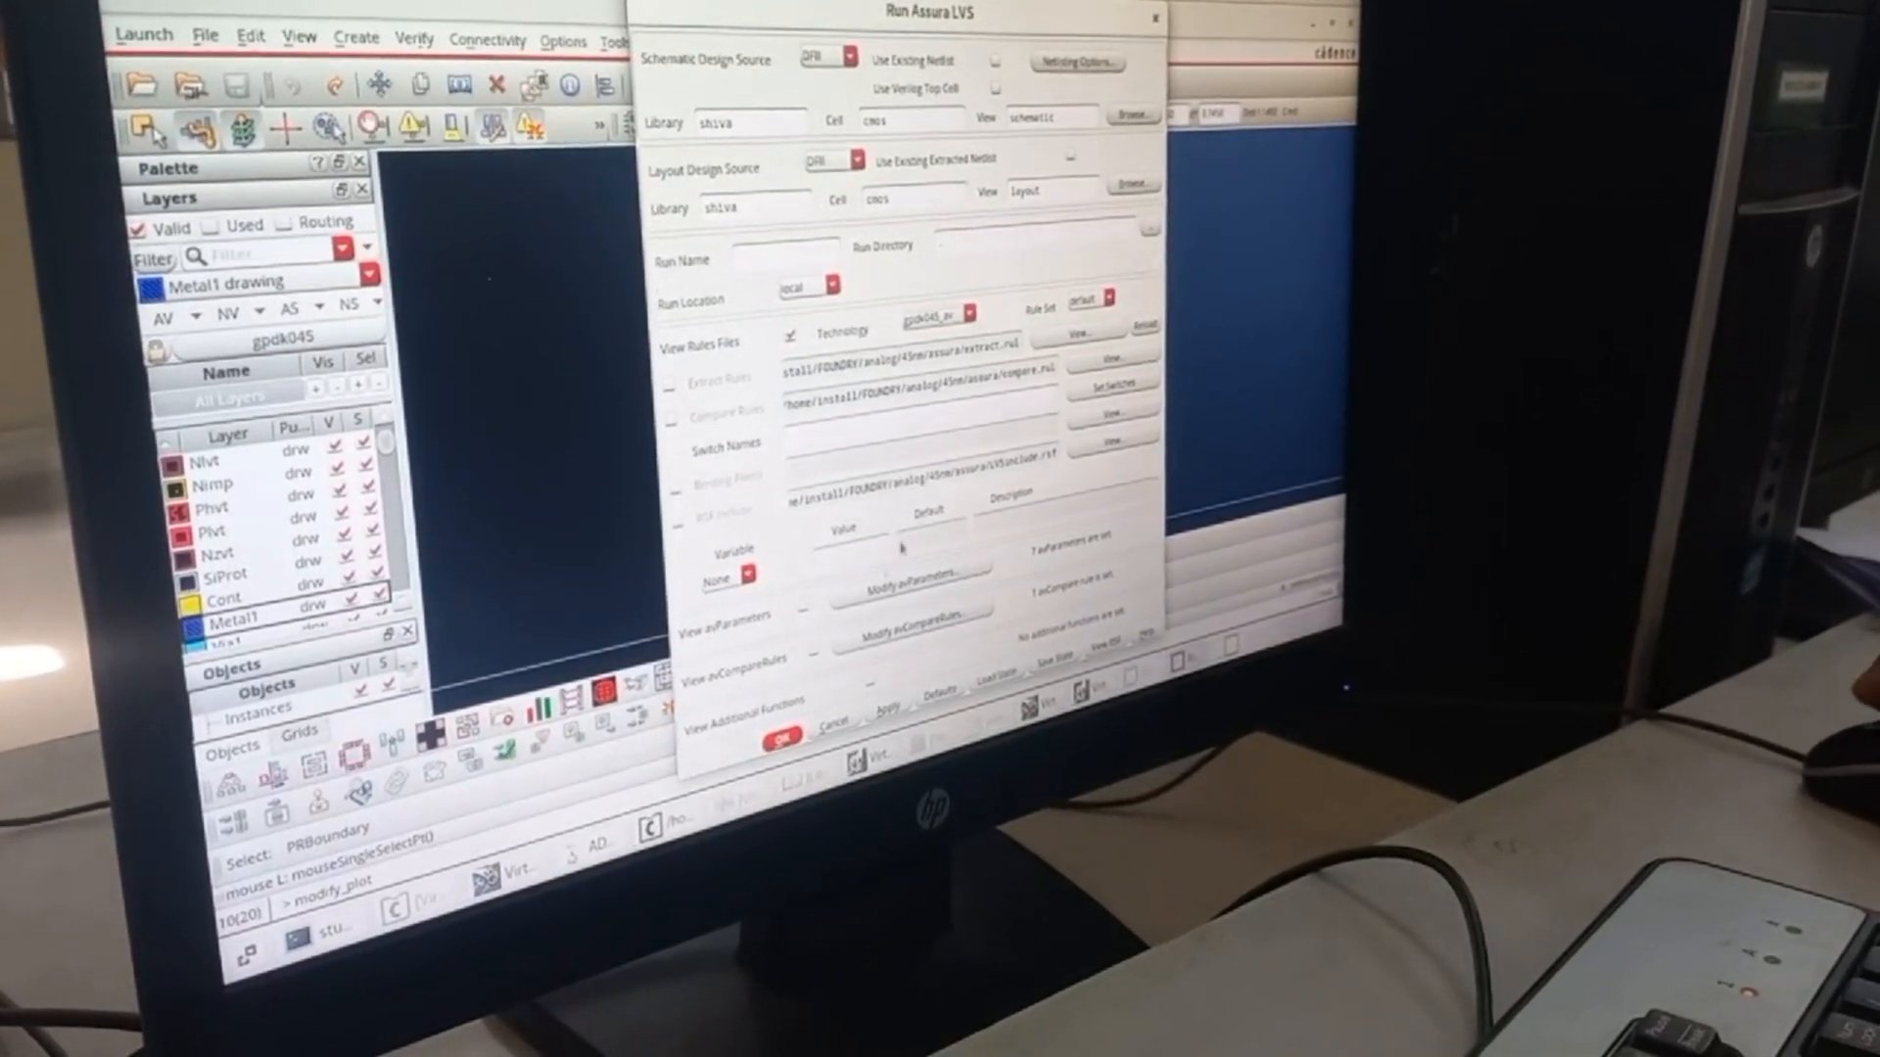
pyautogui.click(781, 728)
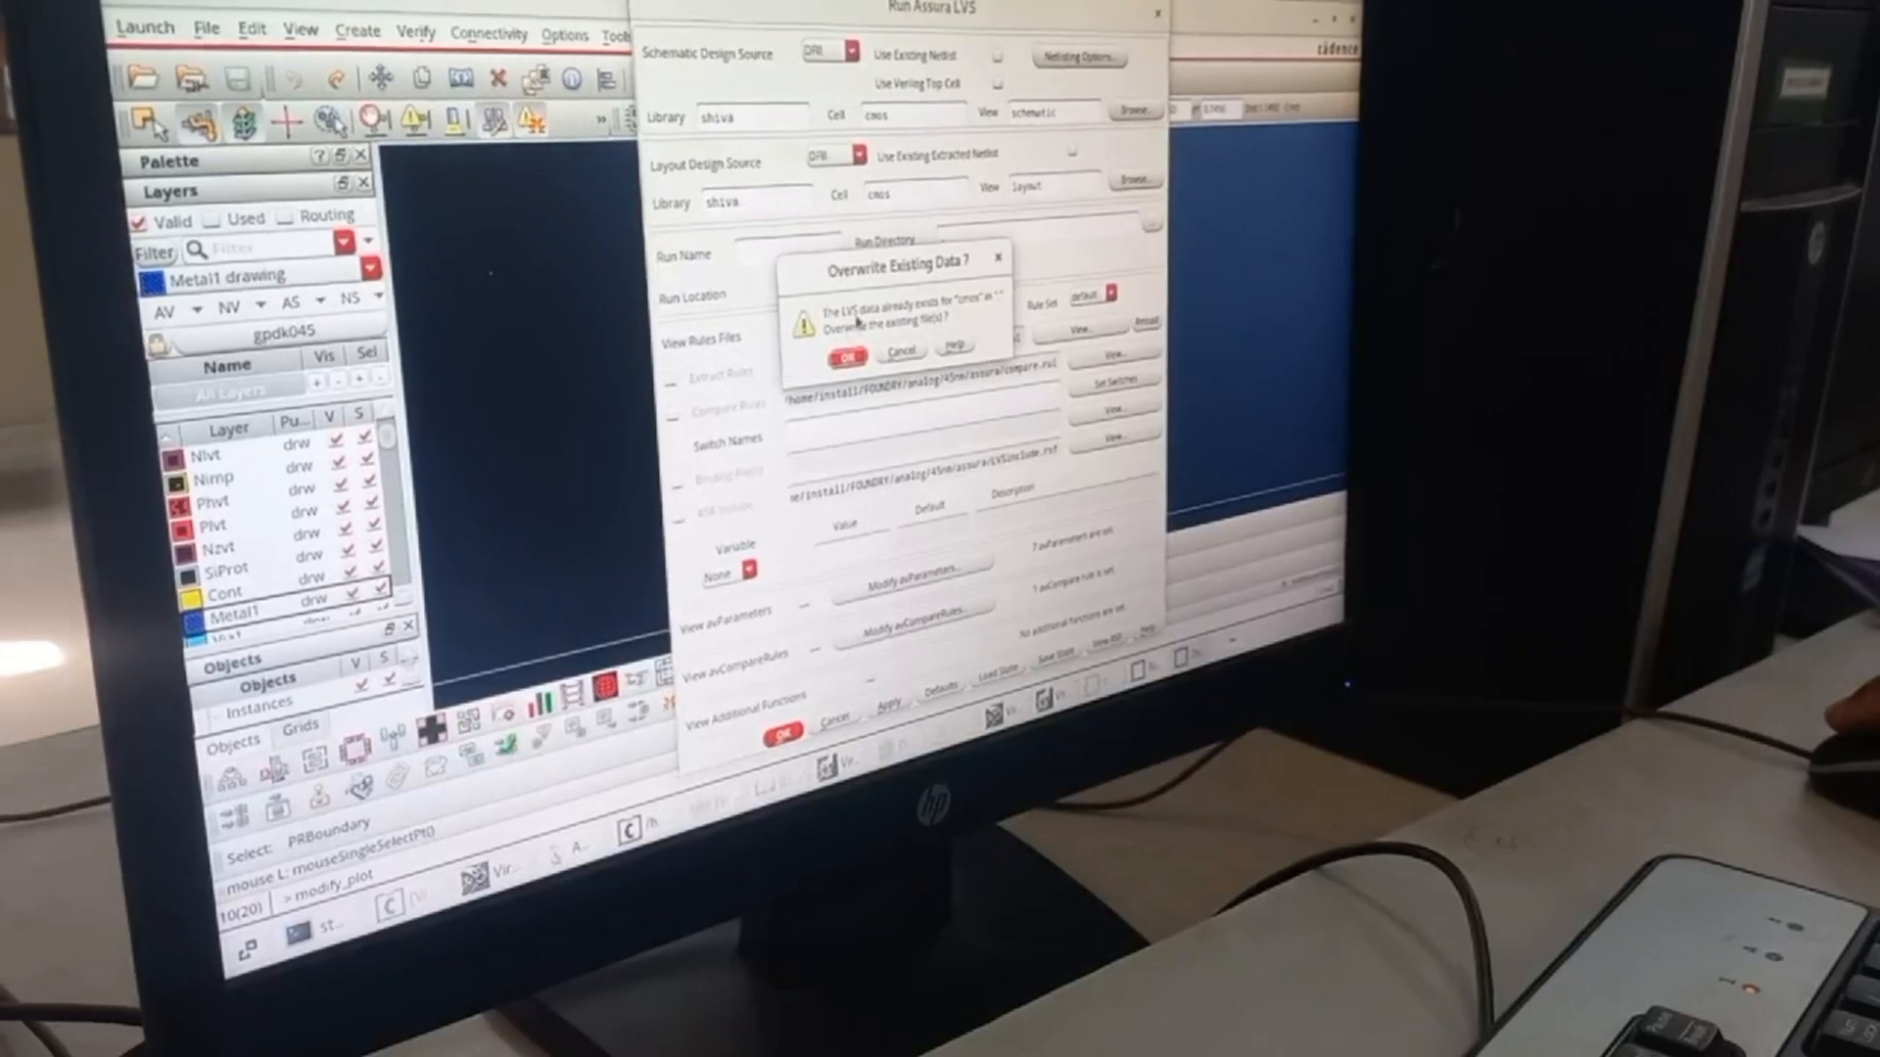
pyautogui.click(850, 354)
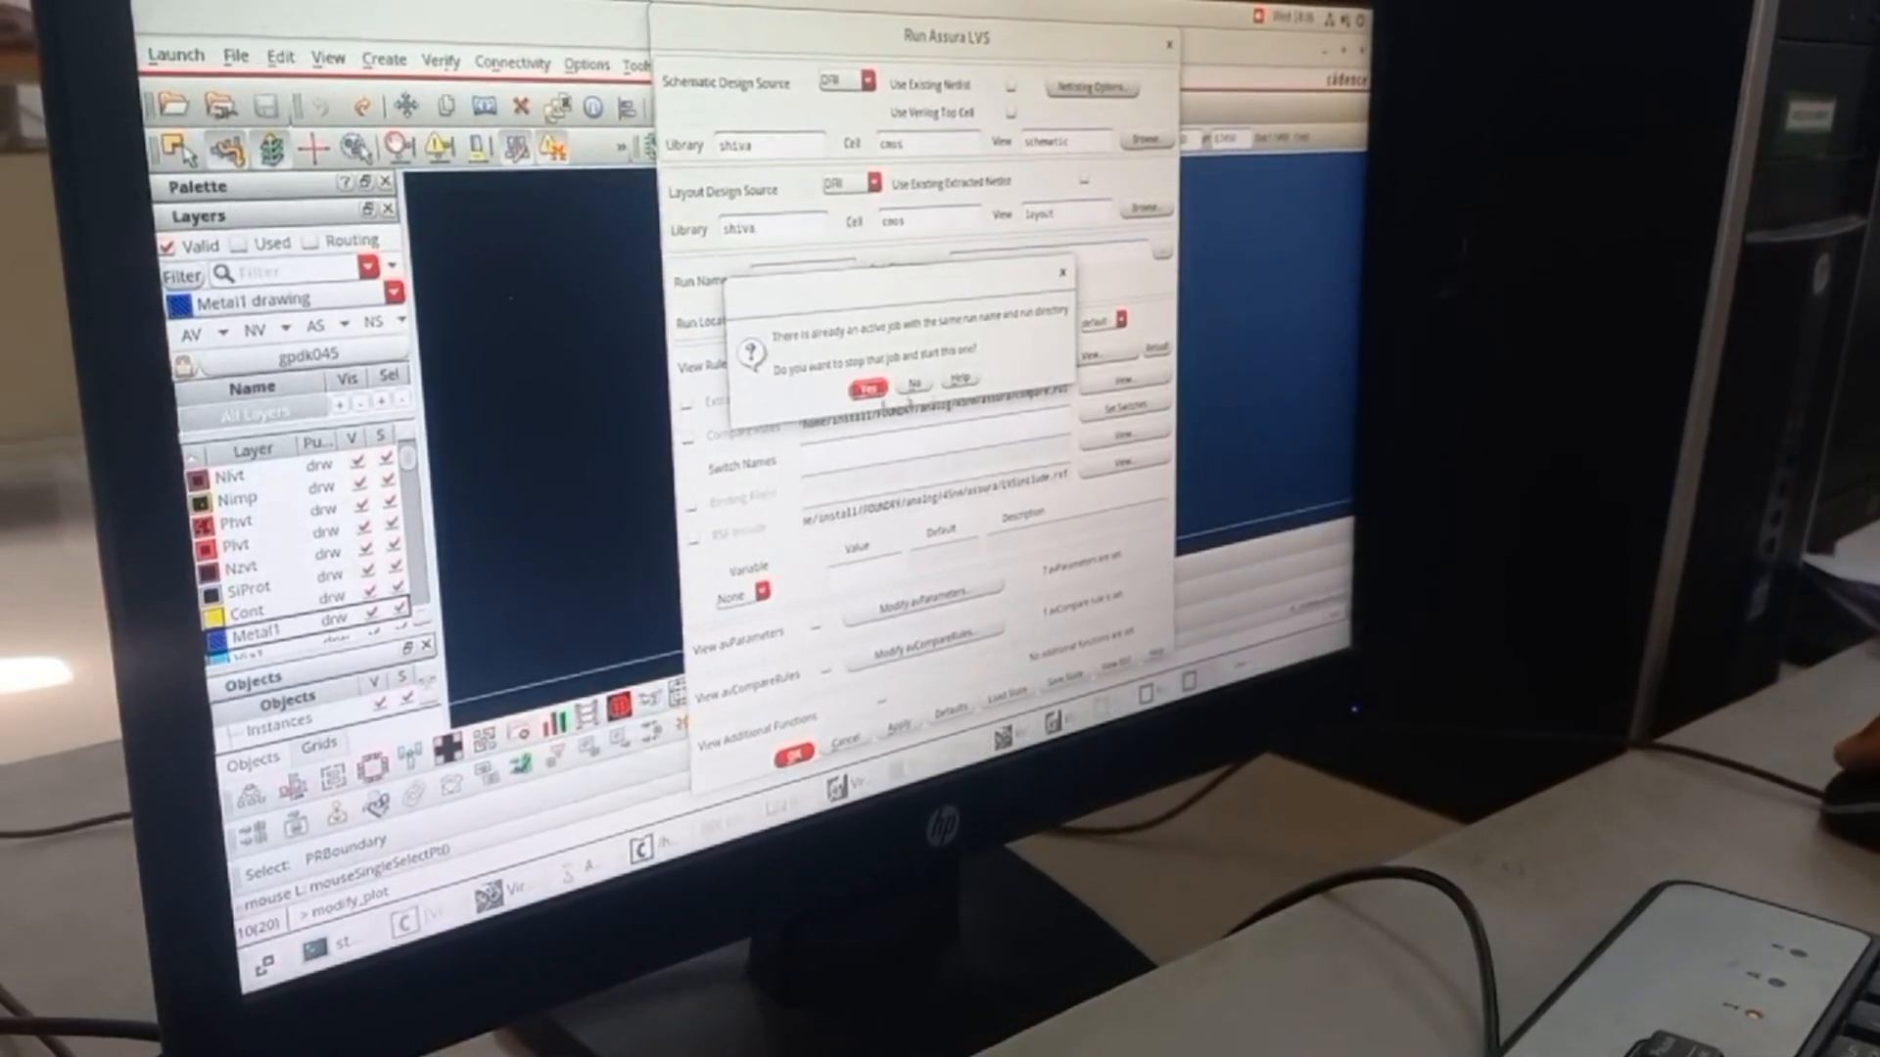
pyautogui.click(867, 384)
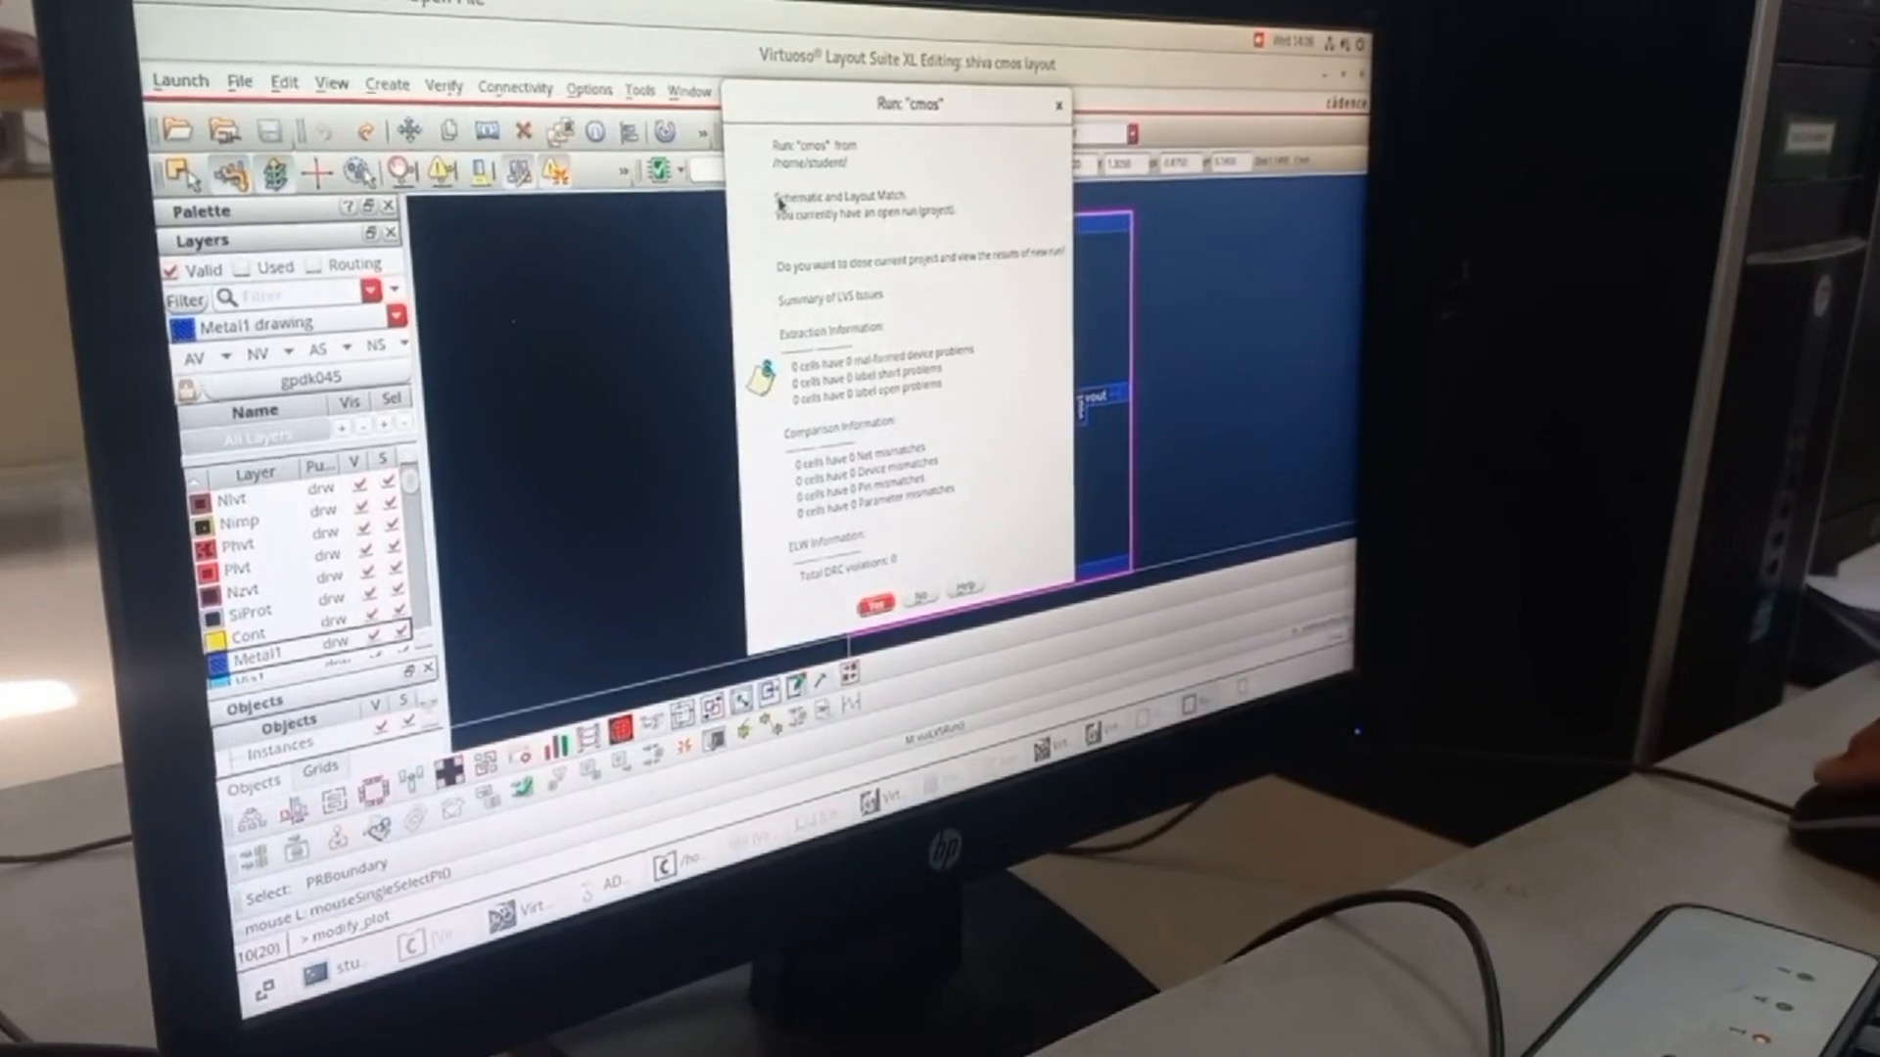
pyautogui.click(869, 601)
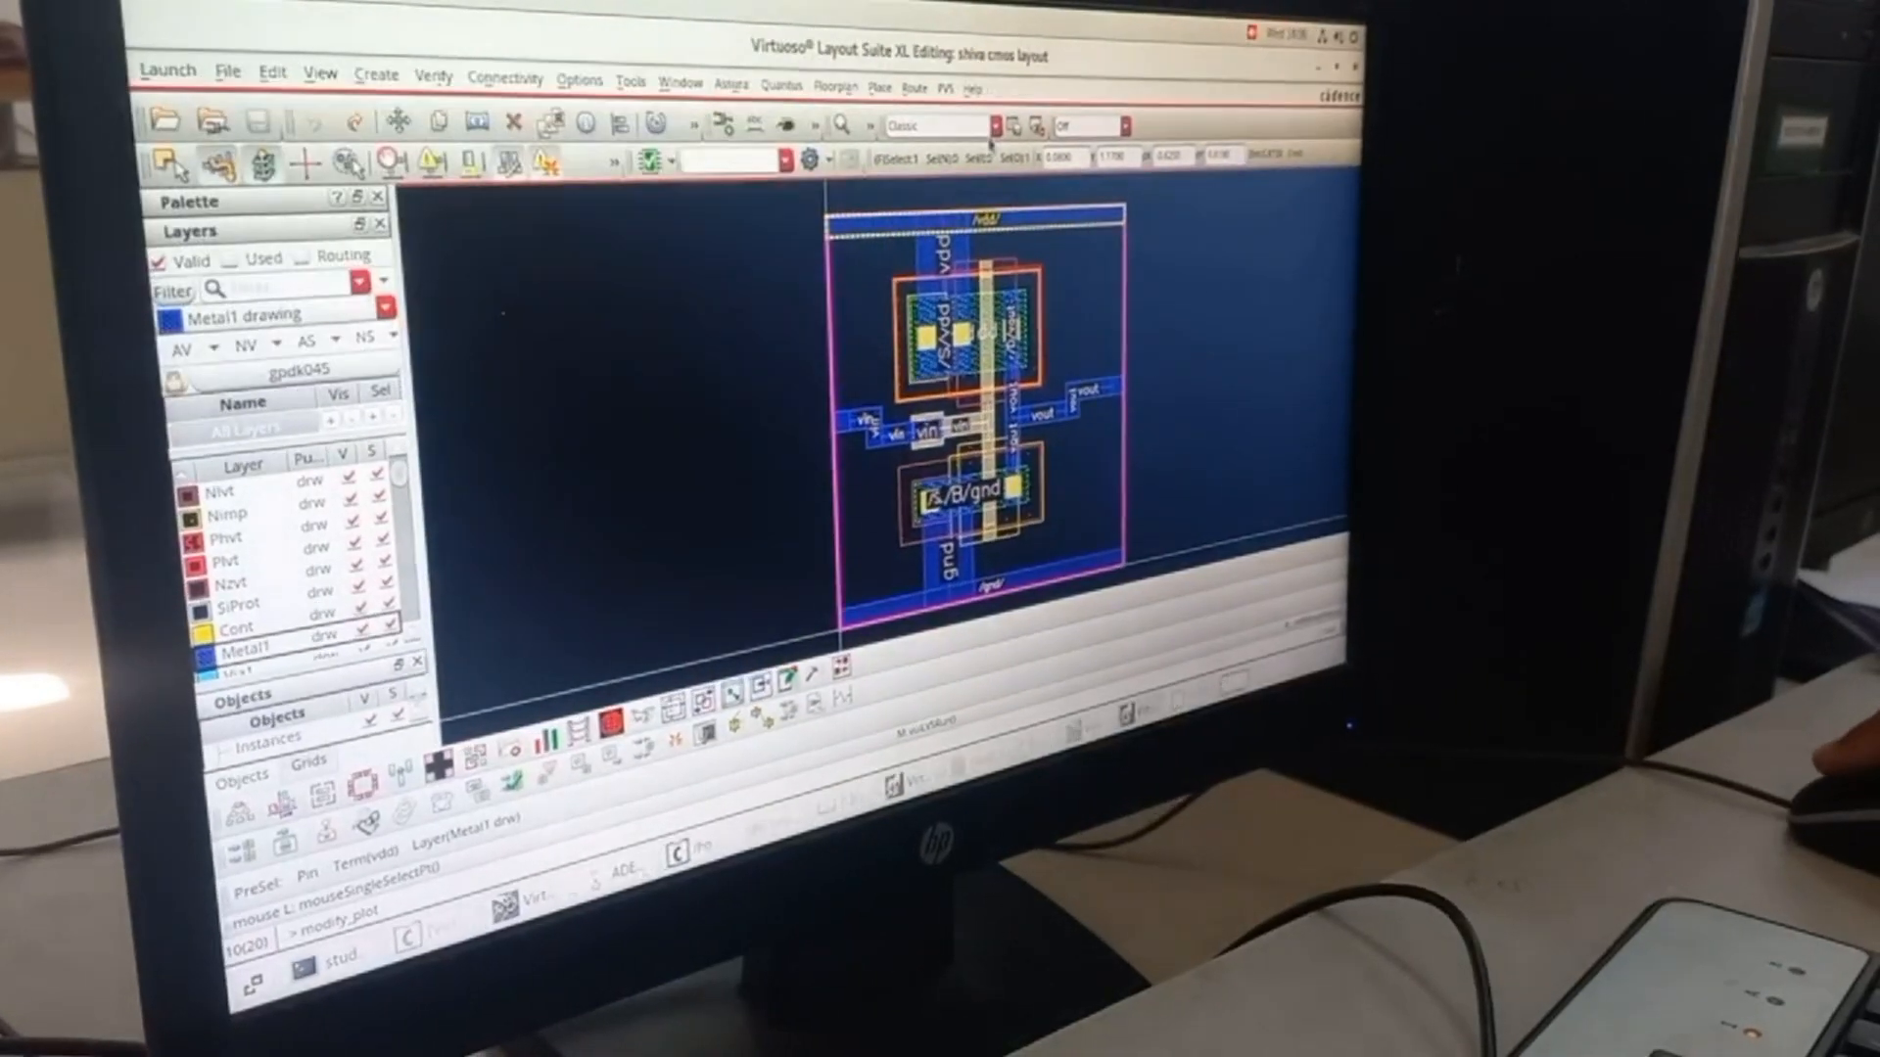
# Set up a Quantus RC extraction, reviewing Setup, Extraction and Netlisting settings, and submit it.
pyautogui.click(729, 84)
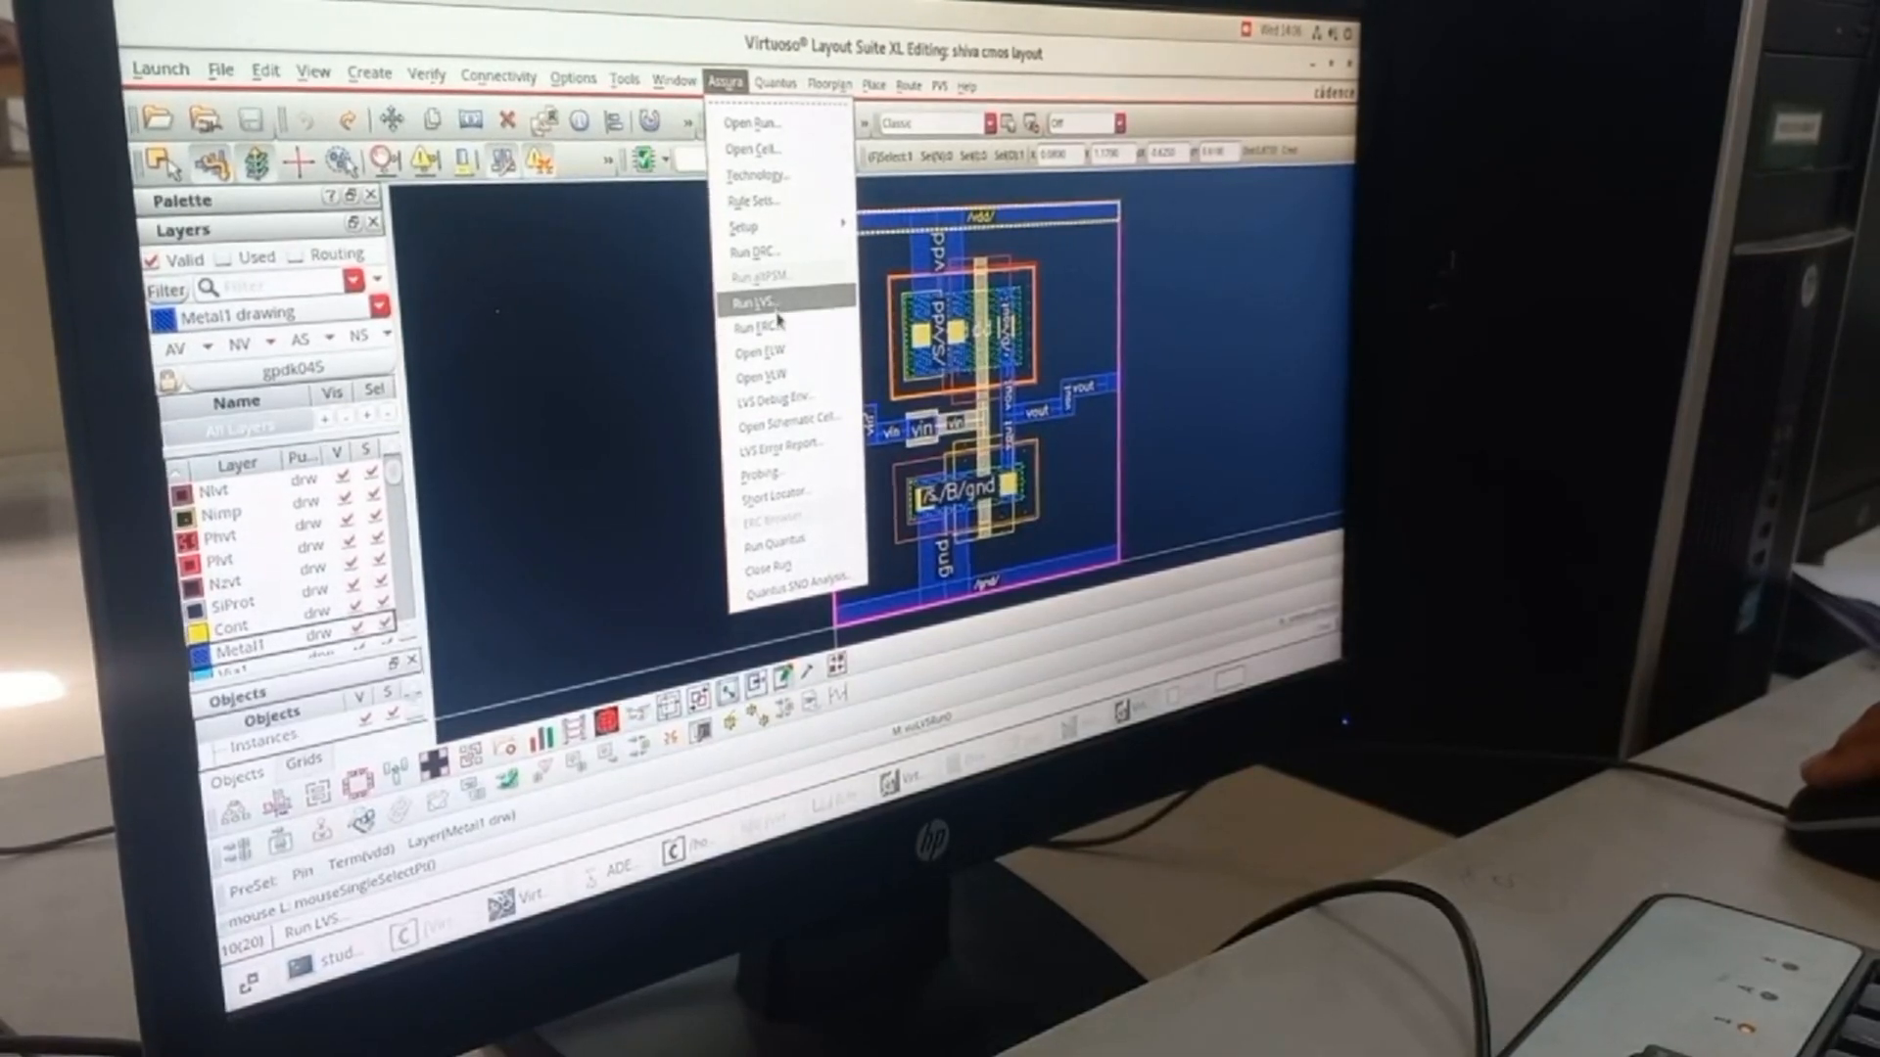
pyautogui.click(770, 538)
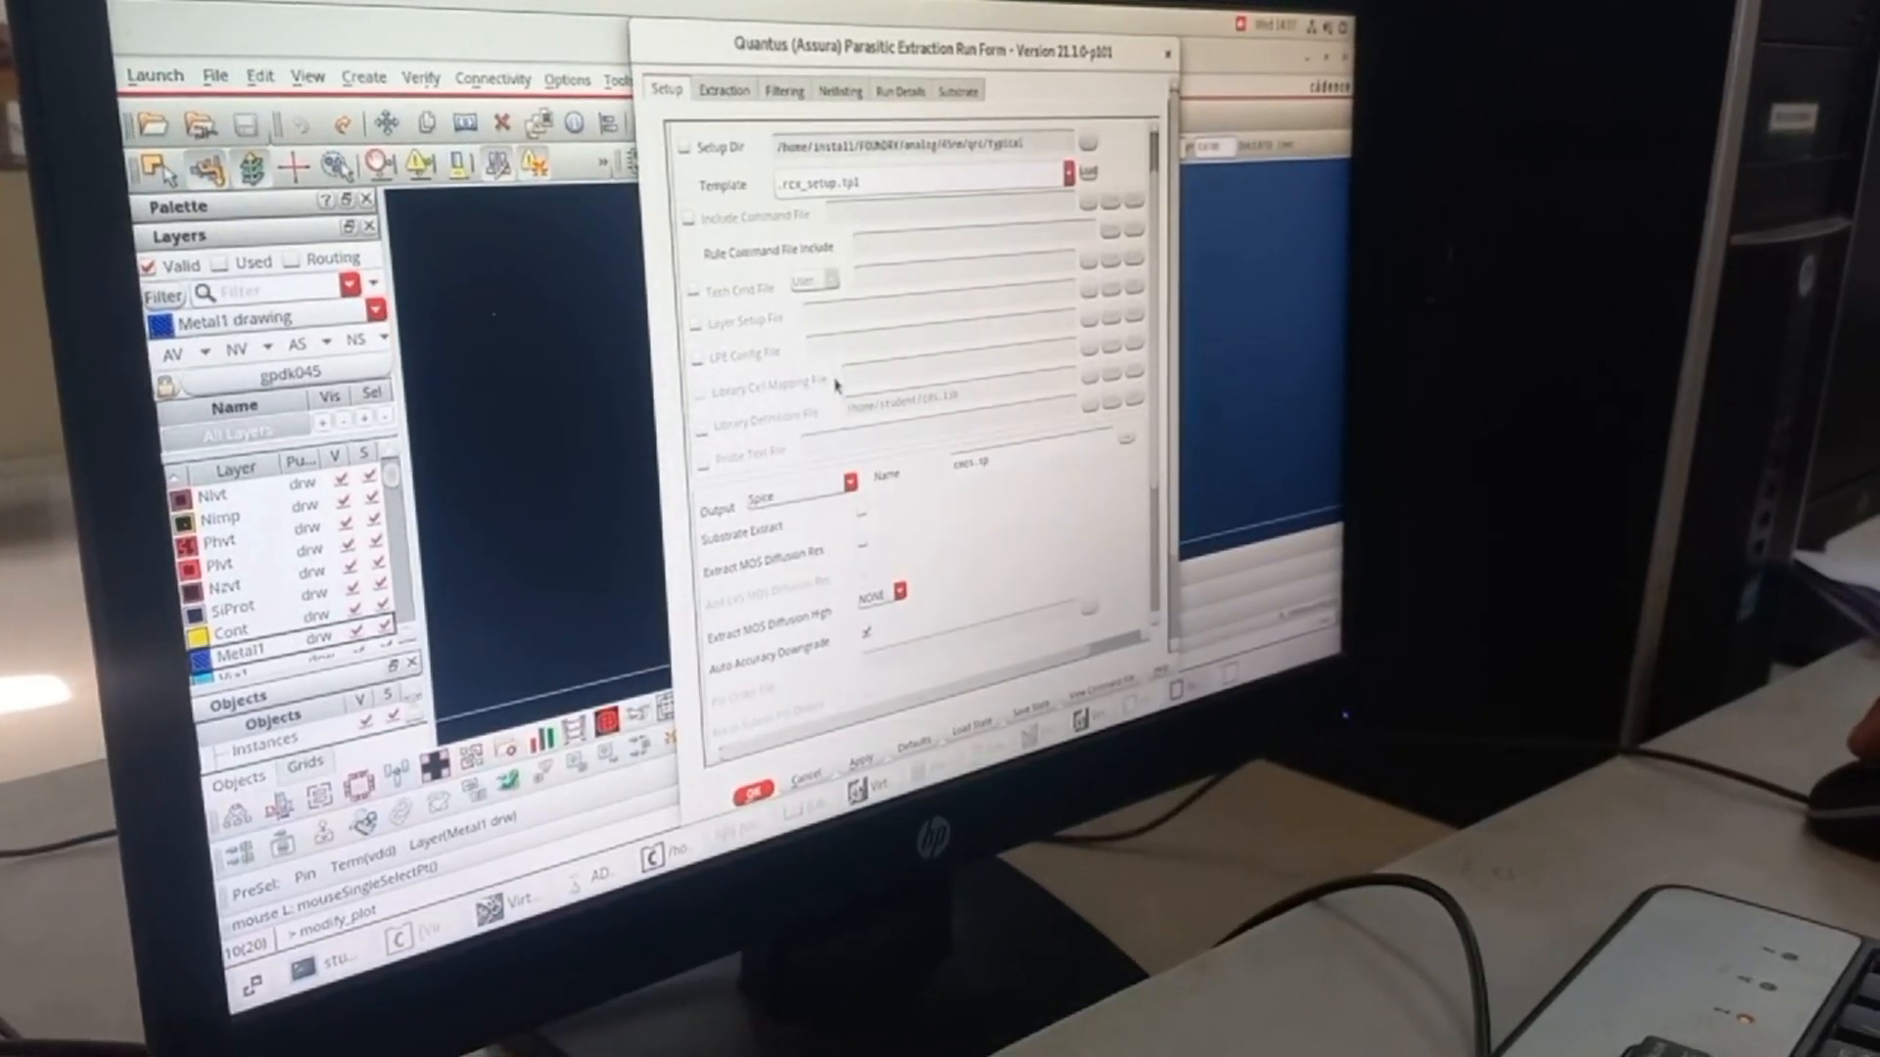
pyautogui.scroll(-3)
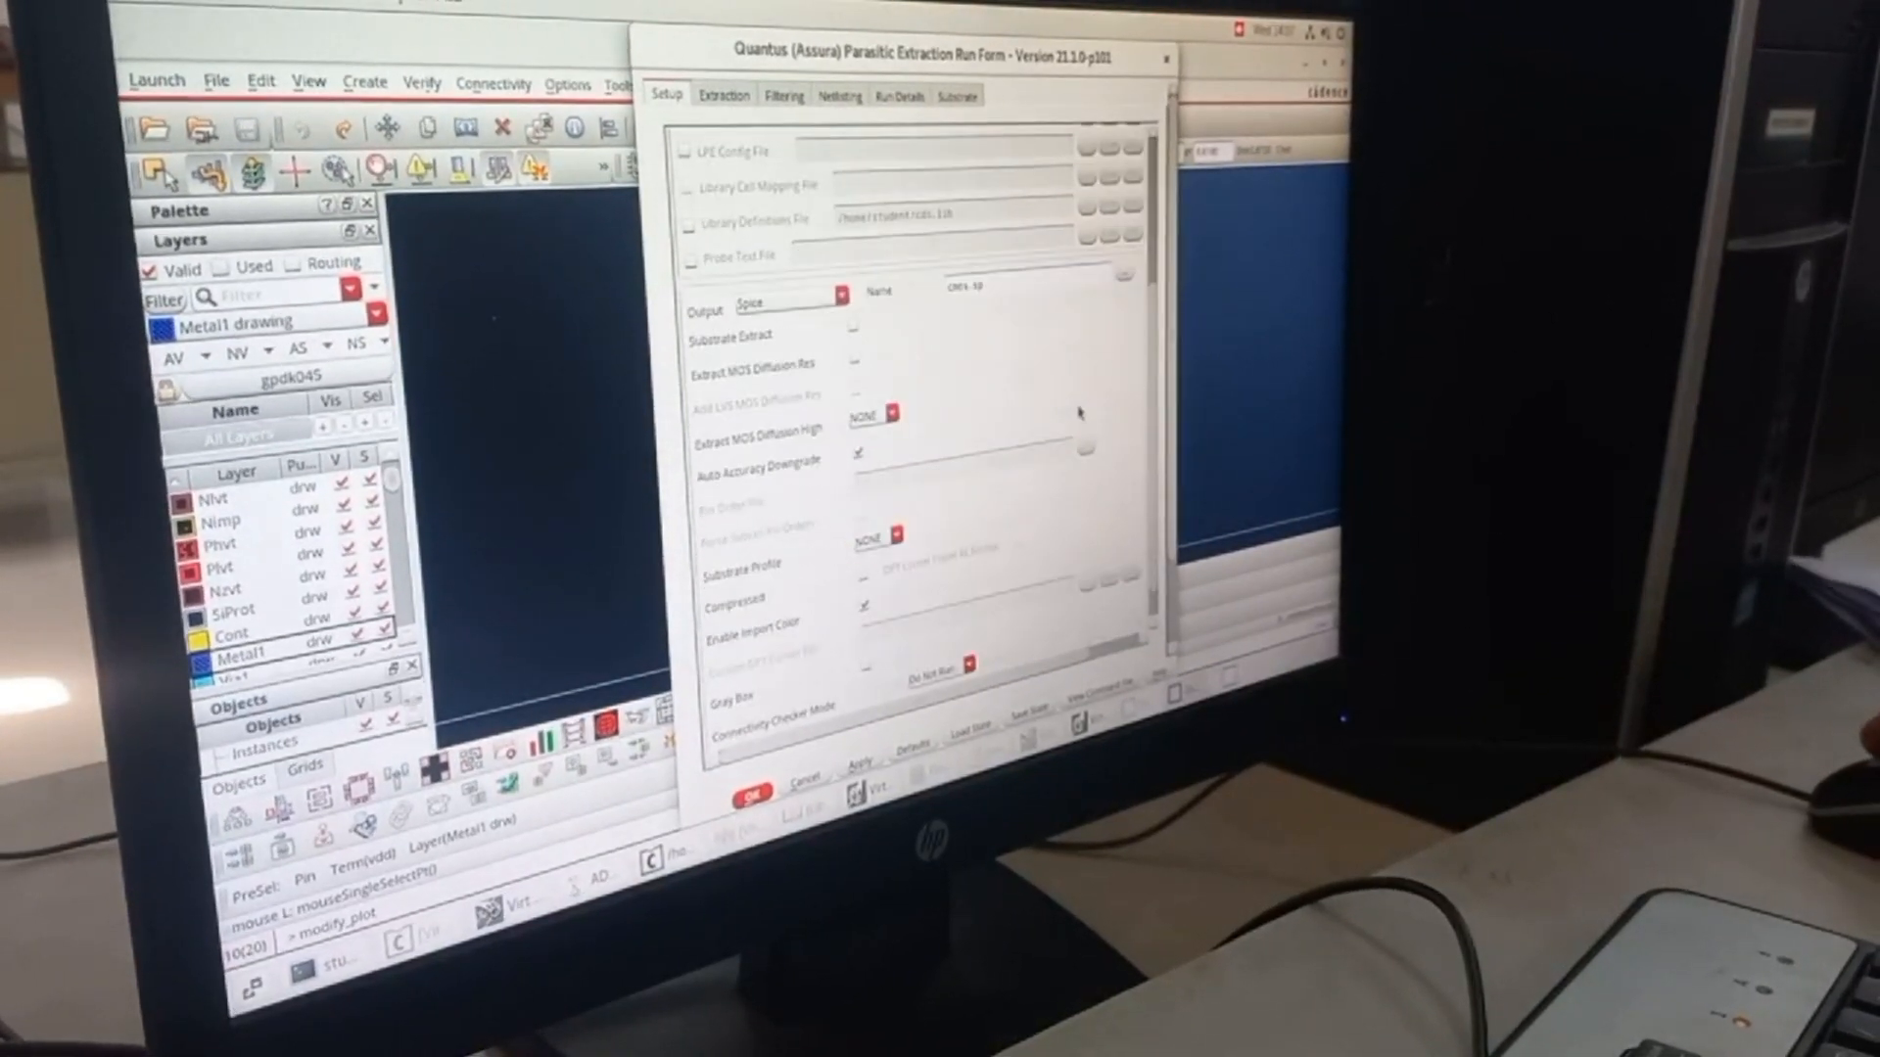
pyautogui.click(723, 98)
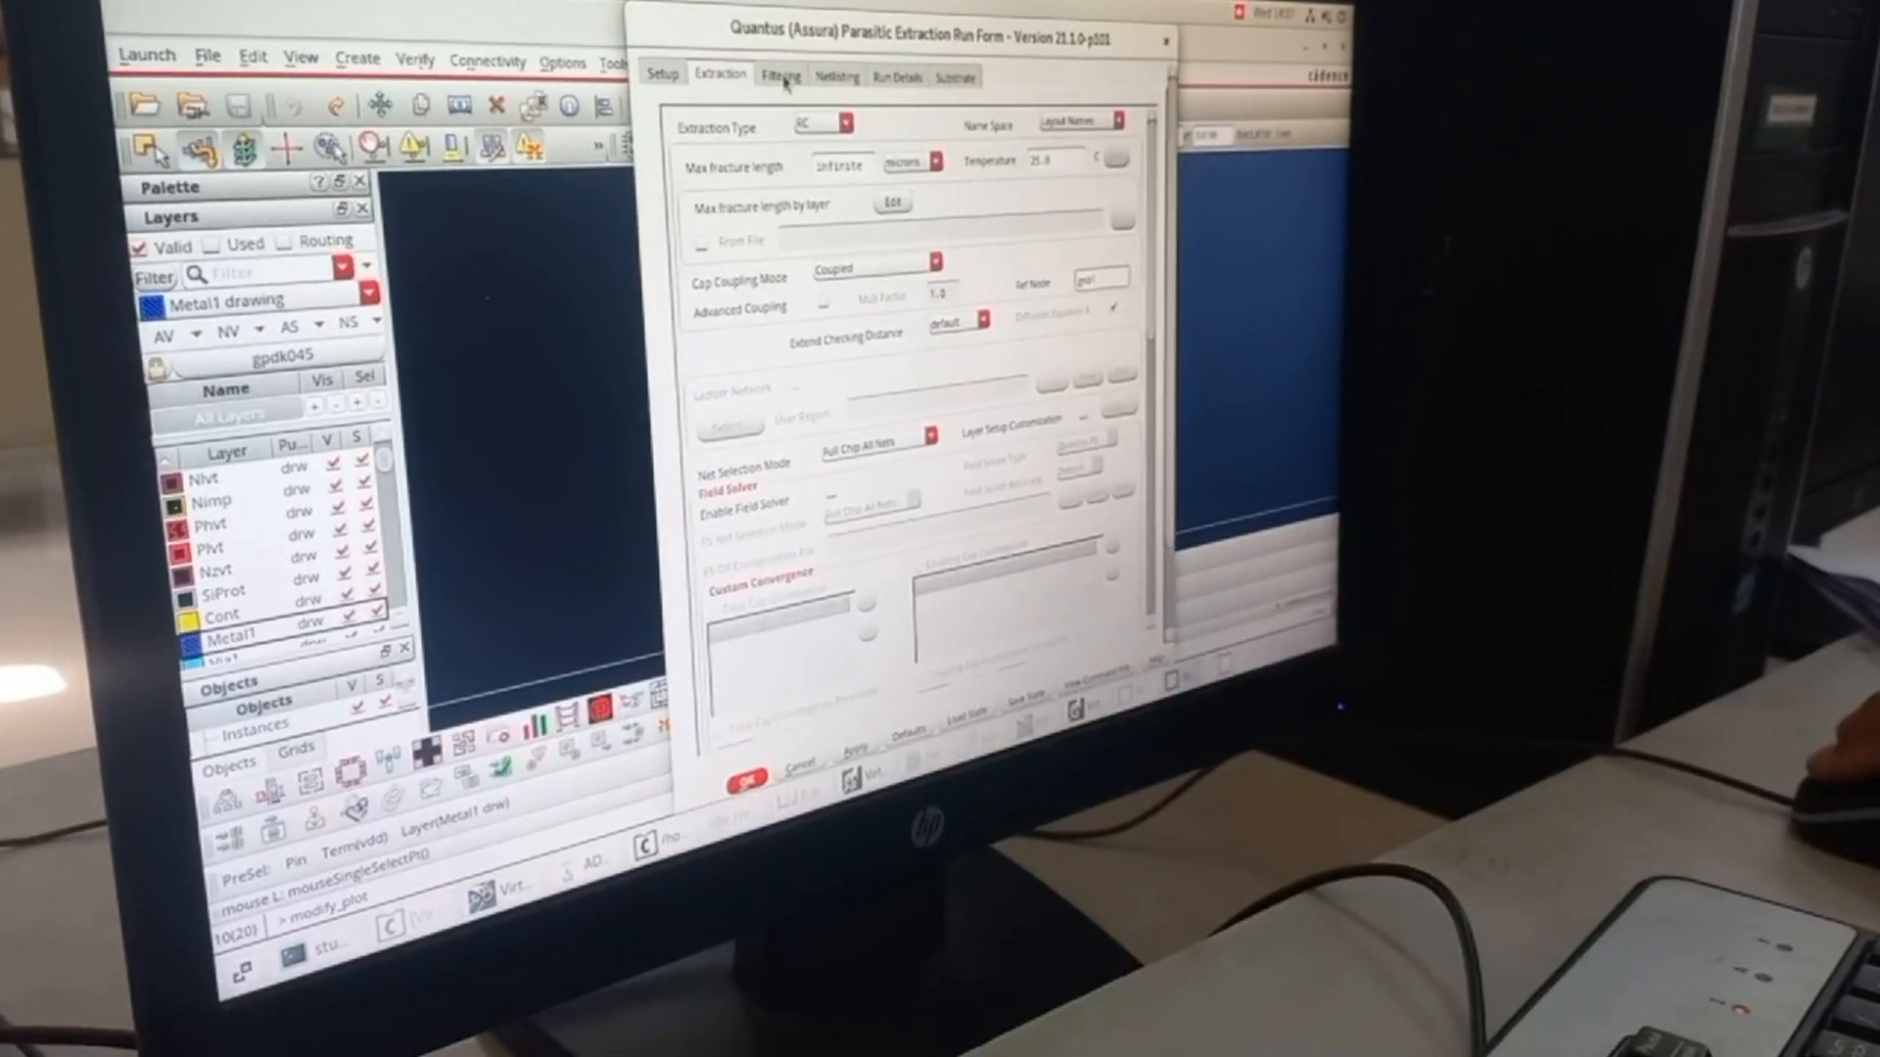
pyautogui.click(836, 83)
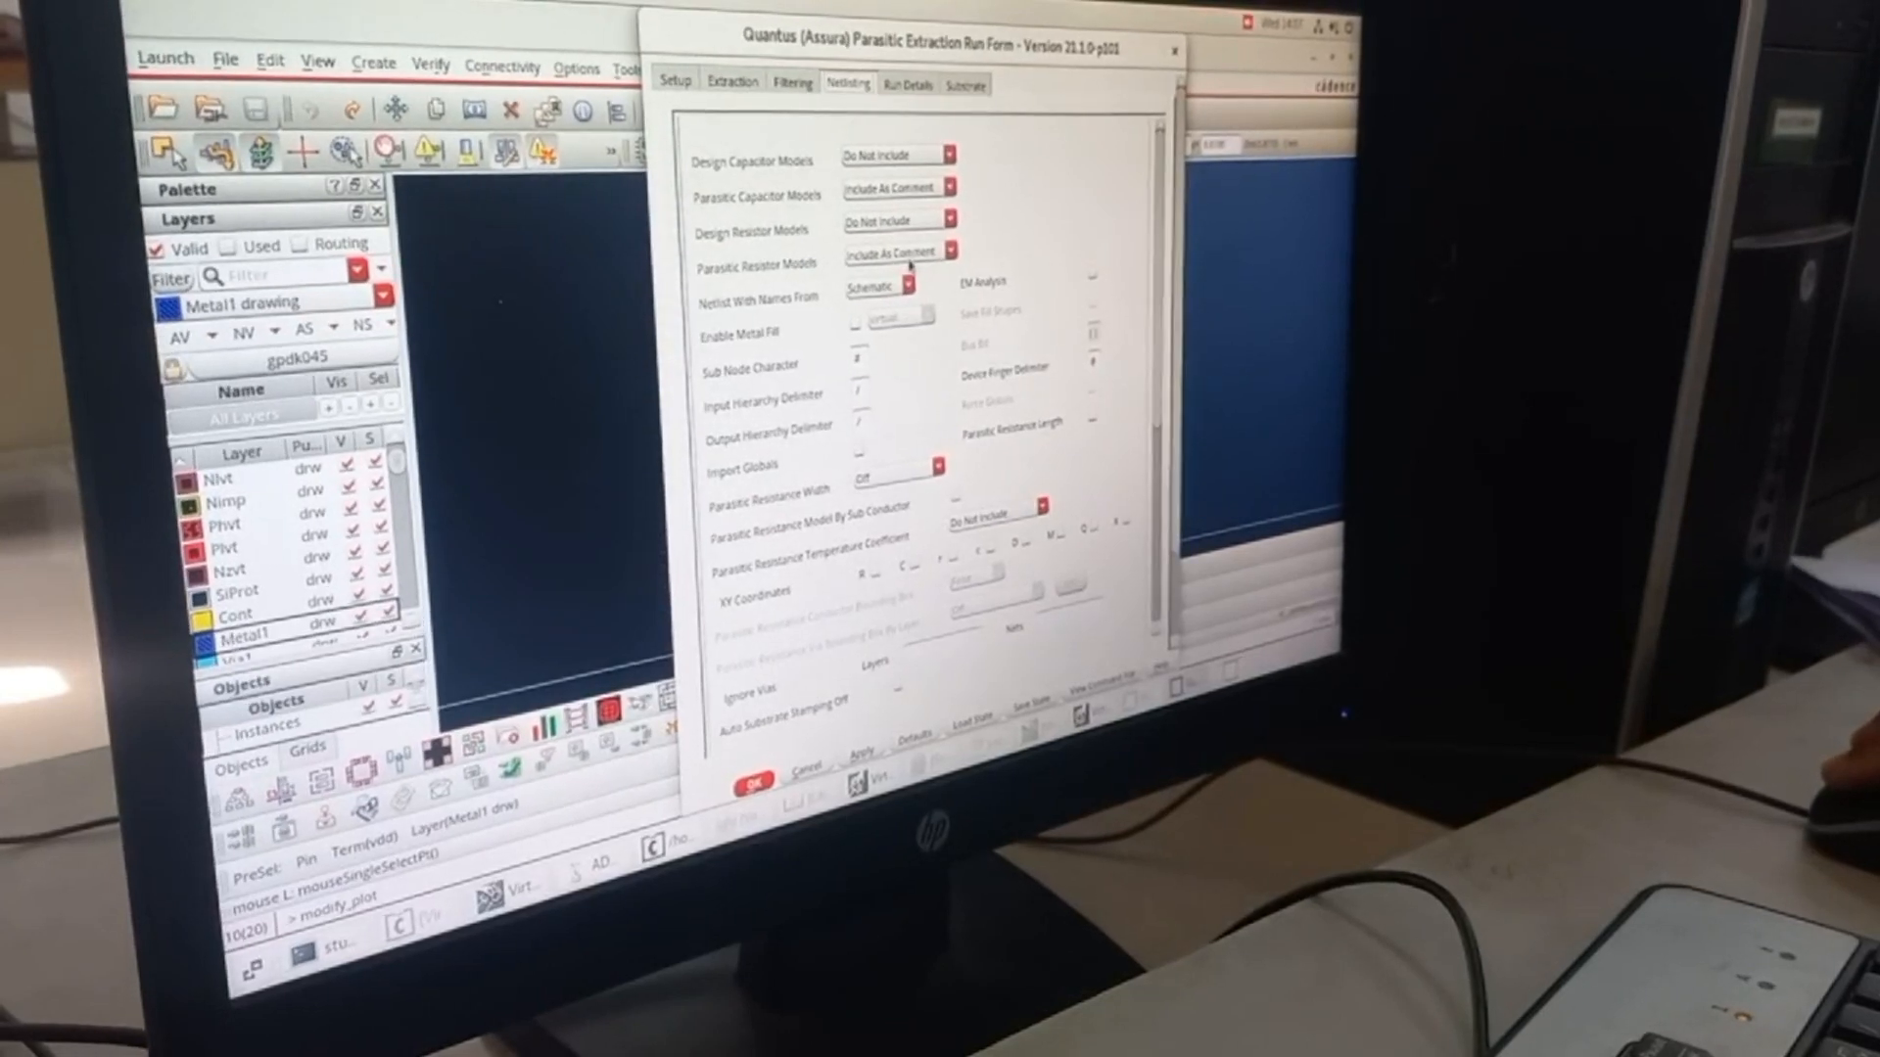
pyautogui.scroll(-3)
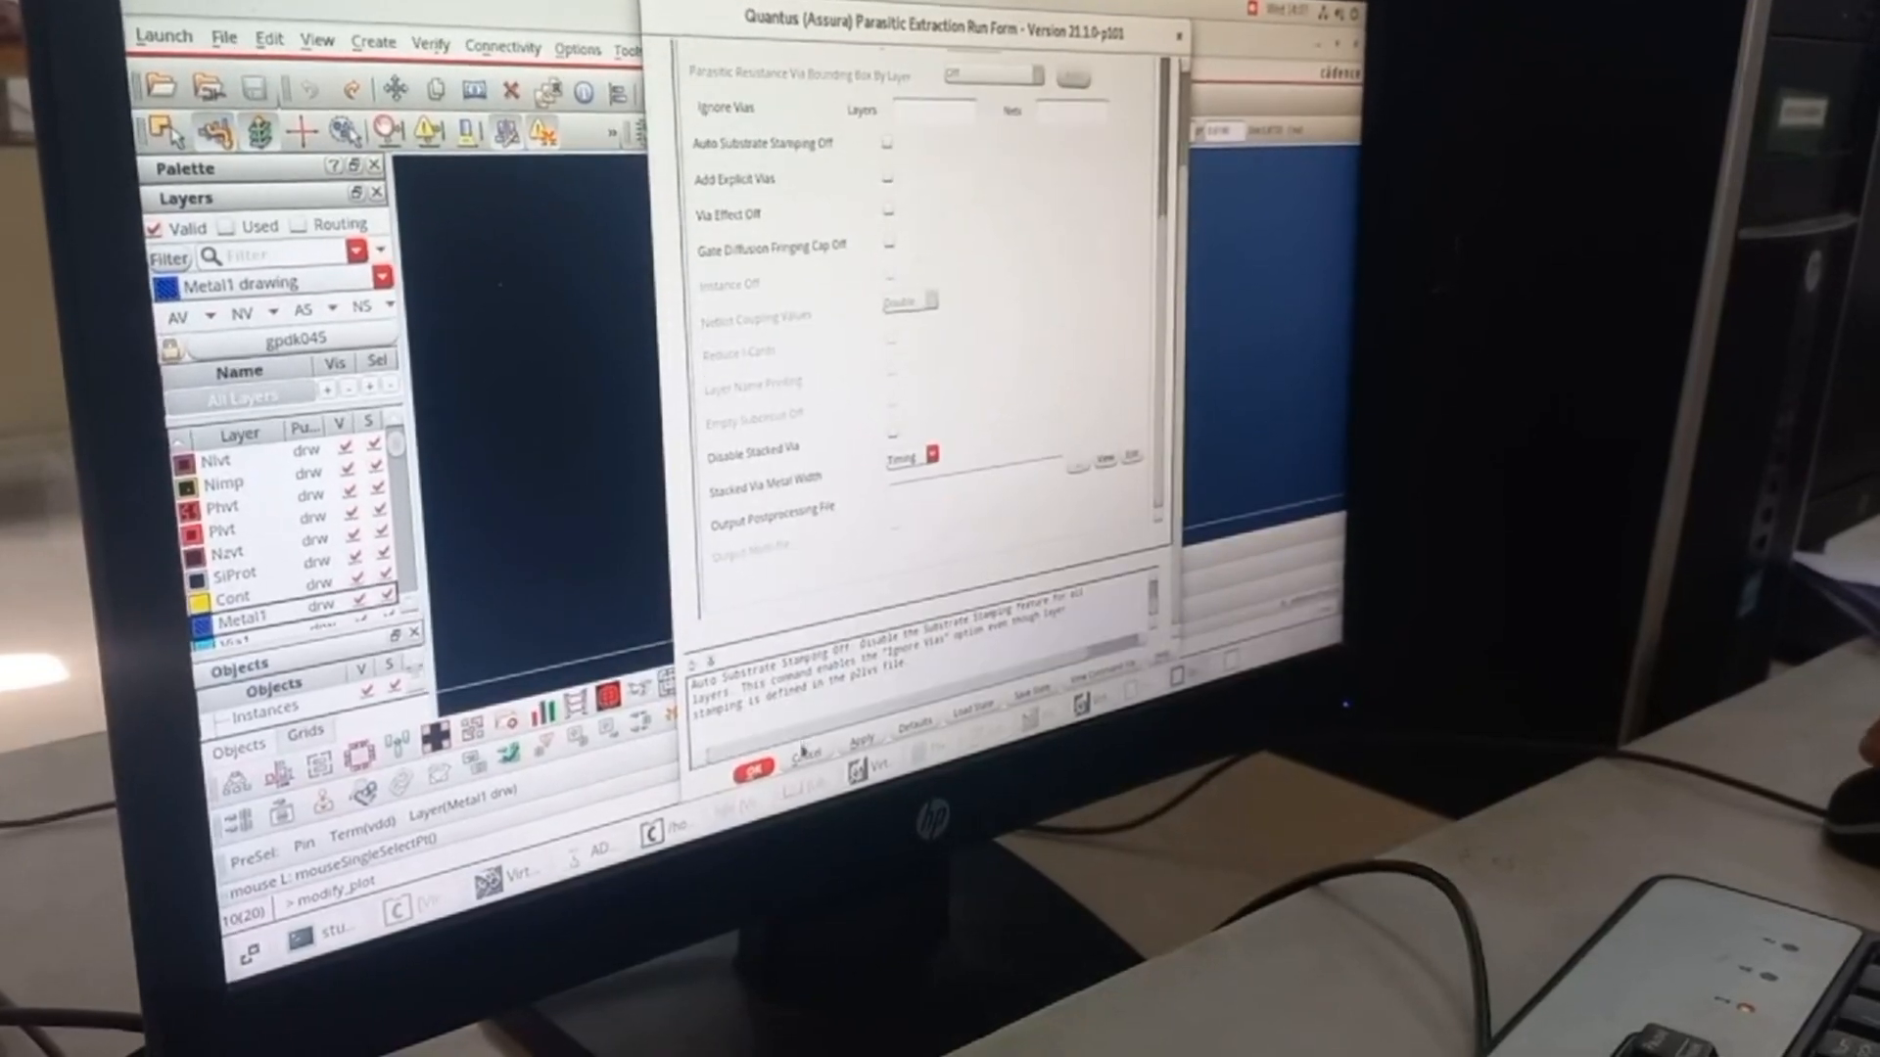
pyautogui.click(854, 63)
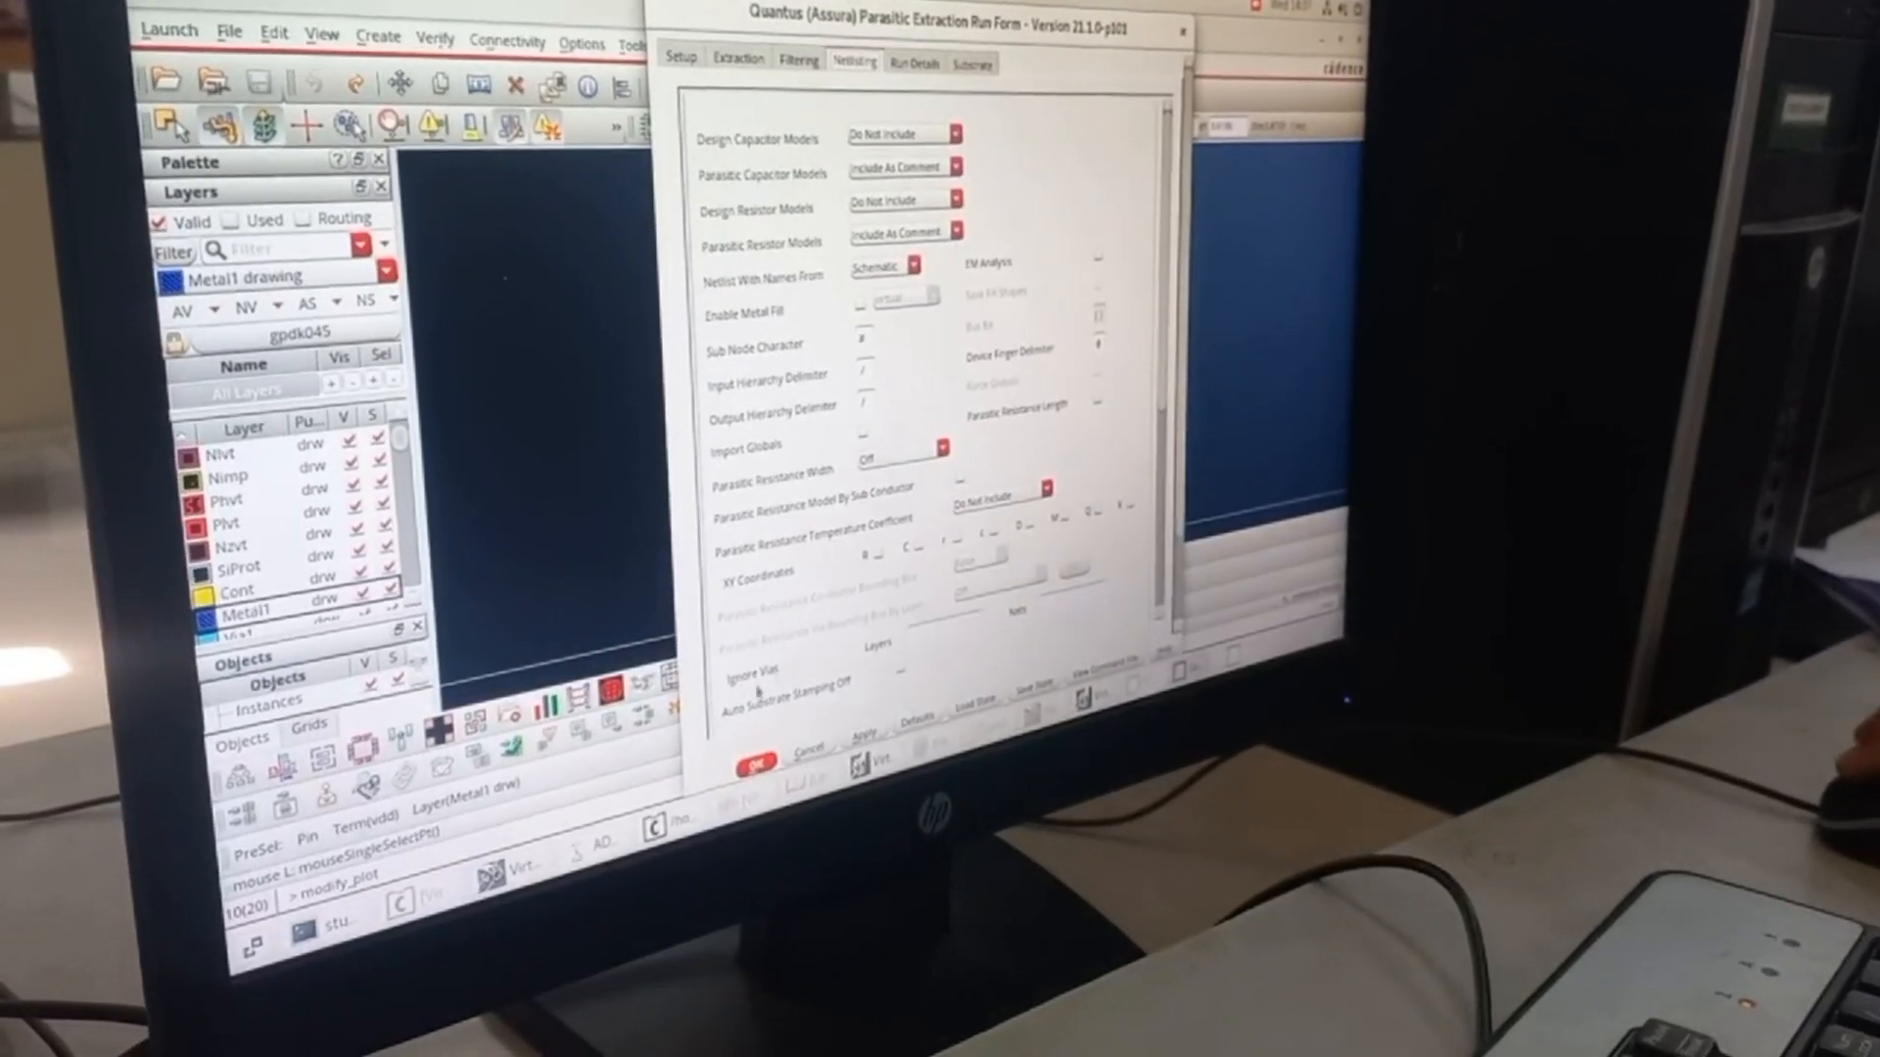
pyautogui.click(752, 752)
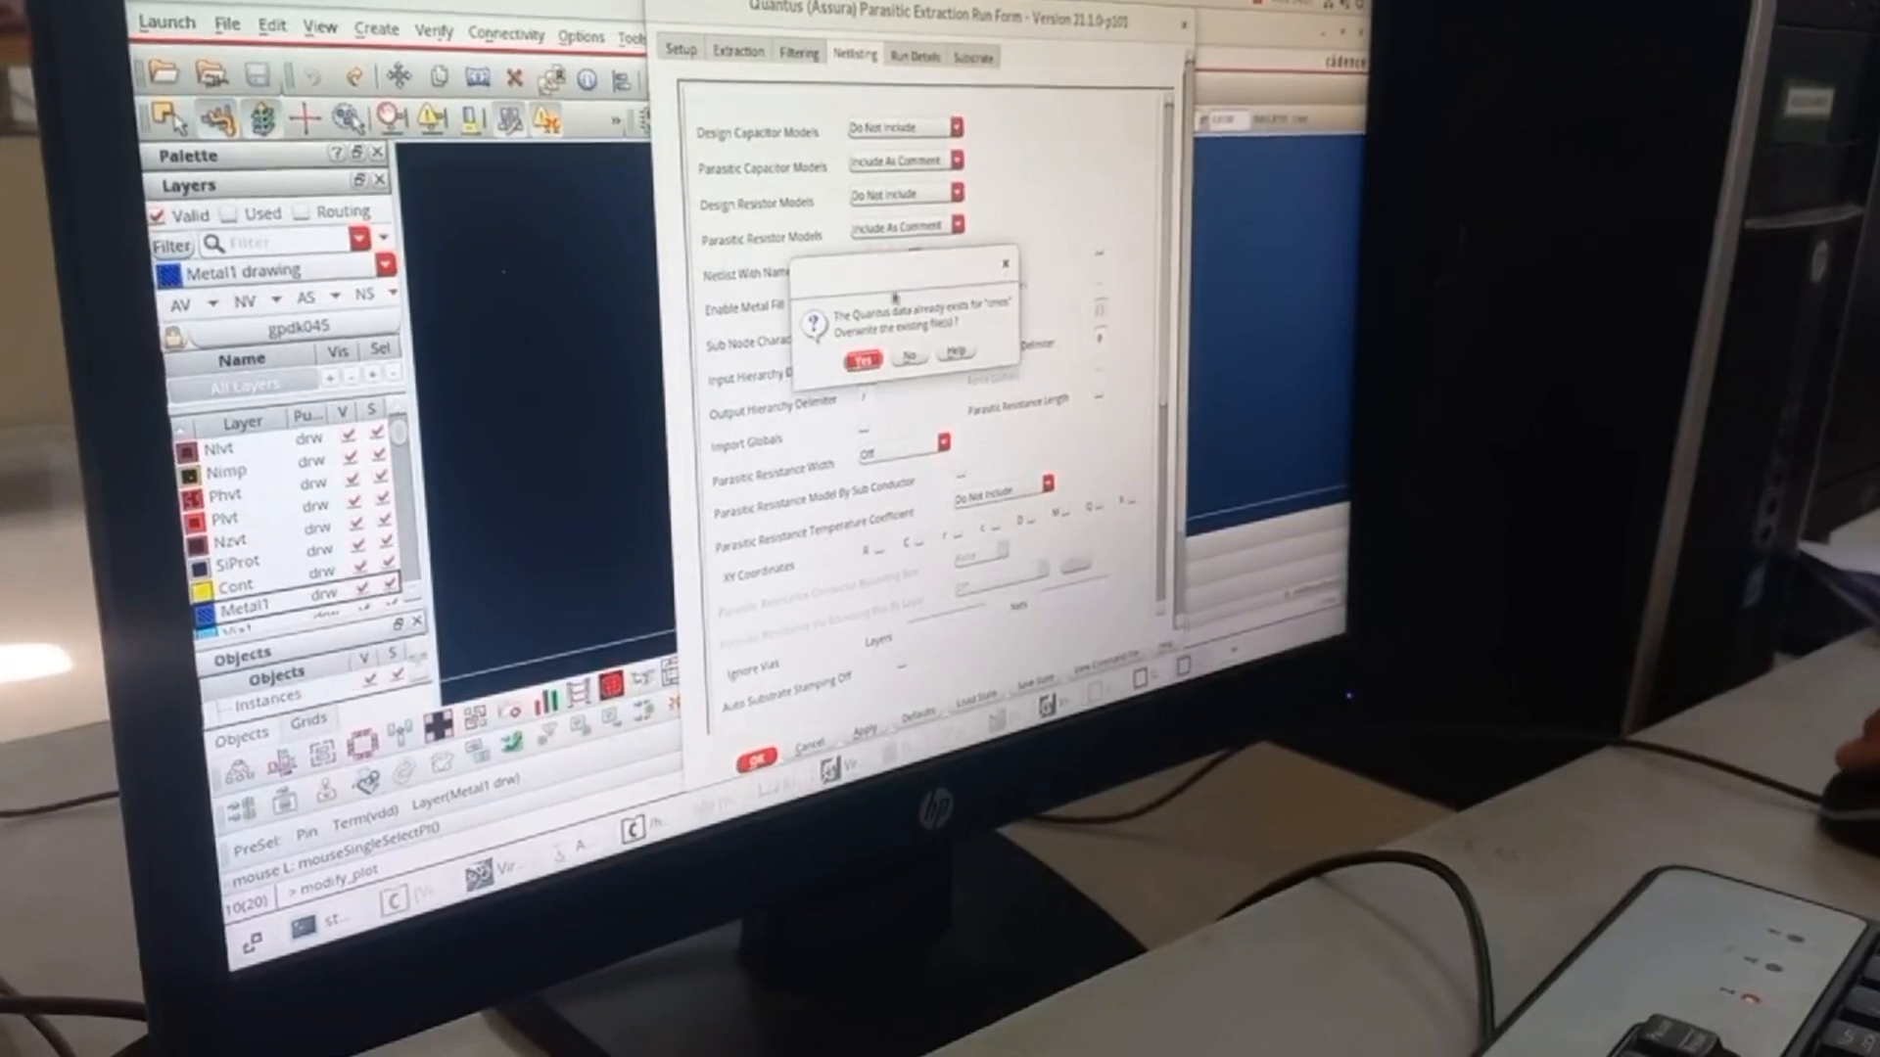
# Confirm overwriting the Quantus data and close the extraction-completed notice.
pyautogui.click(872, 356)
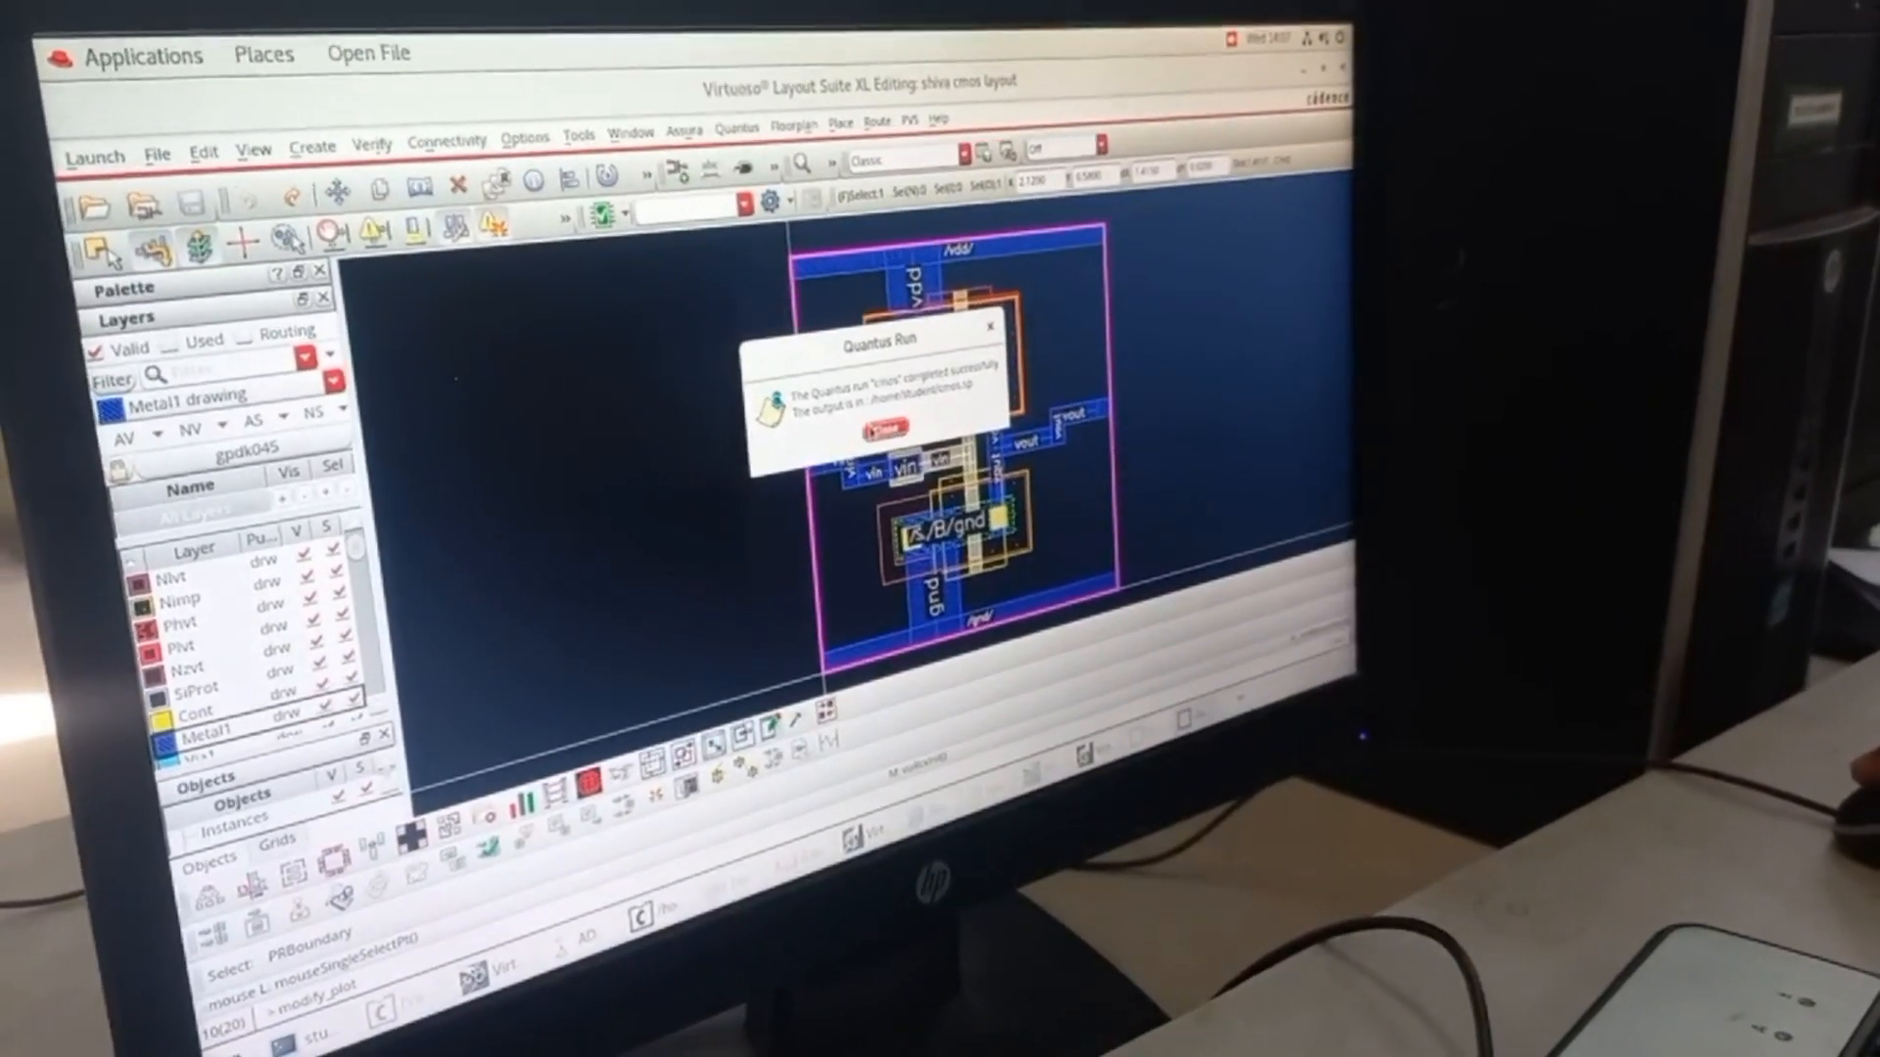
pyautogui.click(899, 433)
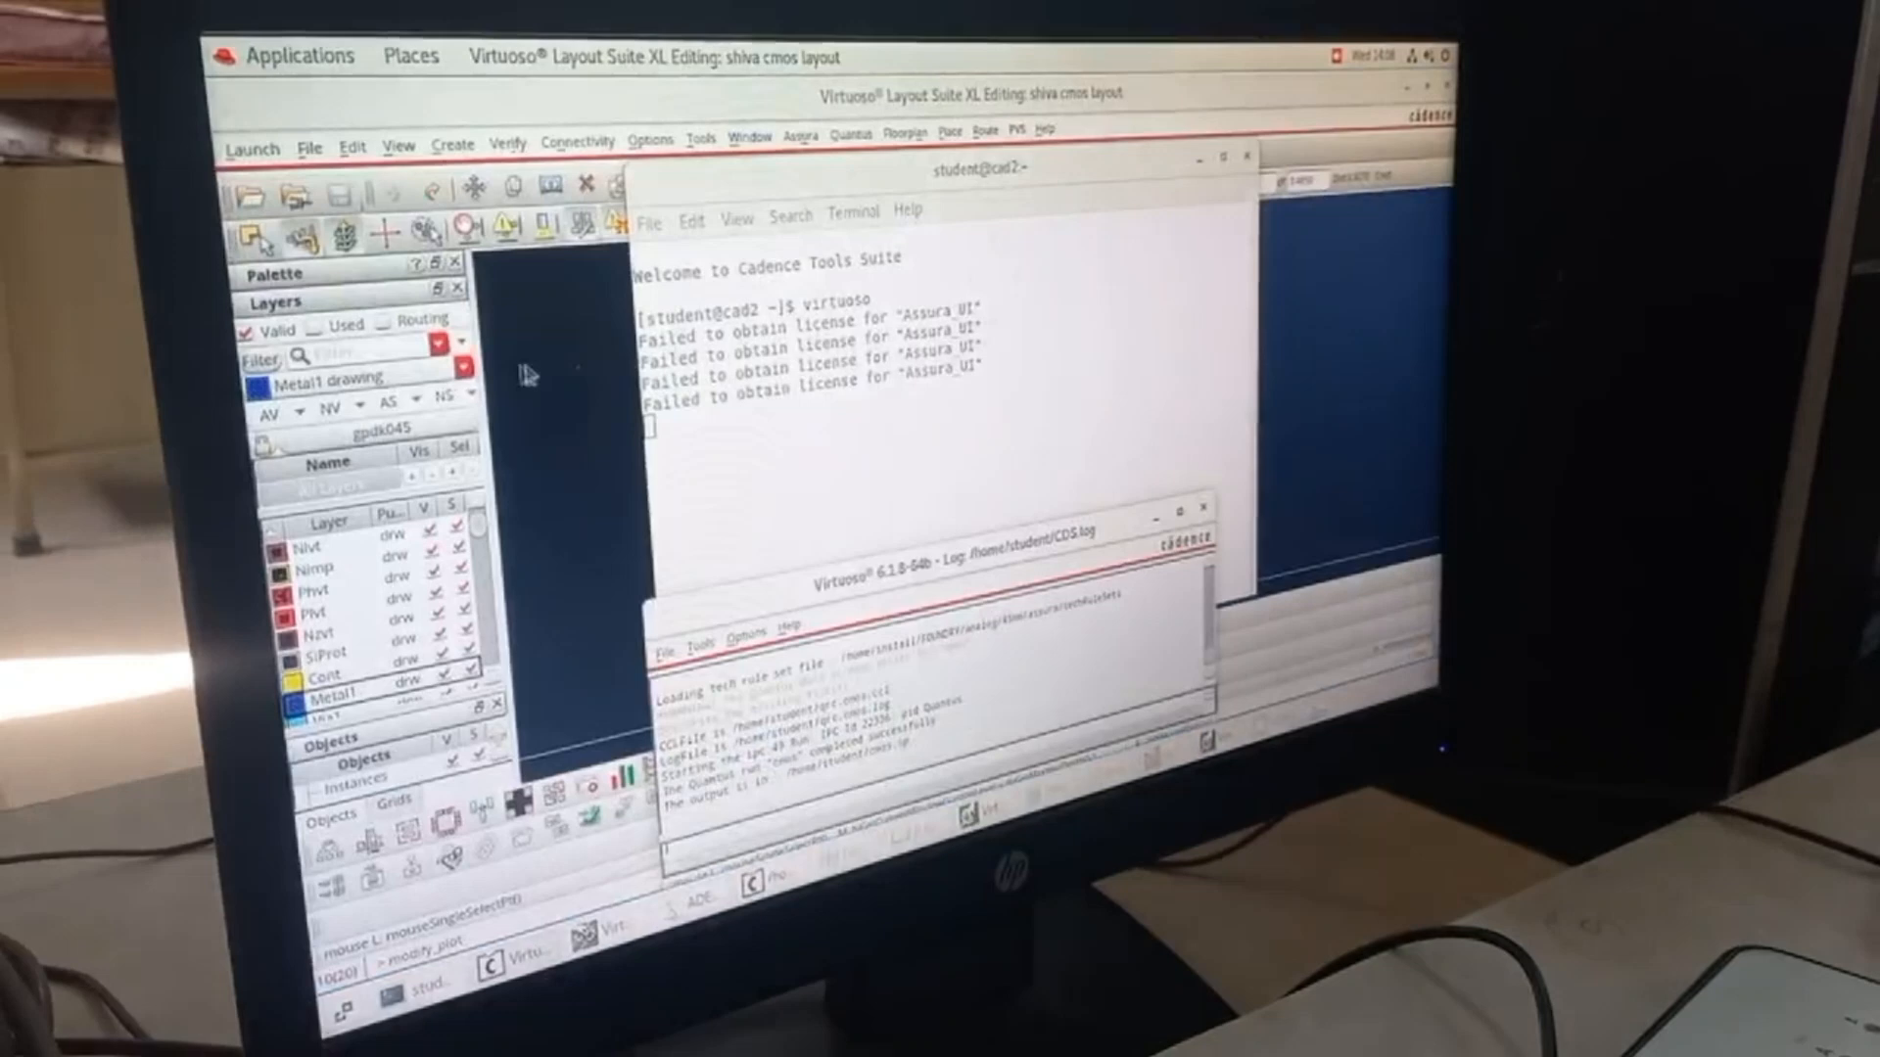
# Begin opening a cellview of cell cmos, reviewing its available views with layout chosen.
pyautogui.click(321, 129)
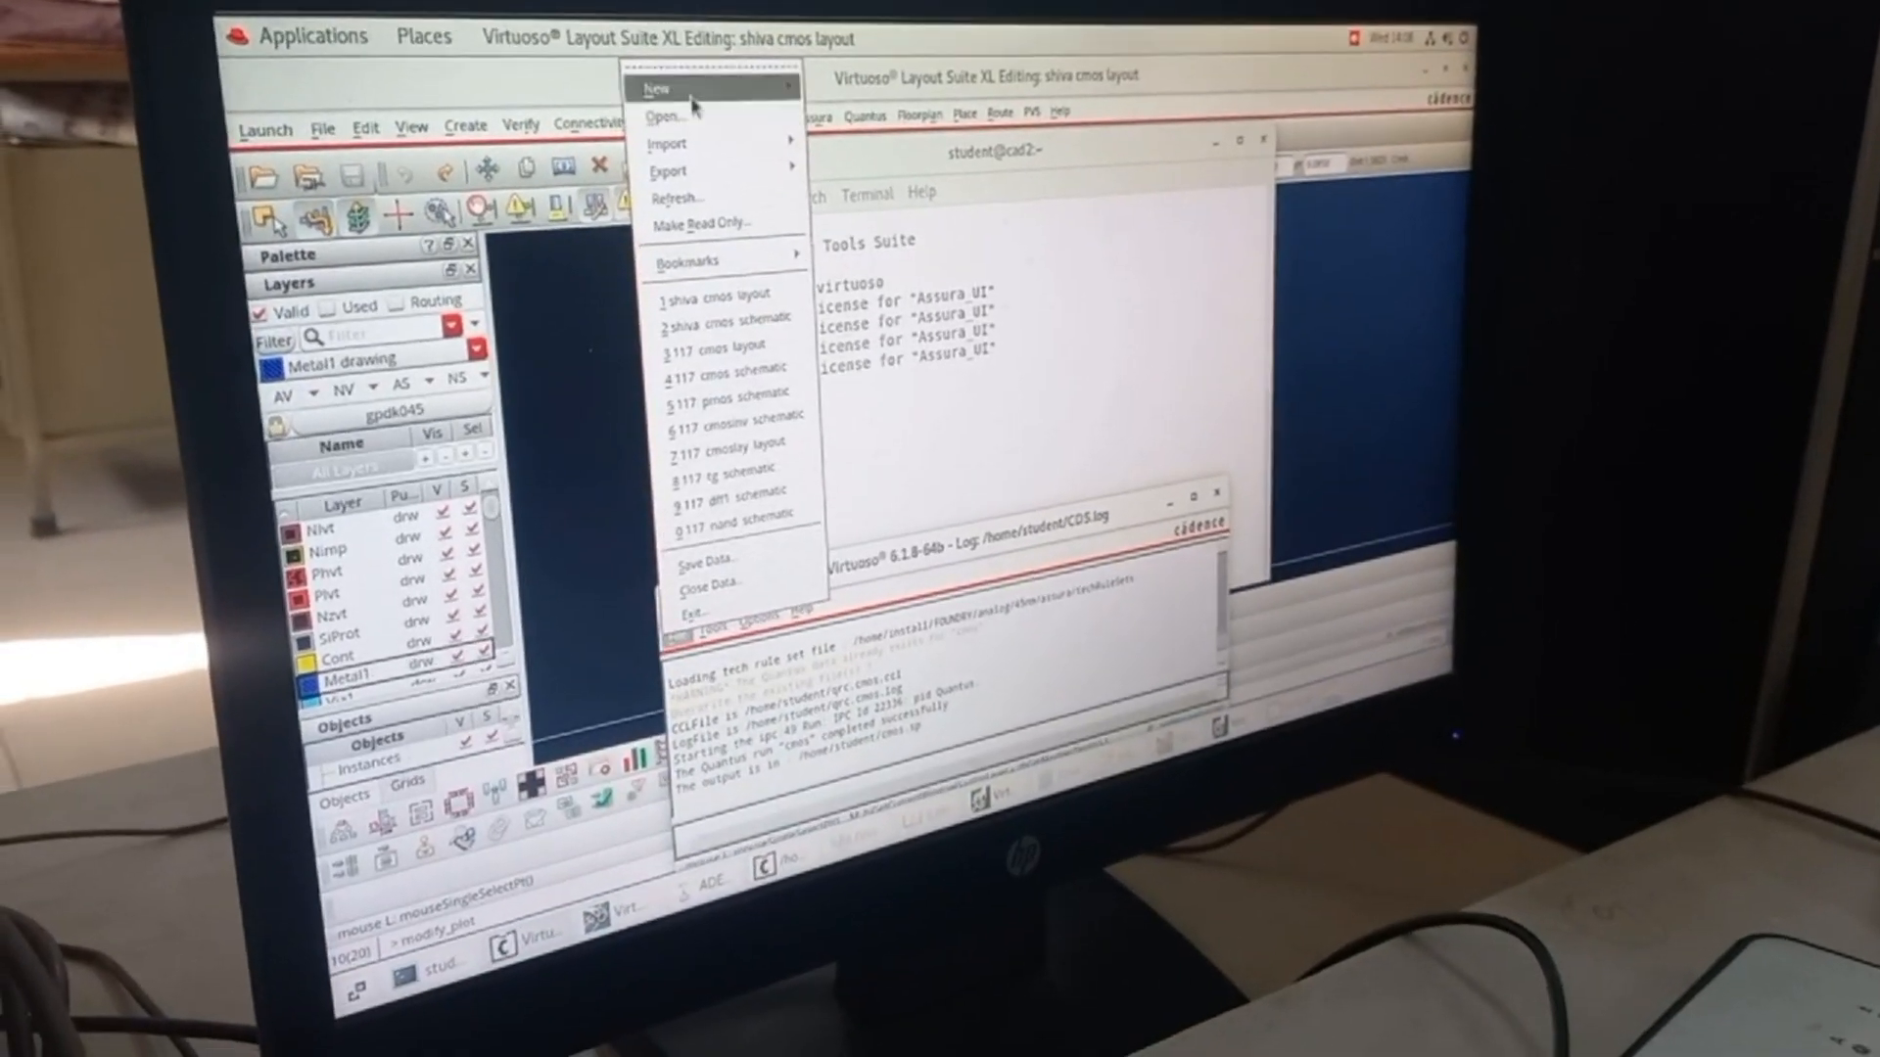
pyautogui.click(664, 116)
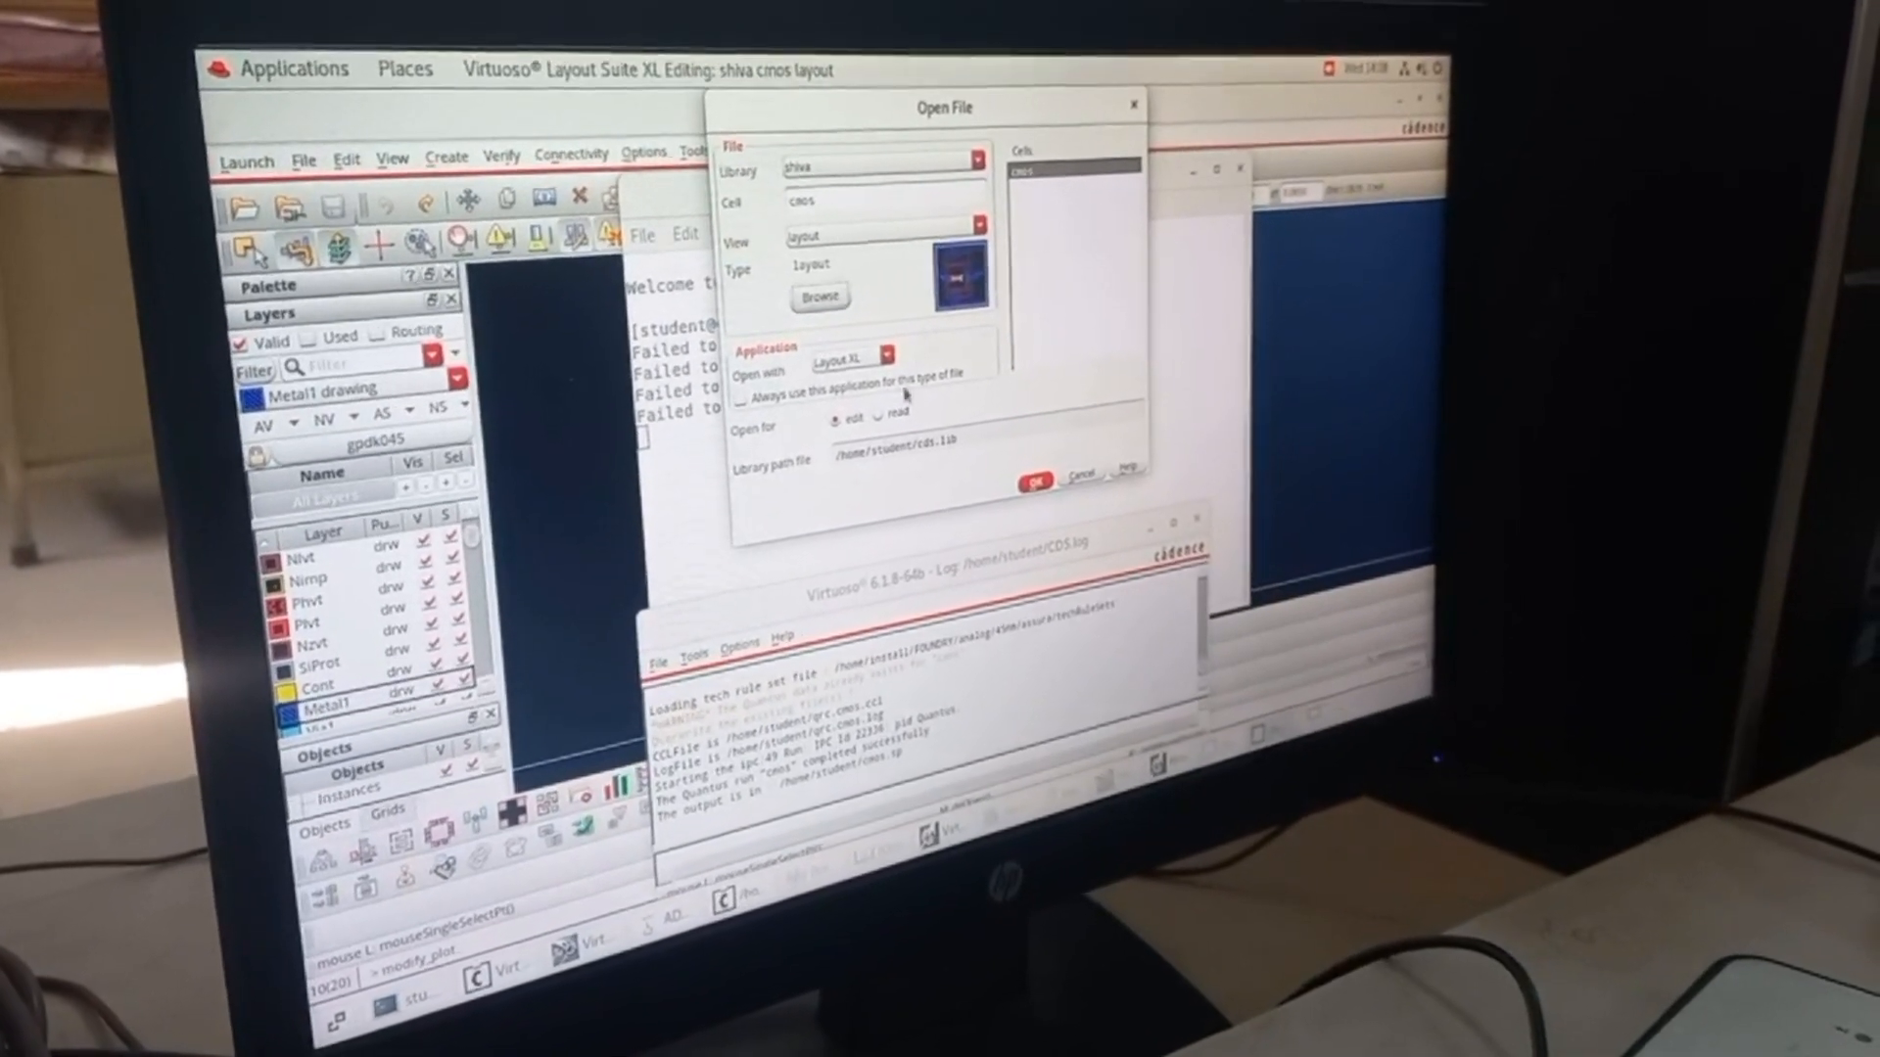
pyautogui.click(971, 237)
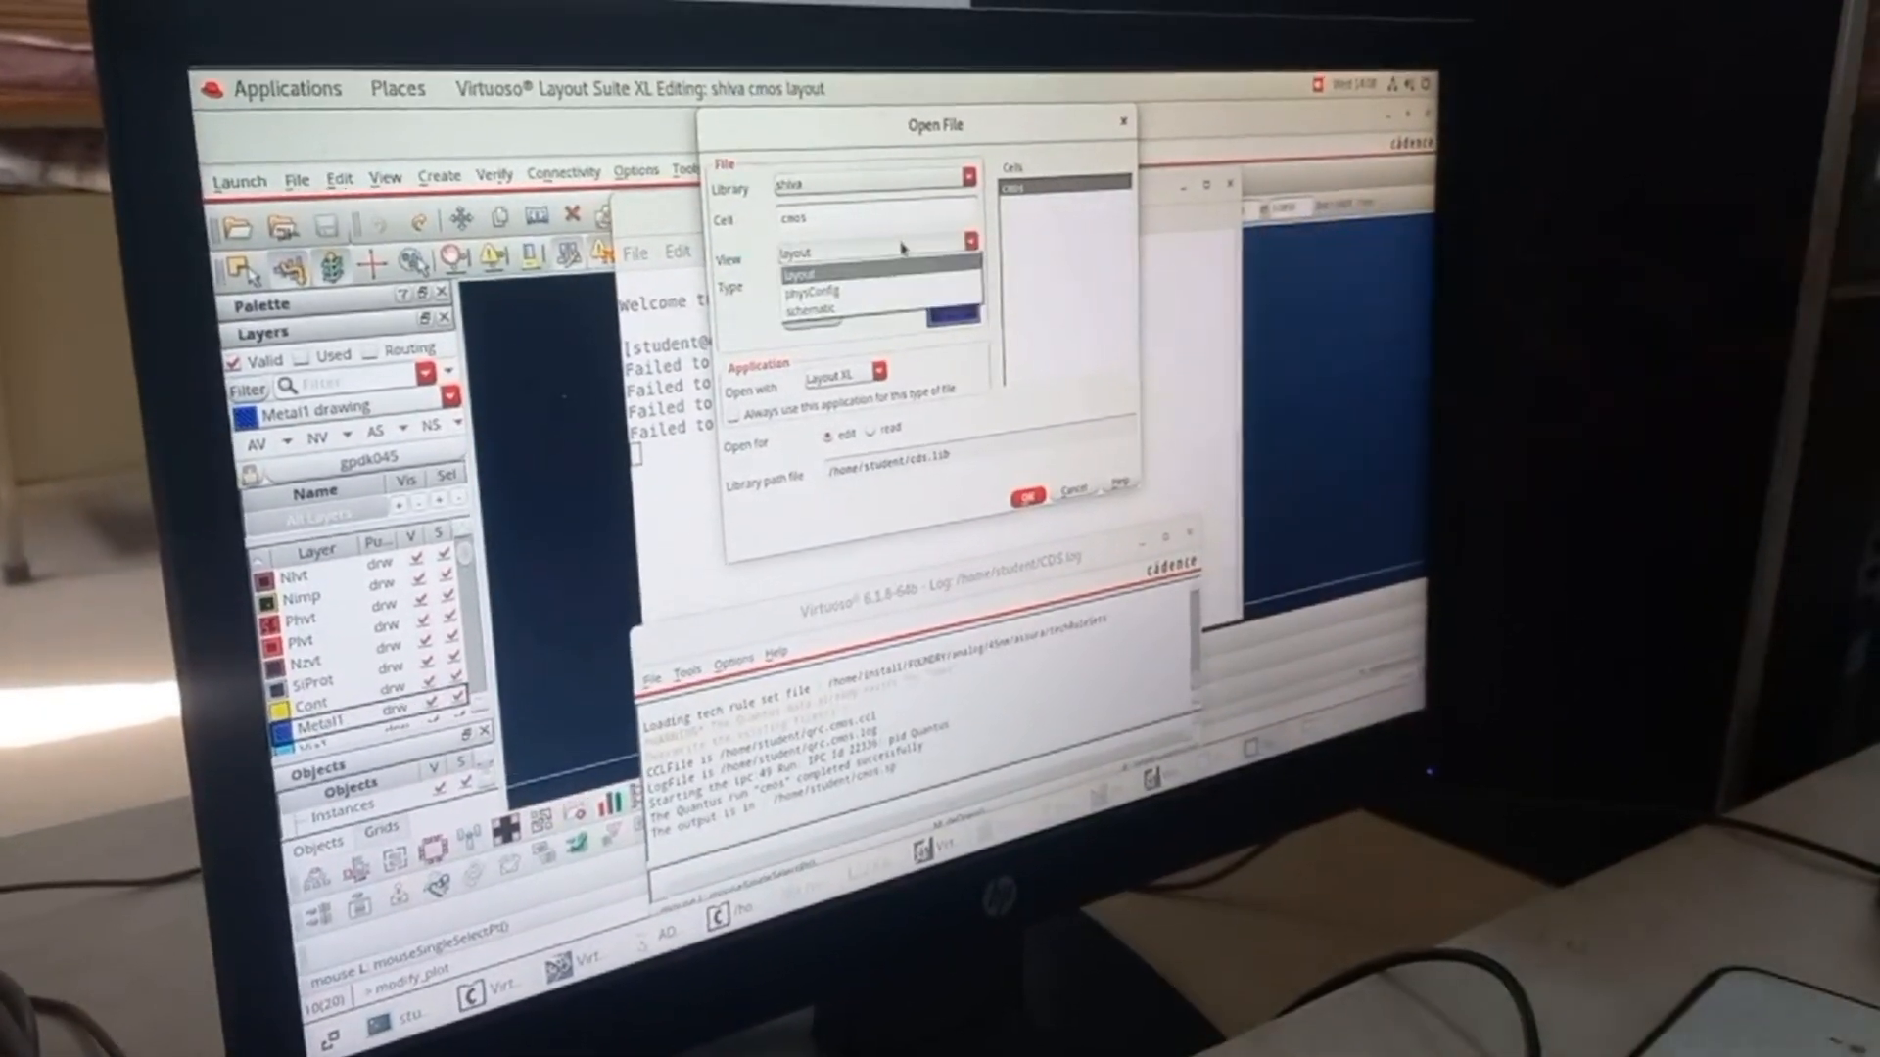
pyautogui.click(815, 287)
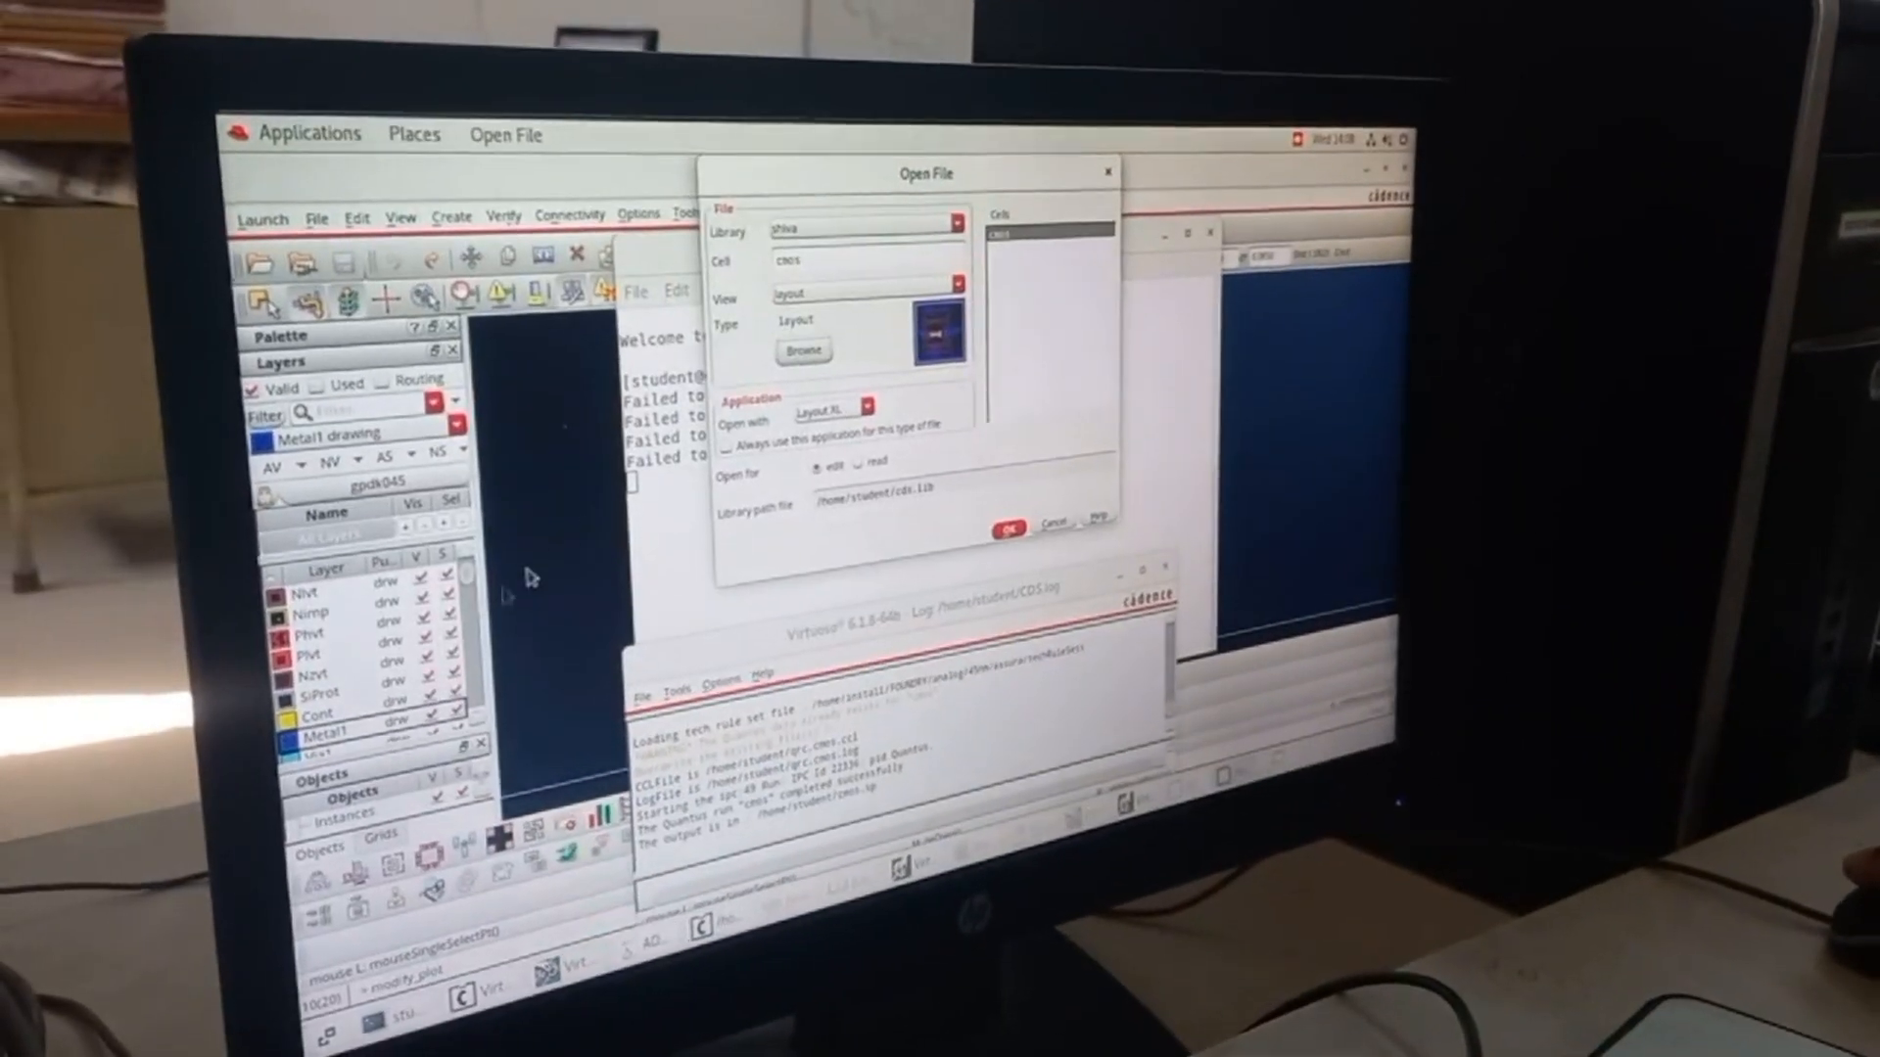
# Browse library shiva and select the physConfig view of cell cmos.
pyautogui.click(803, 351)
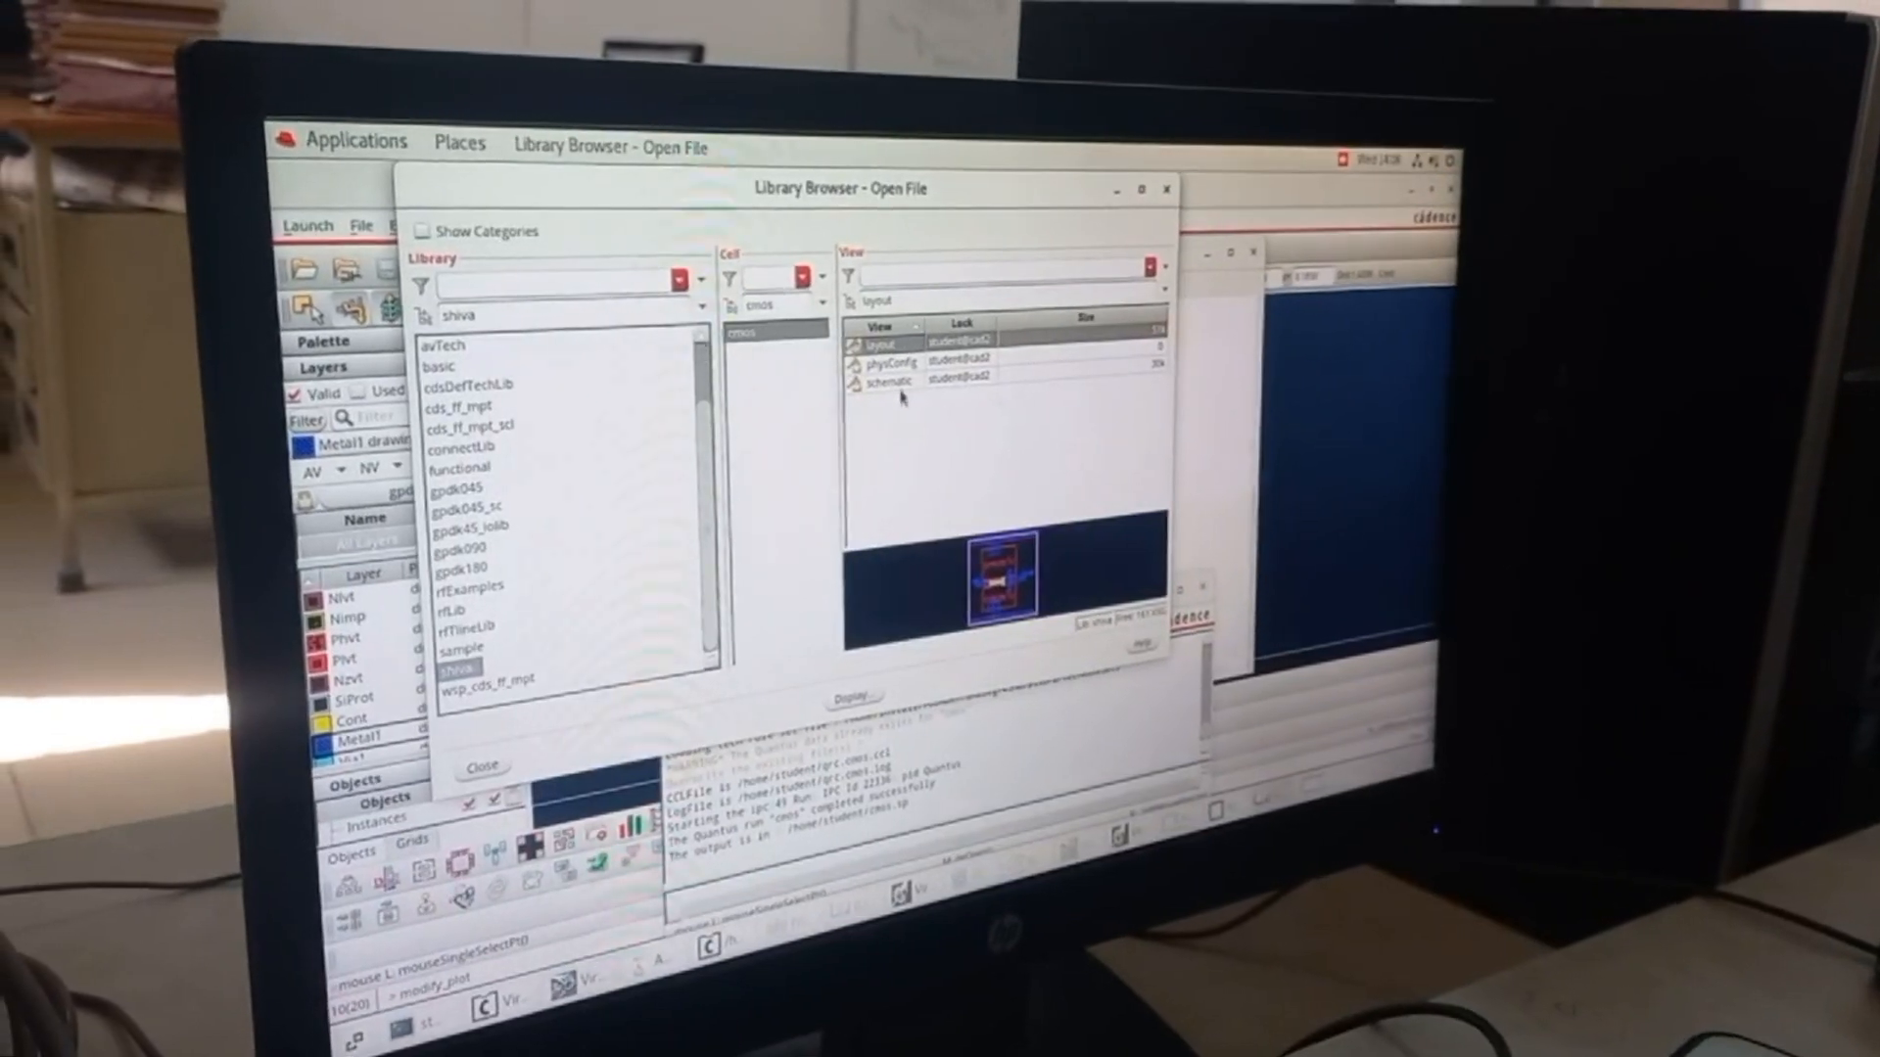
pyautogui.click(901, 366)
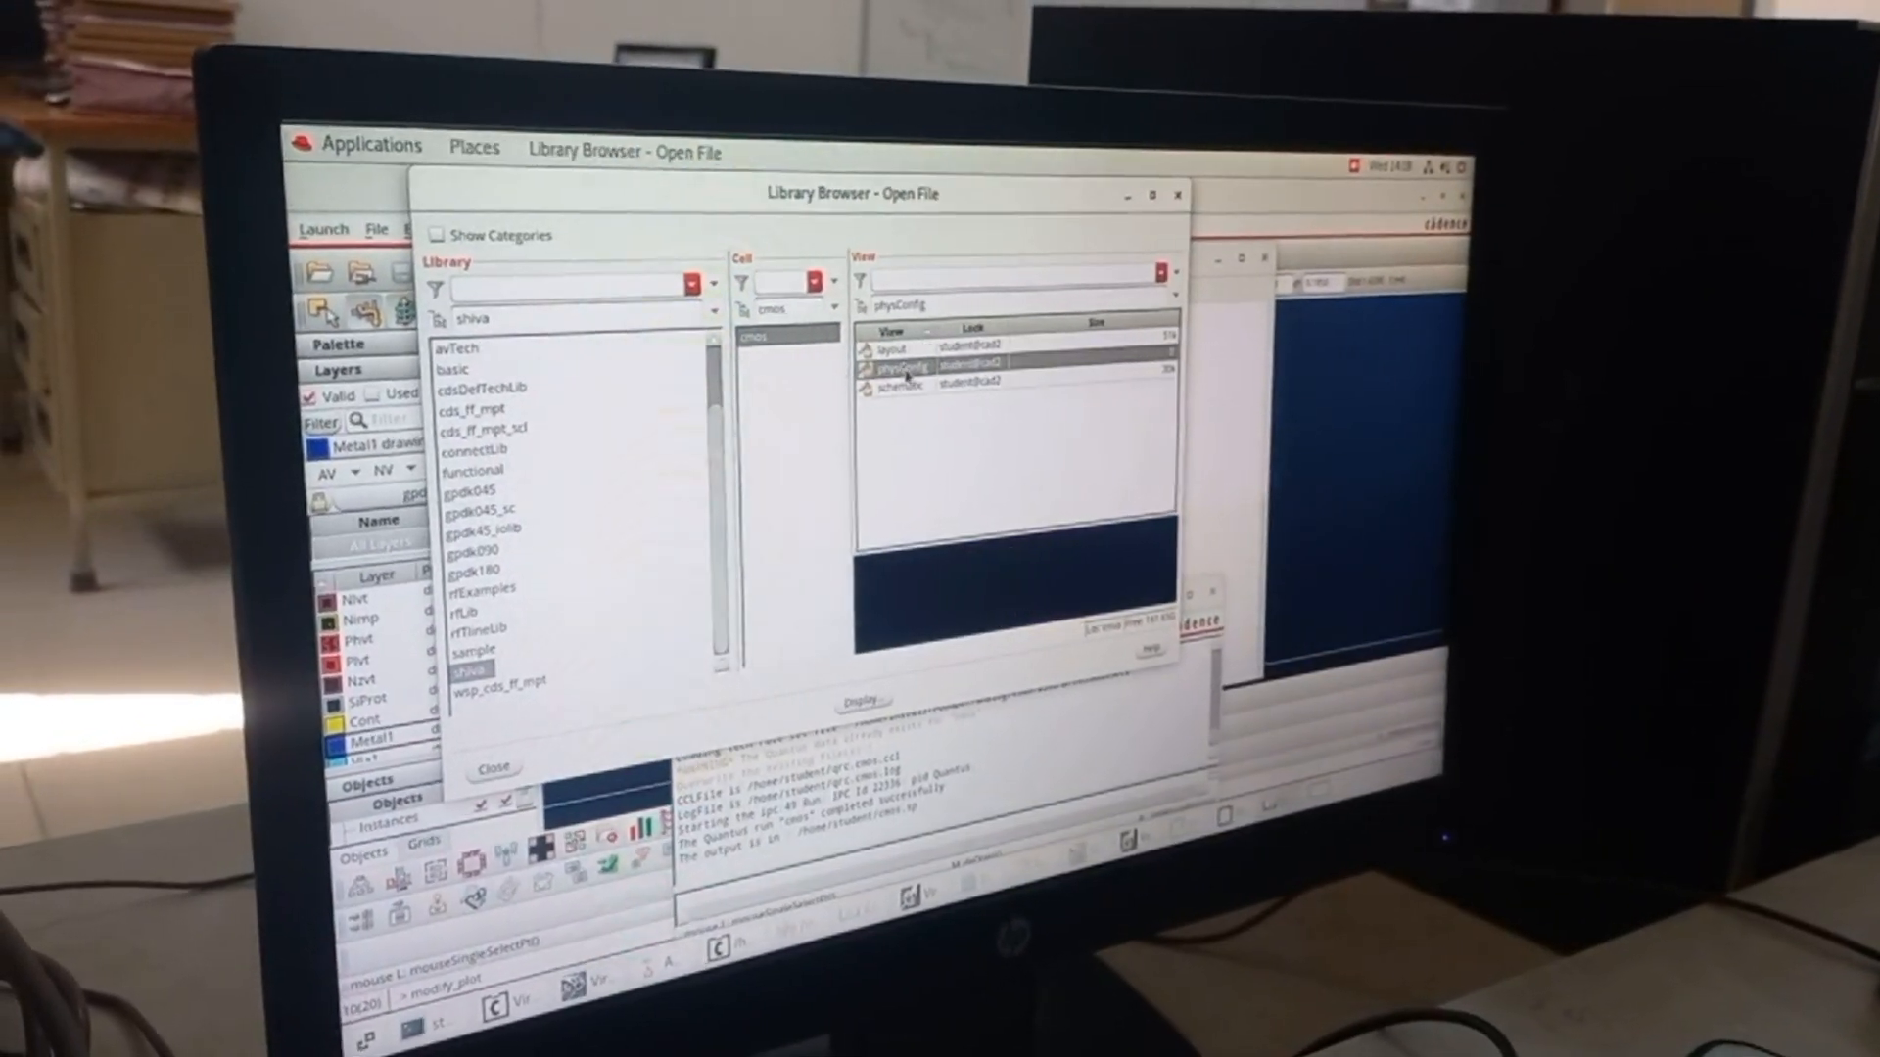